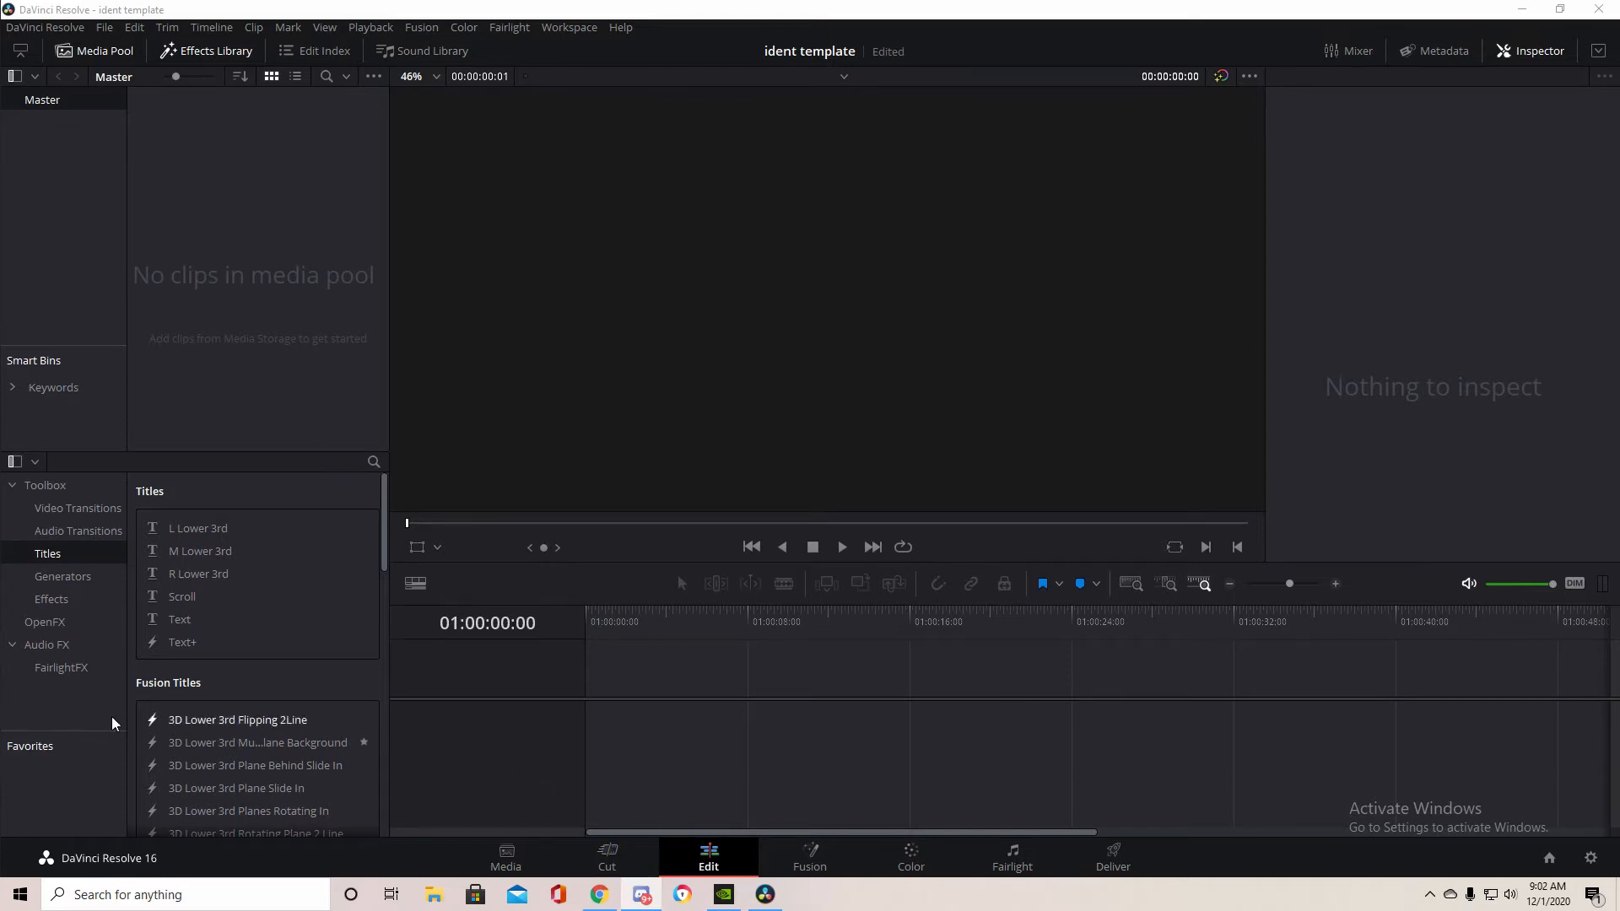
mouse_move(433, 895)
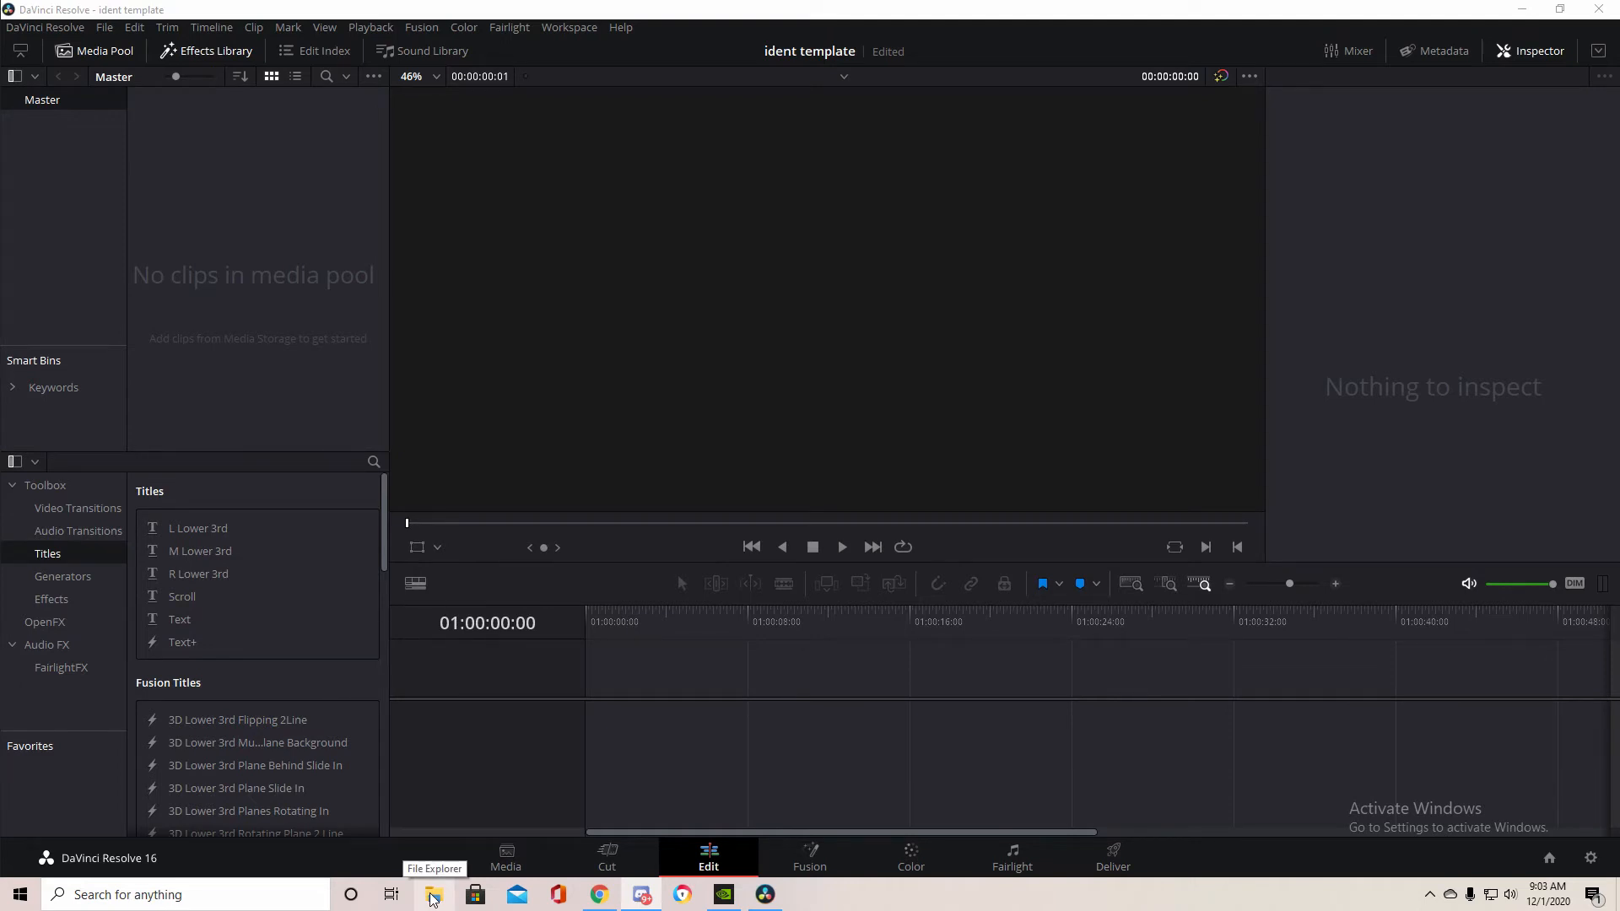
mouse_move(432, 896)
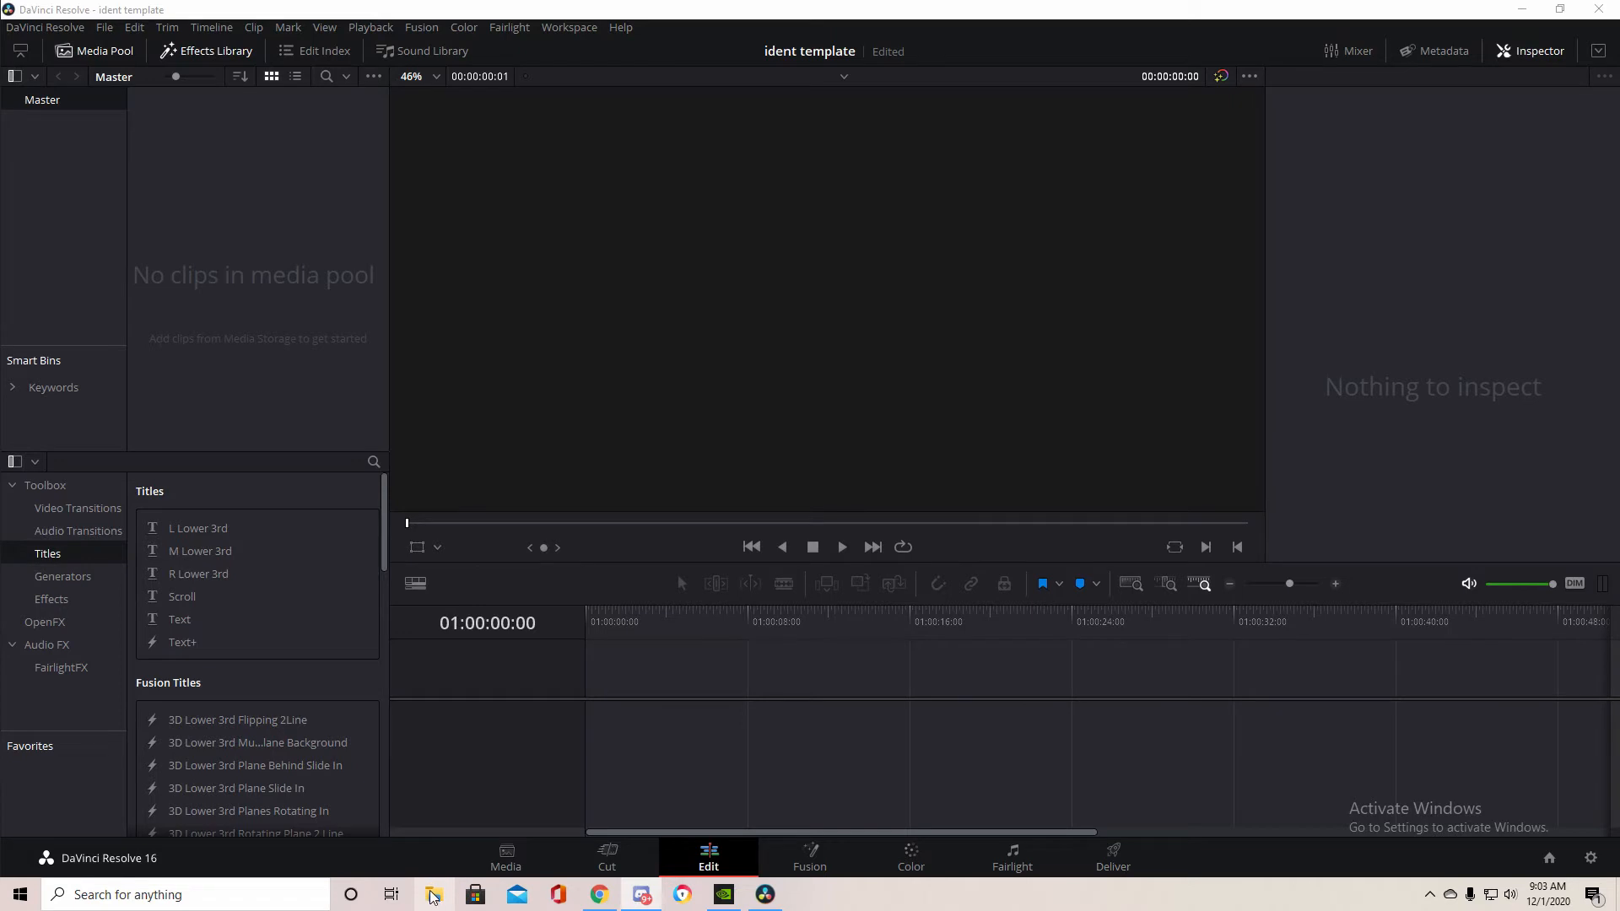
mouse_move(696, 862)
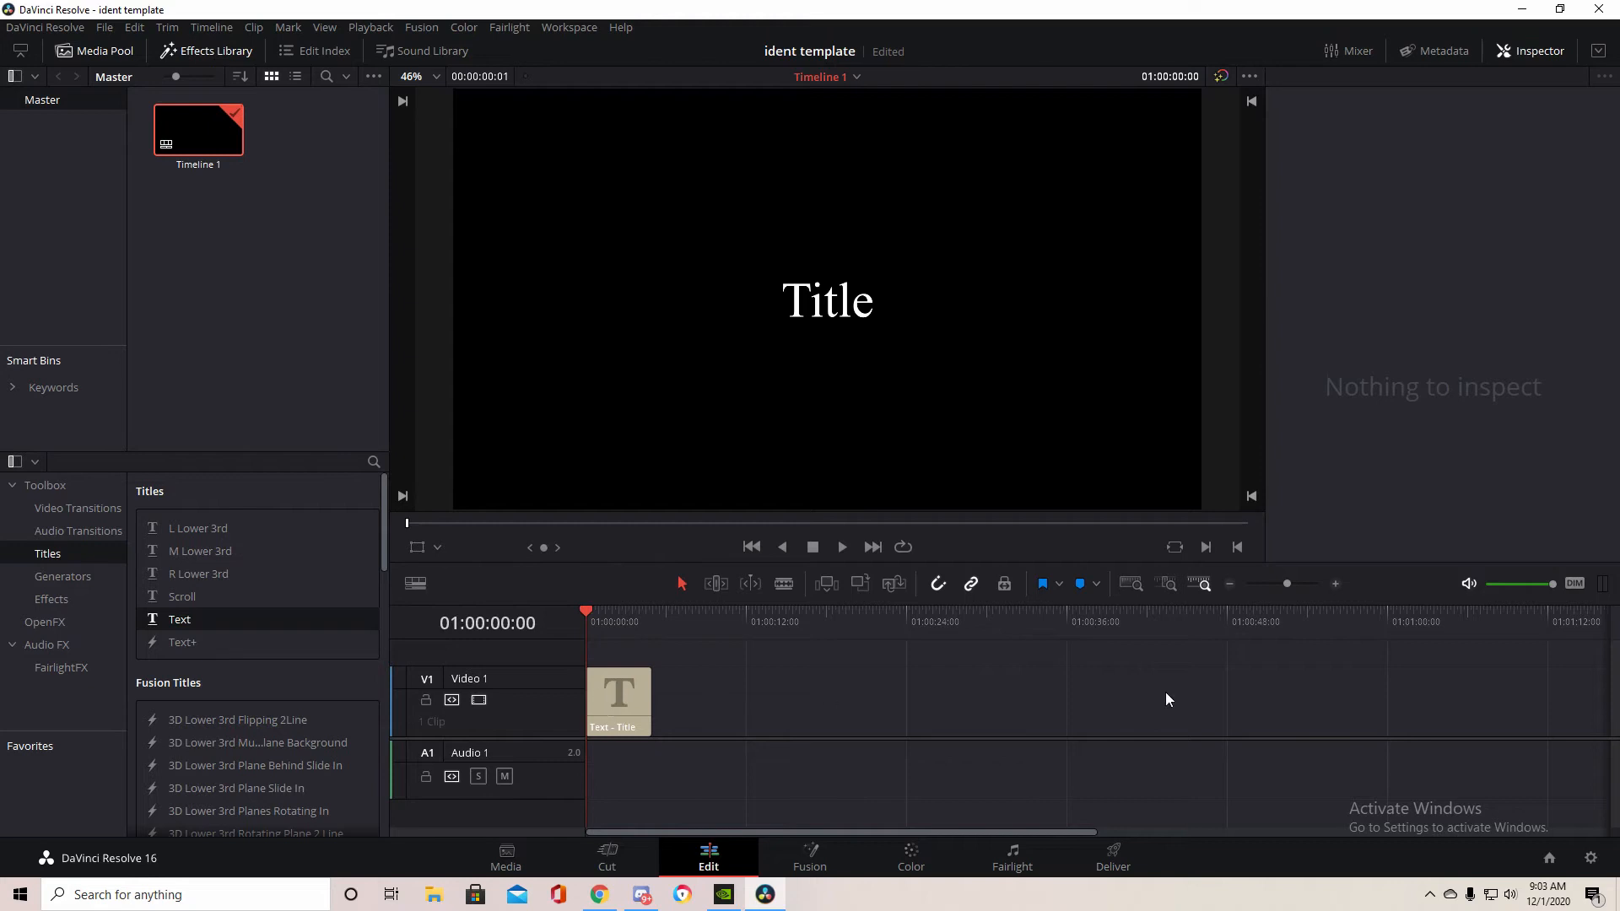
Stack a copy of the Text title on Video 2, trim both clips, and empty the Rich Text.
click(618, 693)
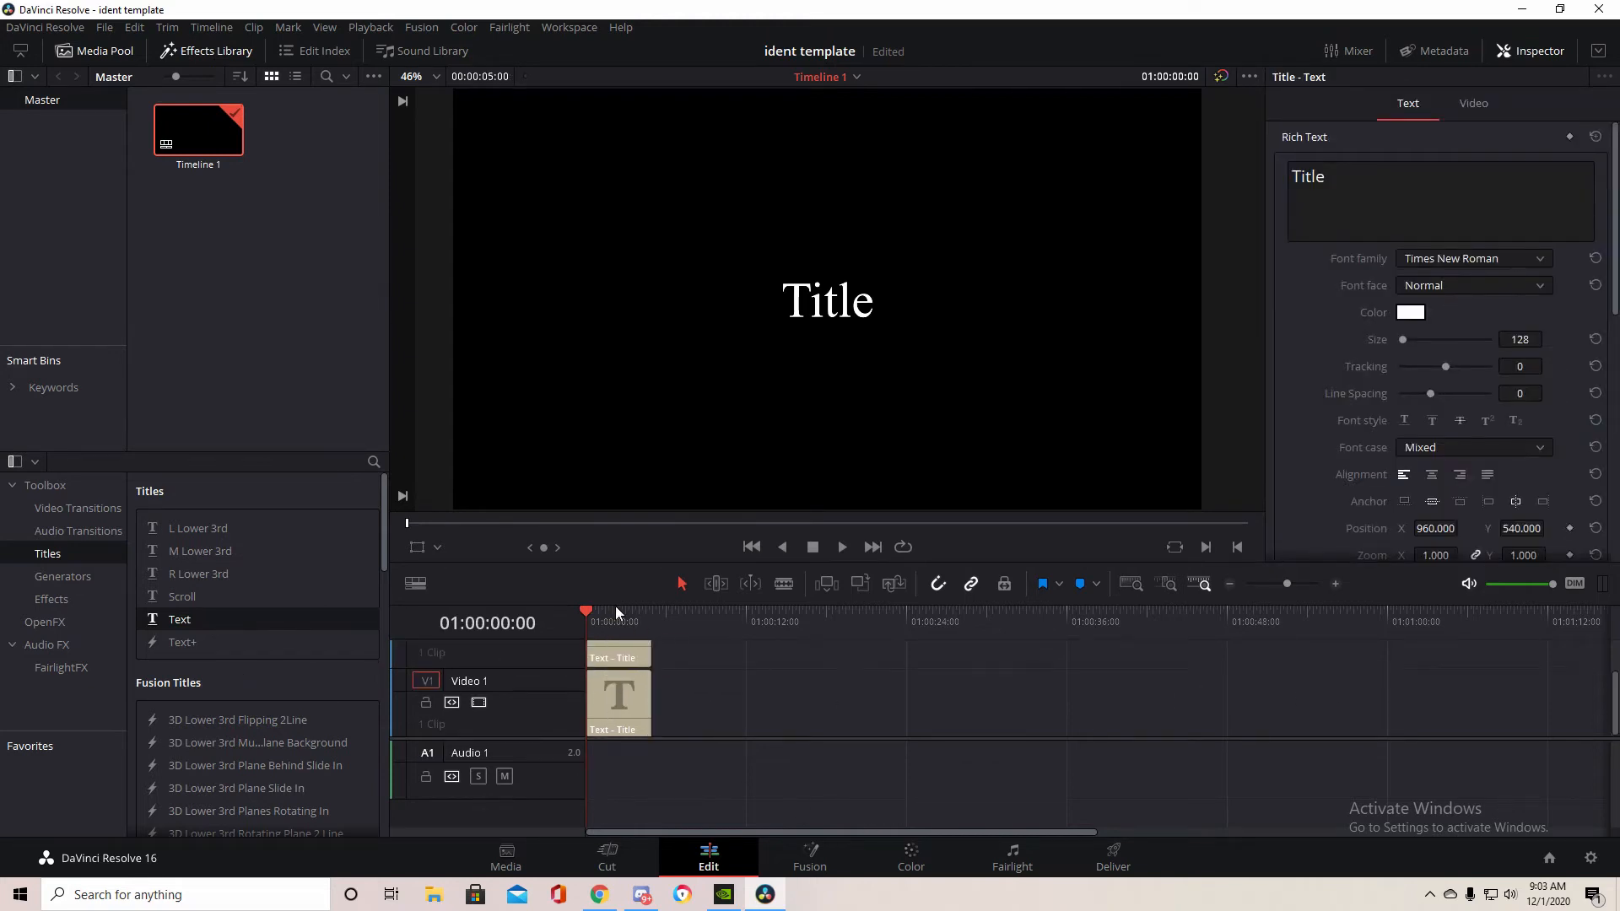
click(631, 612)
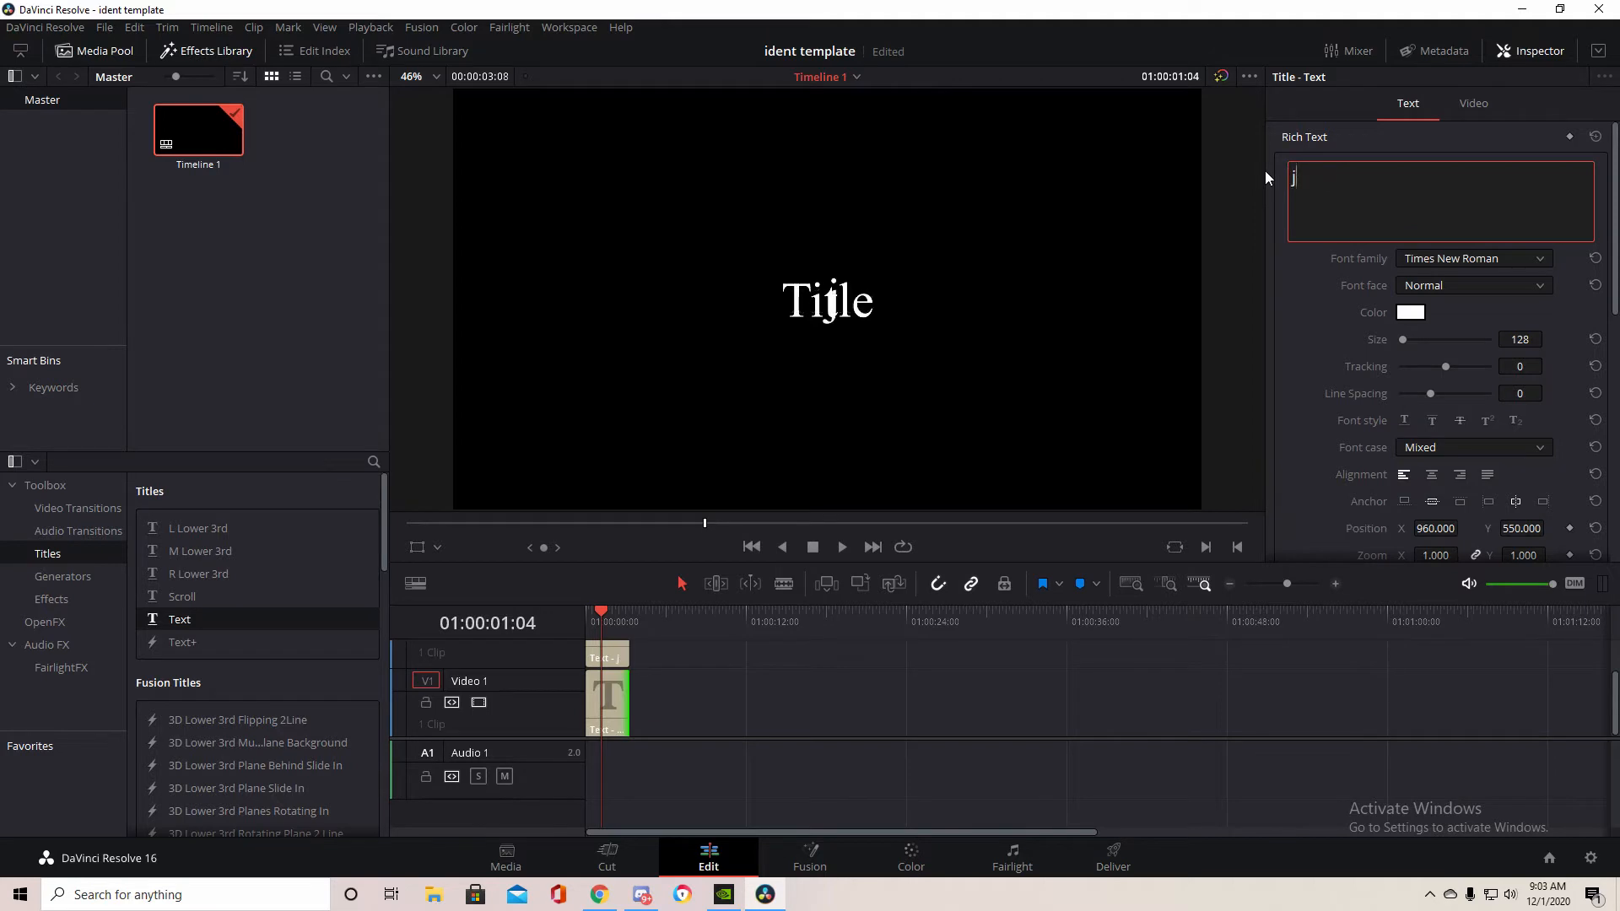
Type 'jonik' and set the Unique font on both title clips, then preview.
click(1473, 258)
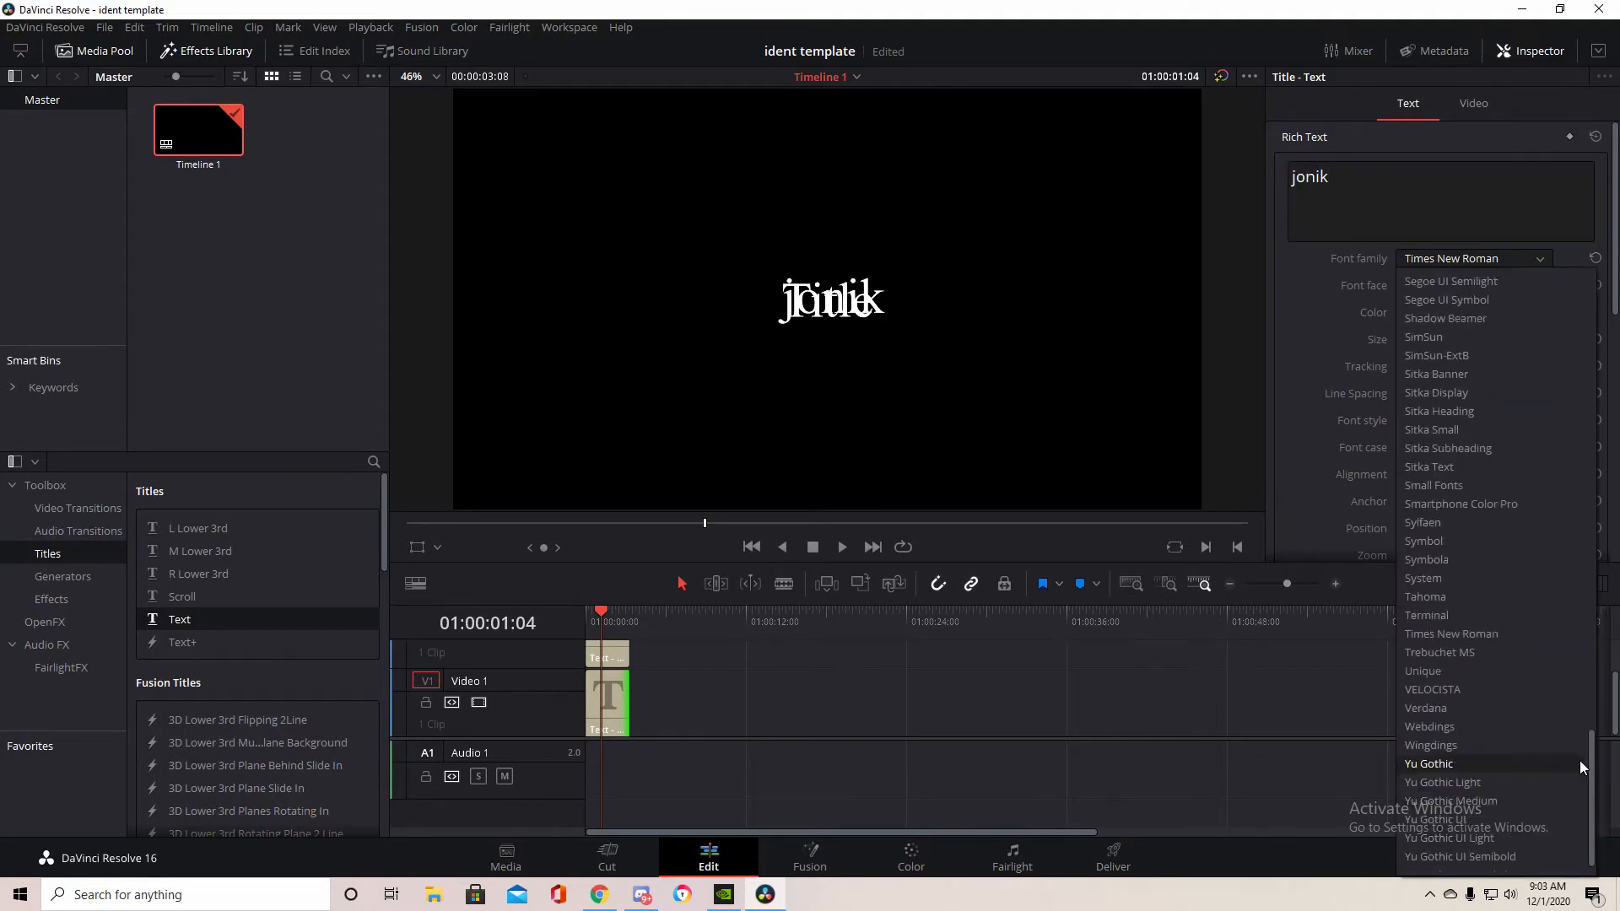
mouse_move(1439, 670)
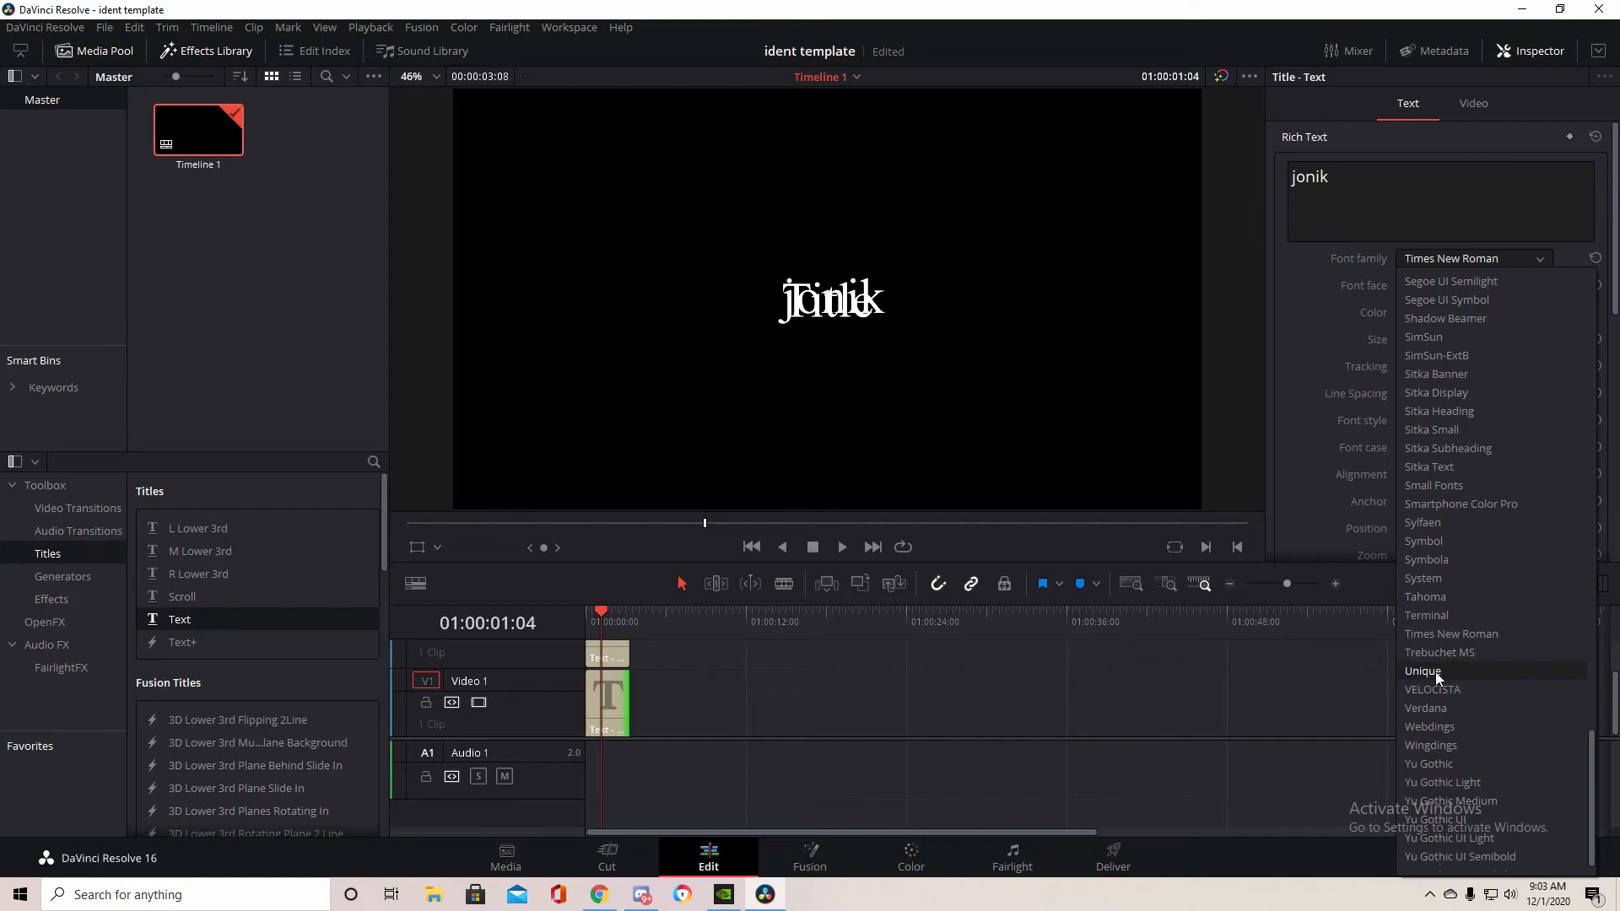
mouse_move(1425, 677)
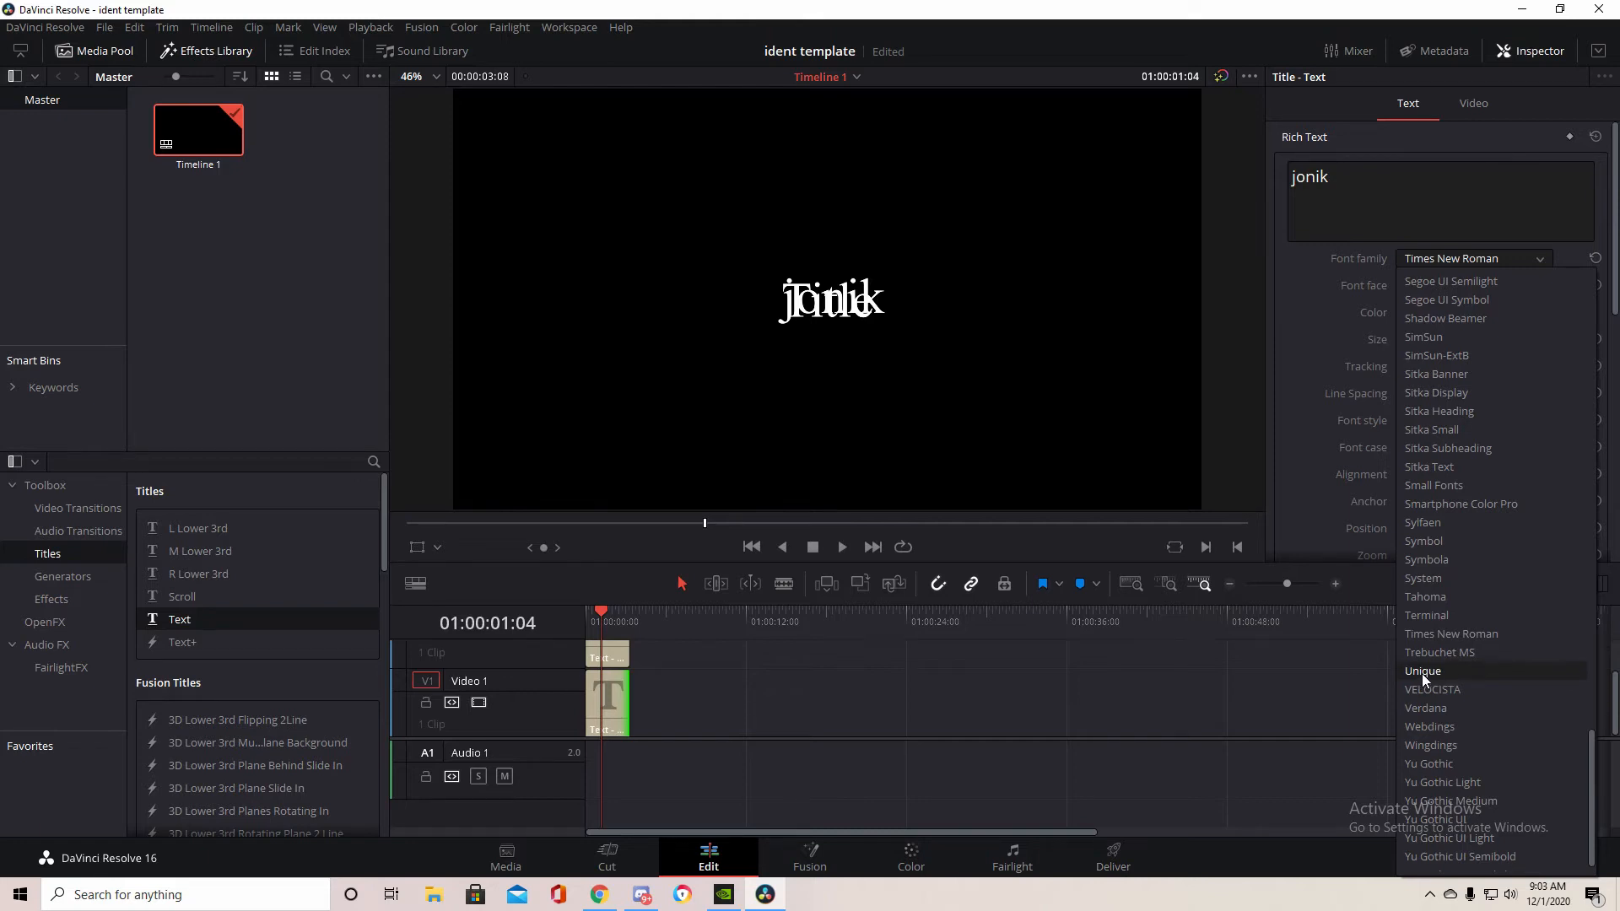
mouse_move(1433, 677)
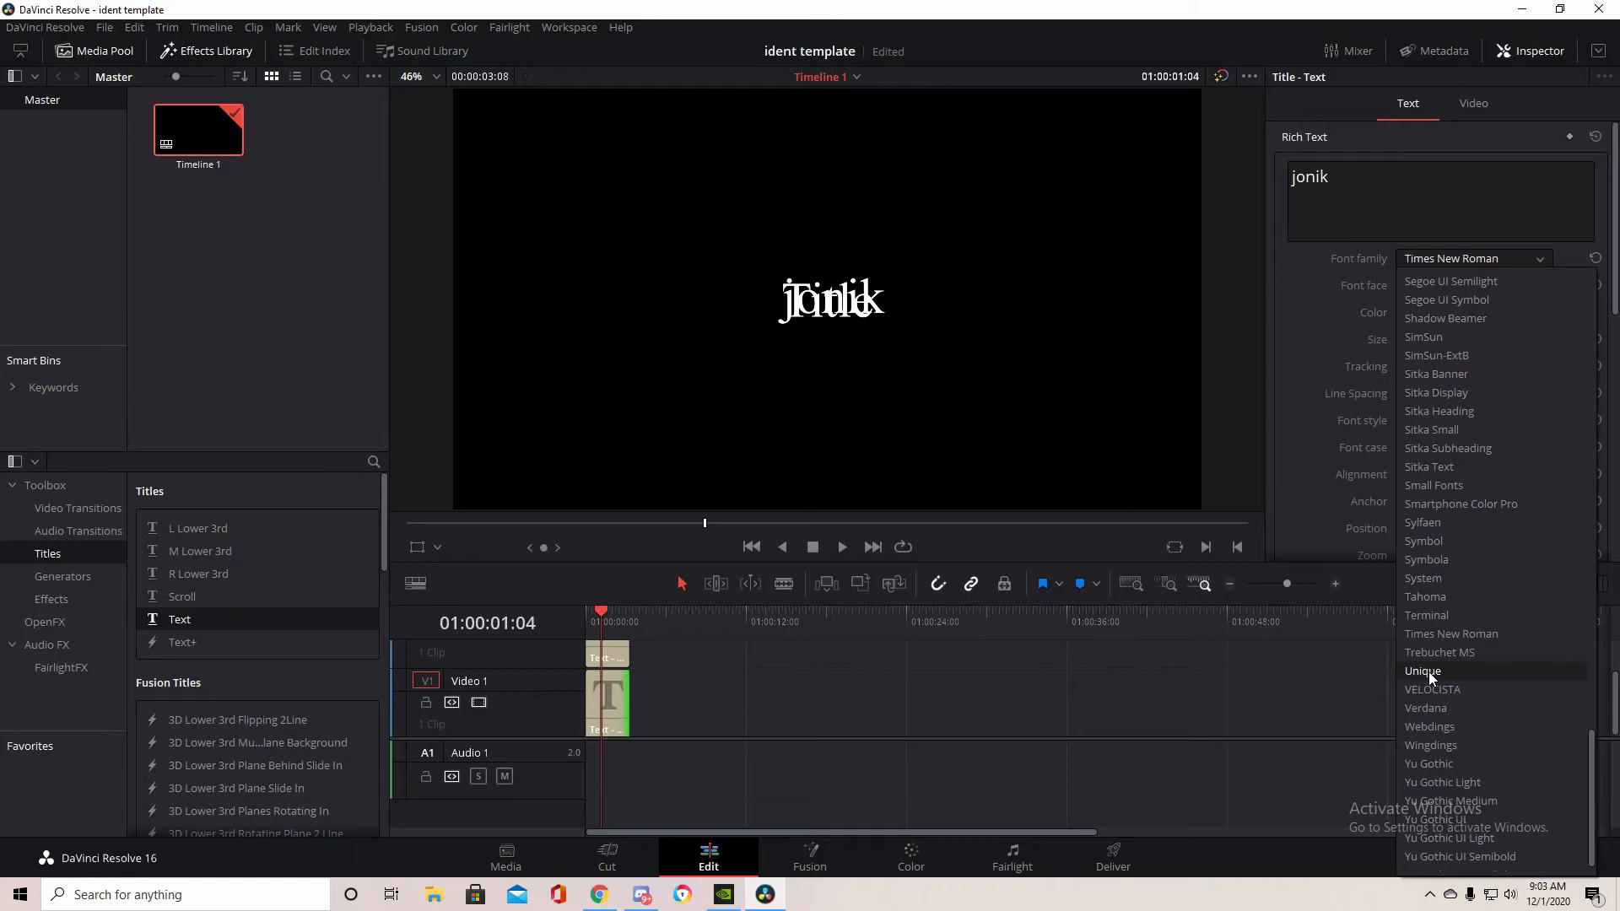
click(1423, 671)
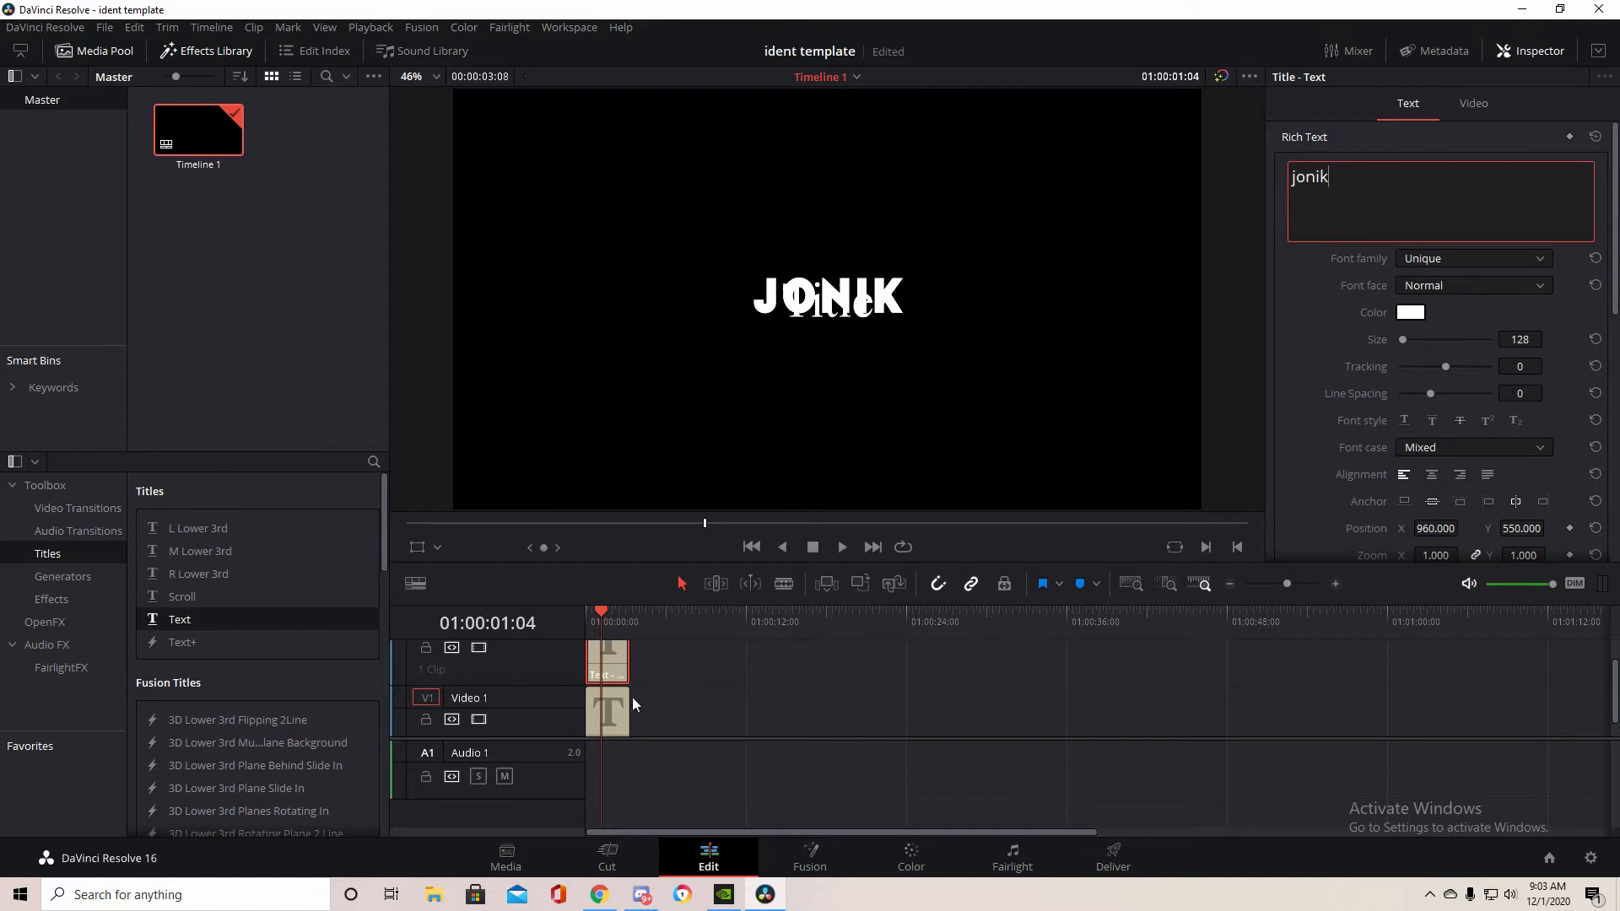
click(607, 714)
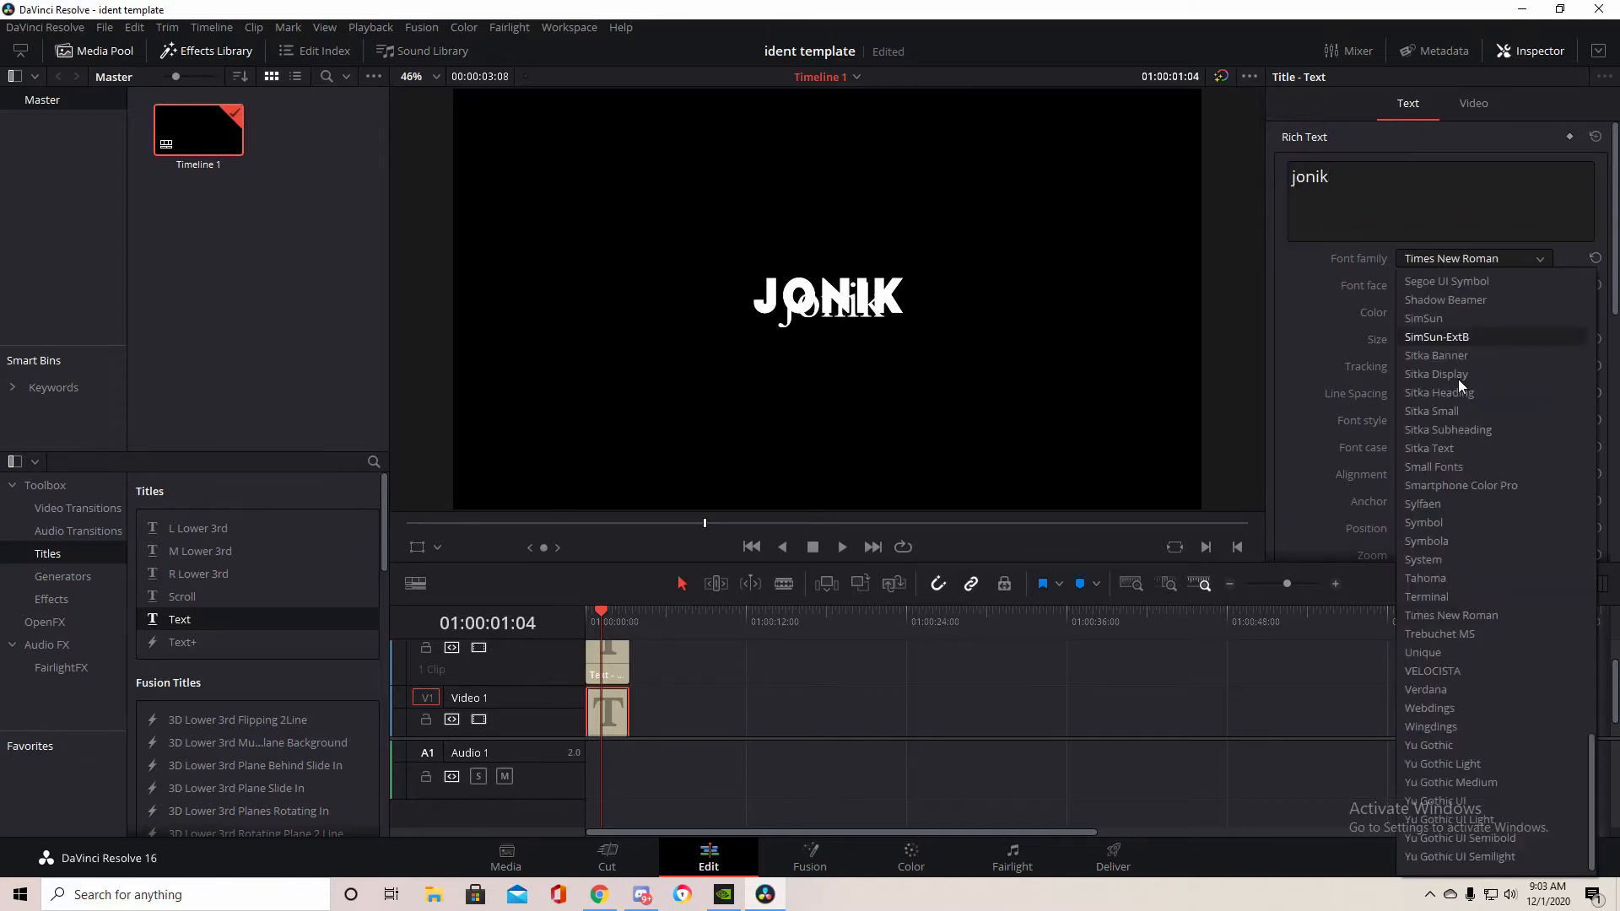
click(1423, 652)
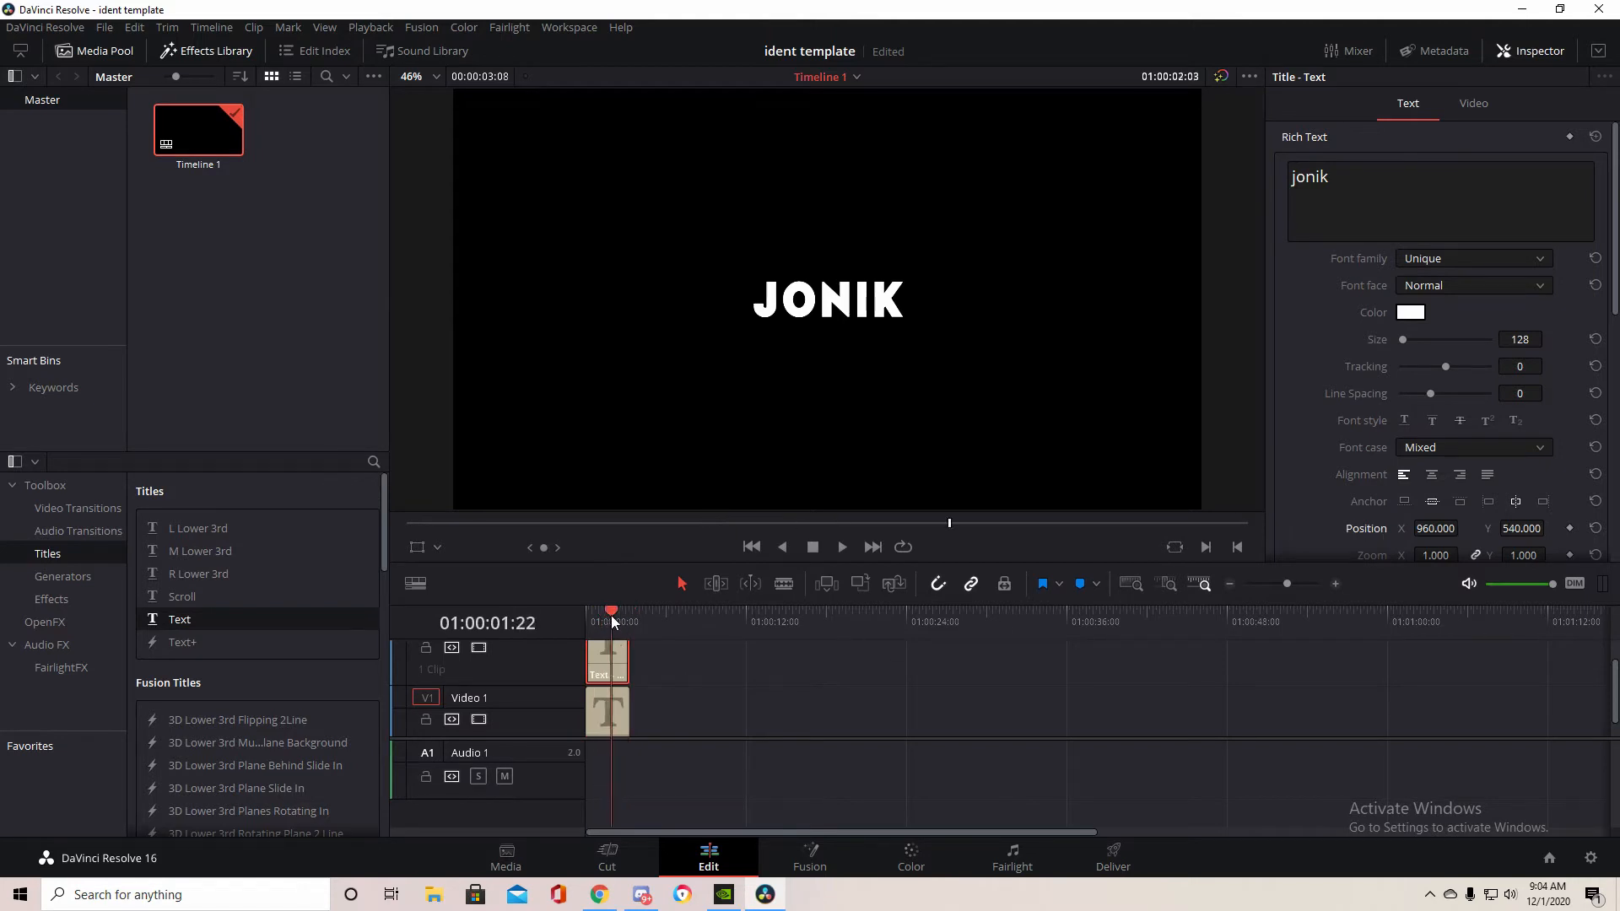
click(602, 615)
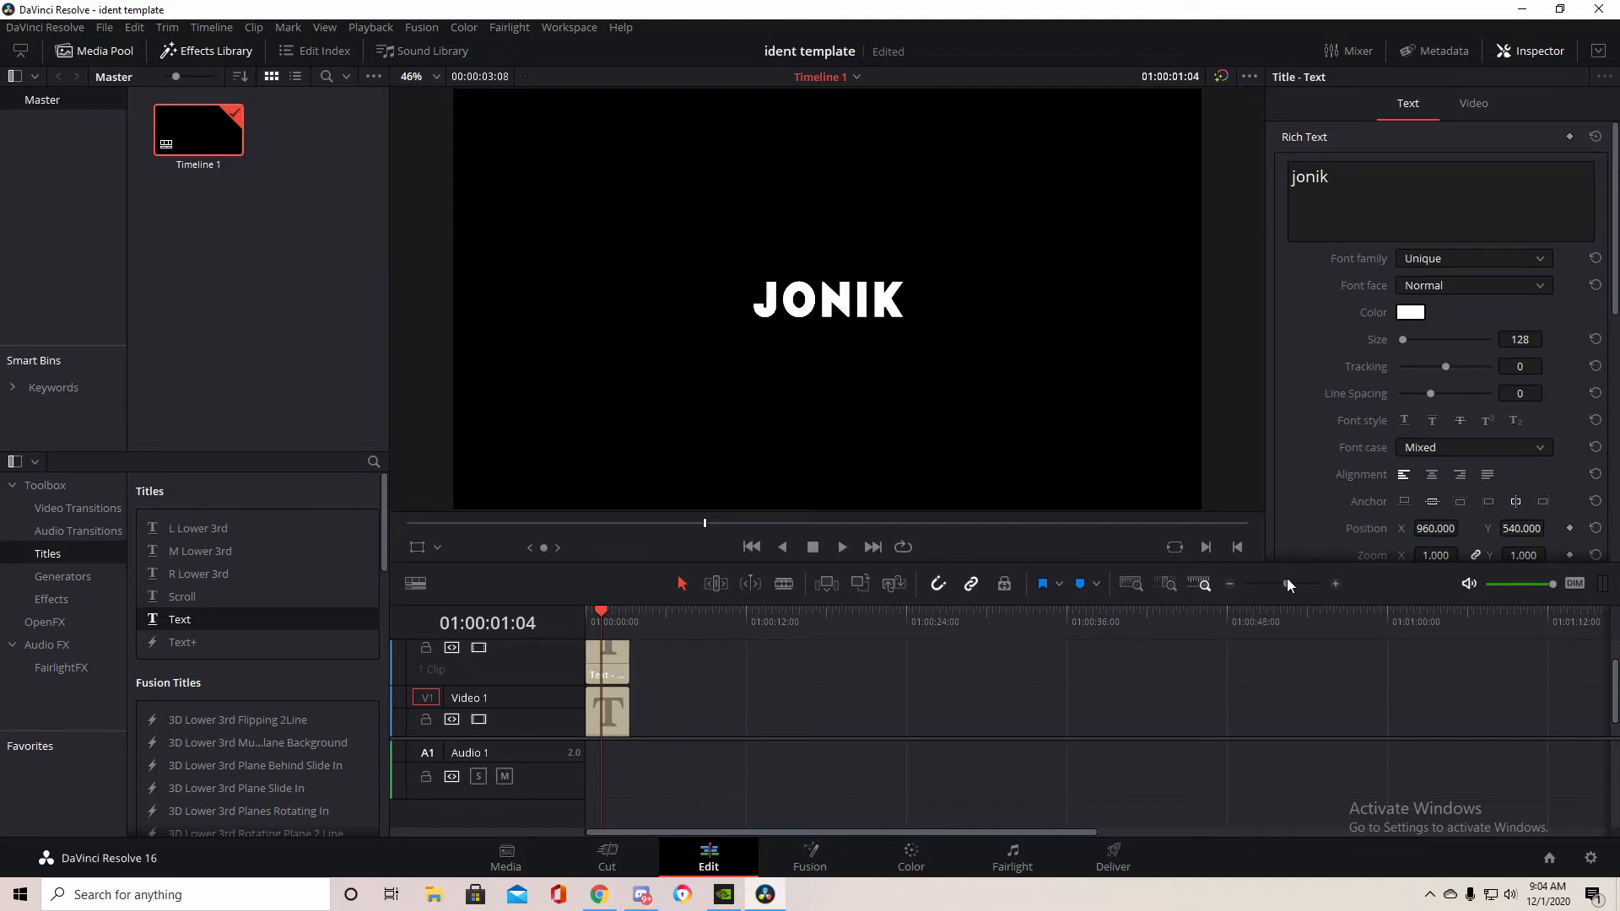
Nest the two stacked JONIK title clips with New Compound Clip.
right_click(607, 661)
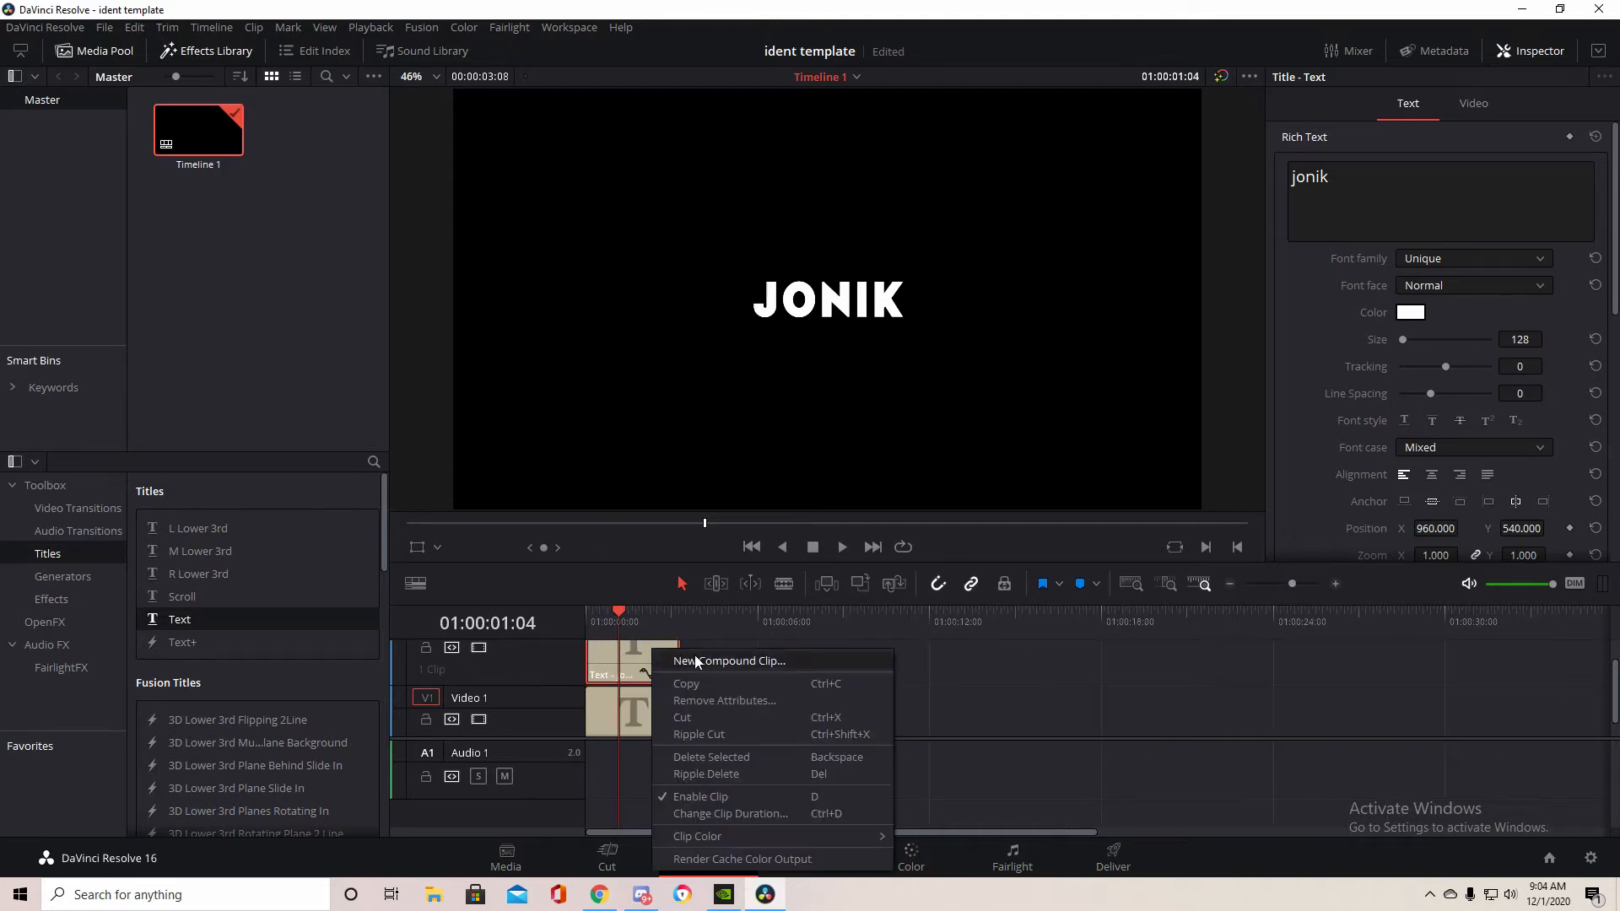
click(729, 660)
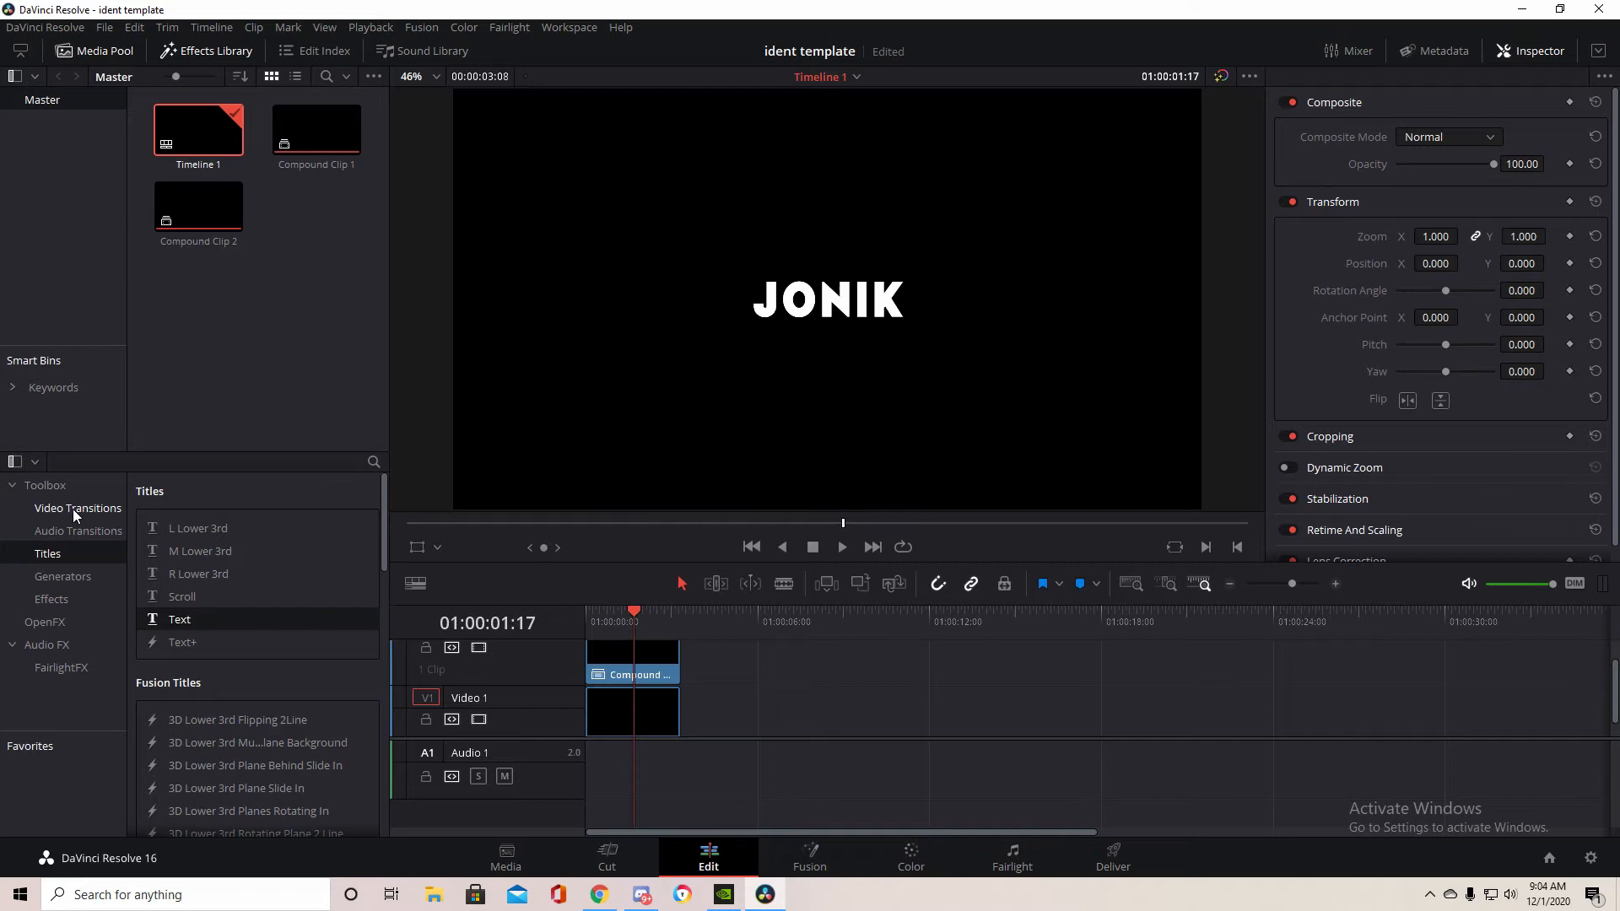
Drag MrAT-ZoomThrough from Video Transitions onto the start of Compound Clip 1 on Video 2.
click(78, 508)
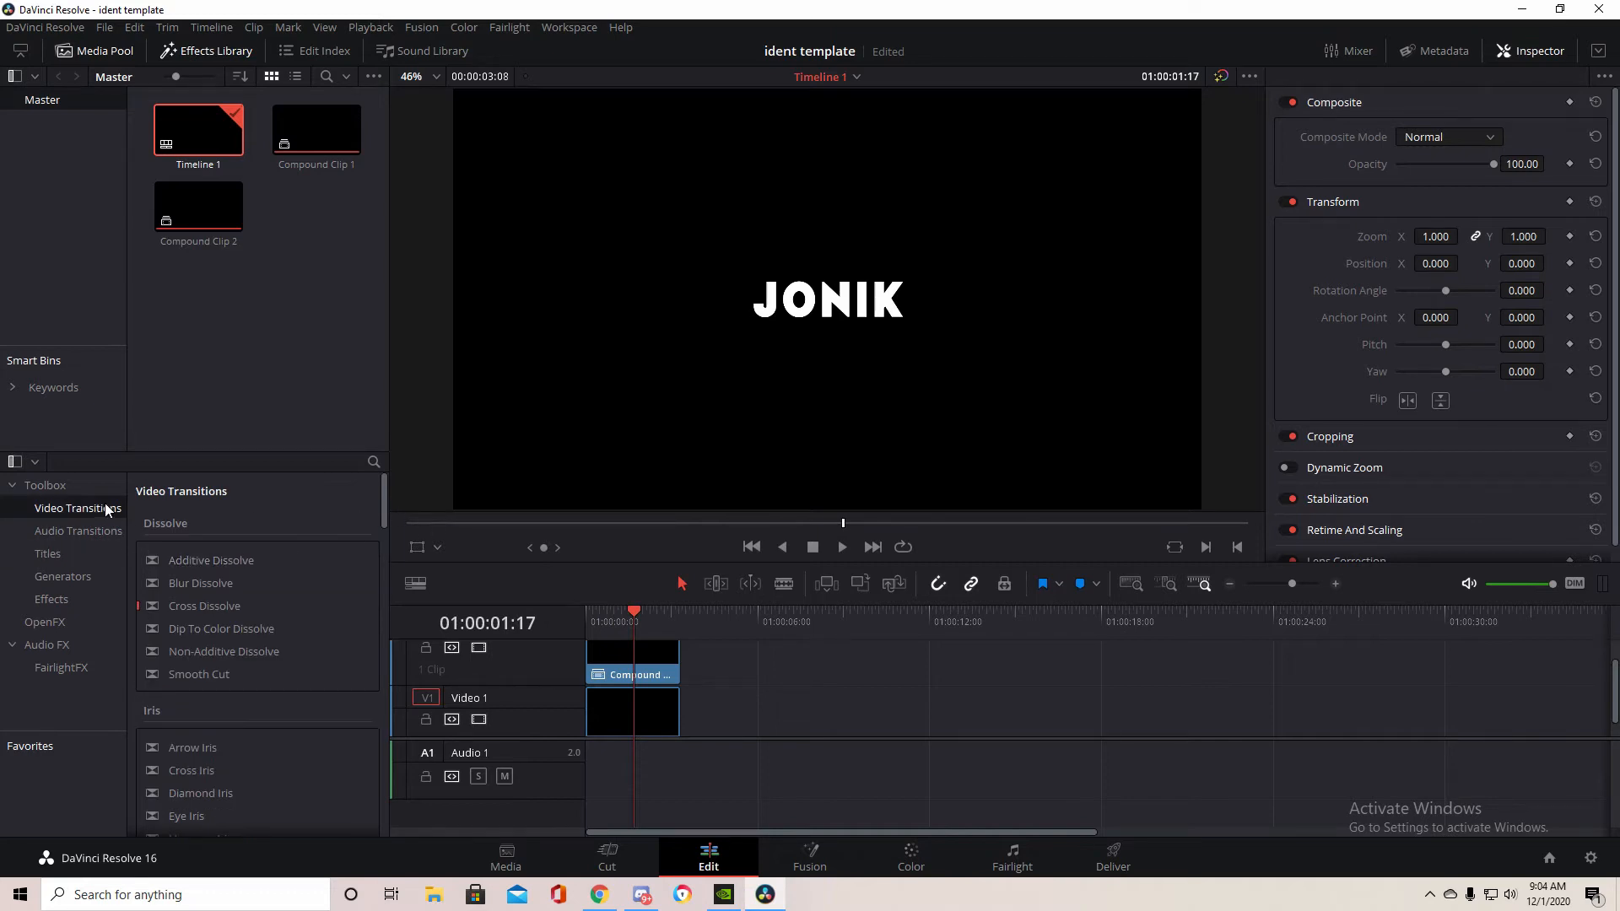
mouse_move(115, 508)
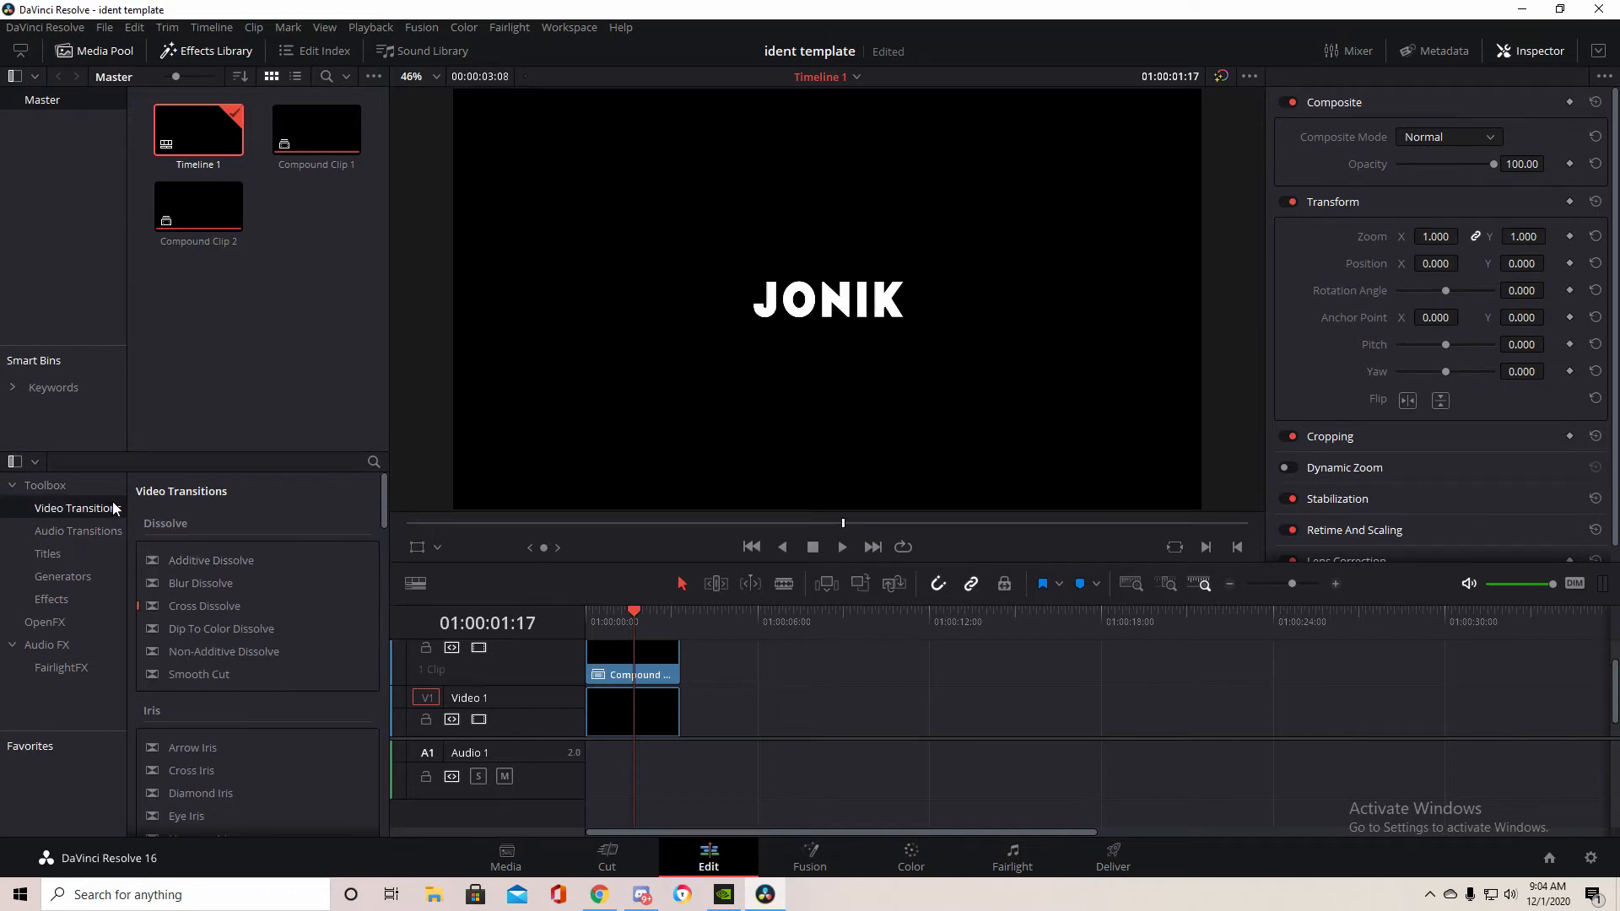
scroll(down, 3)
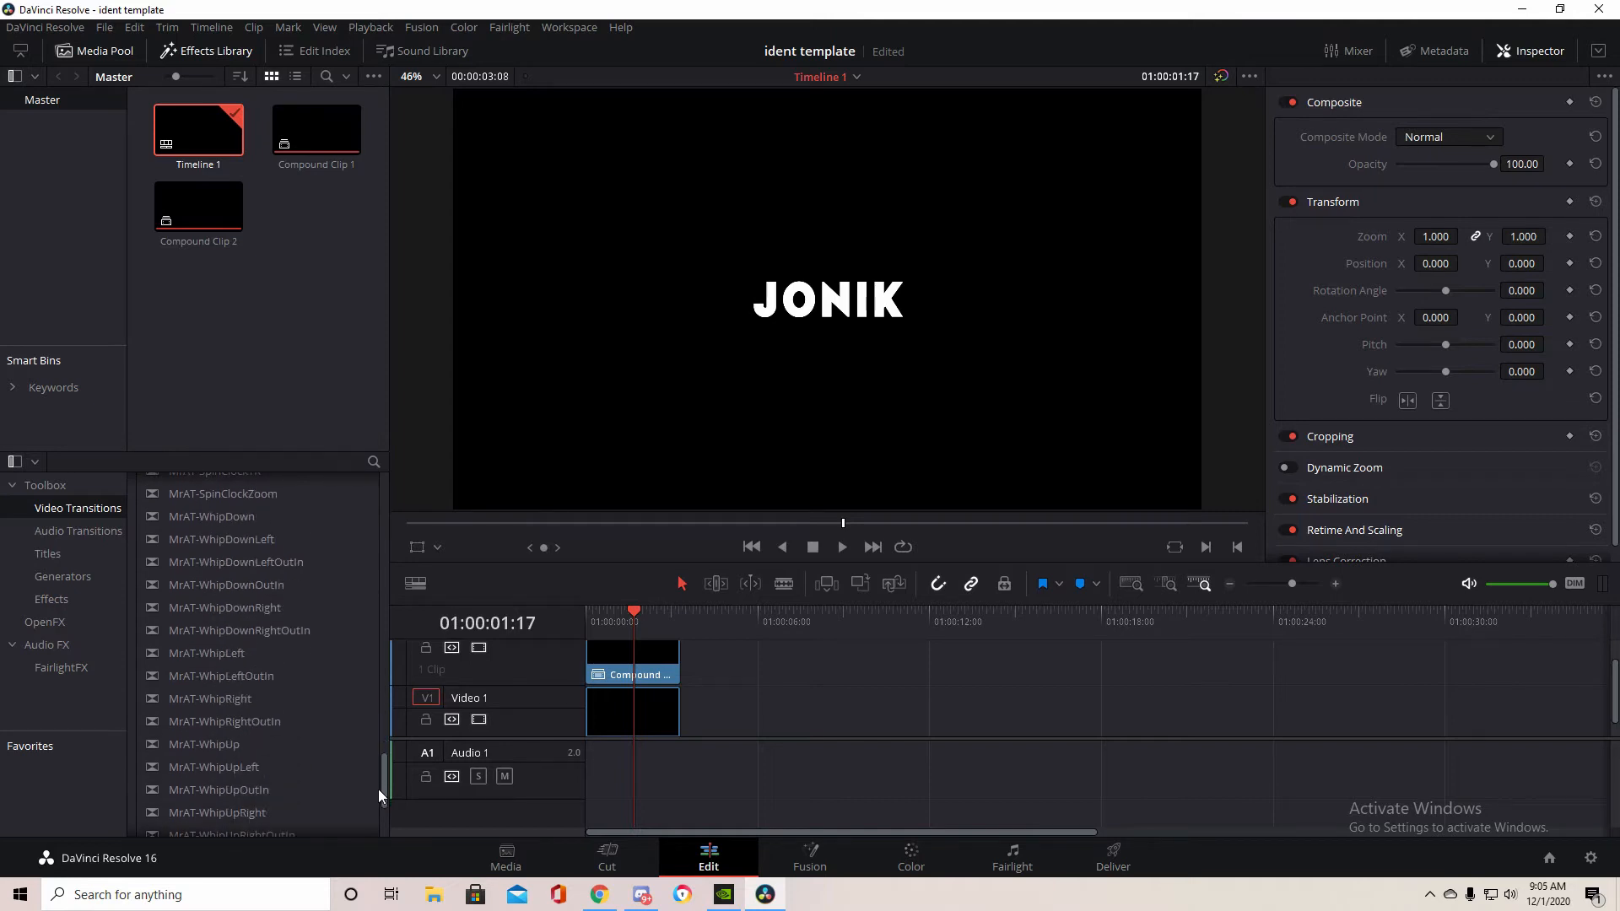
scroll(down, 3)
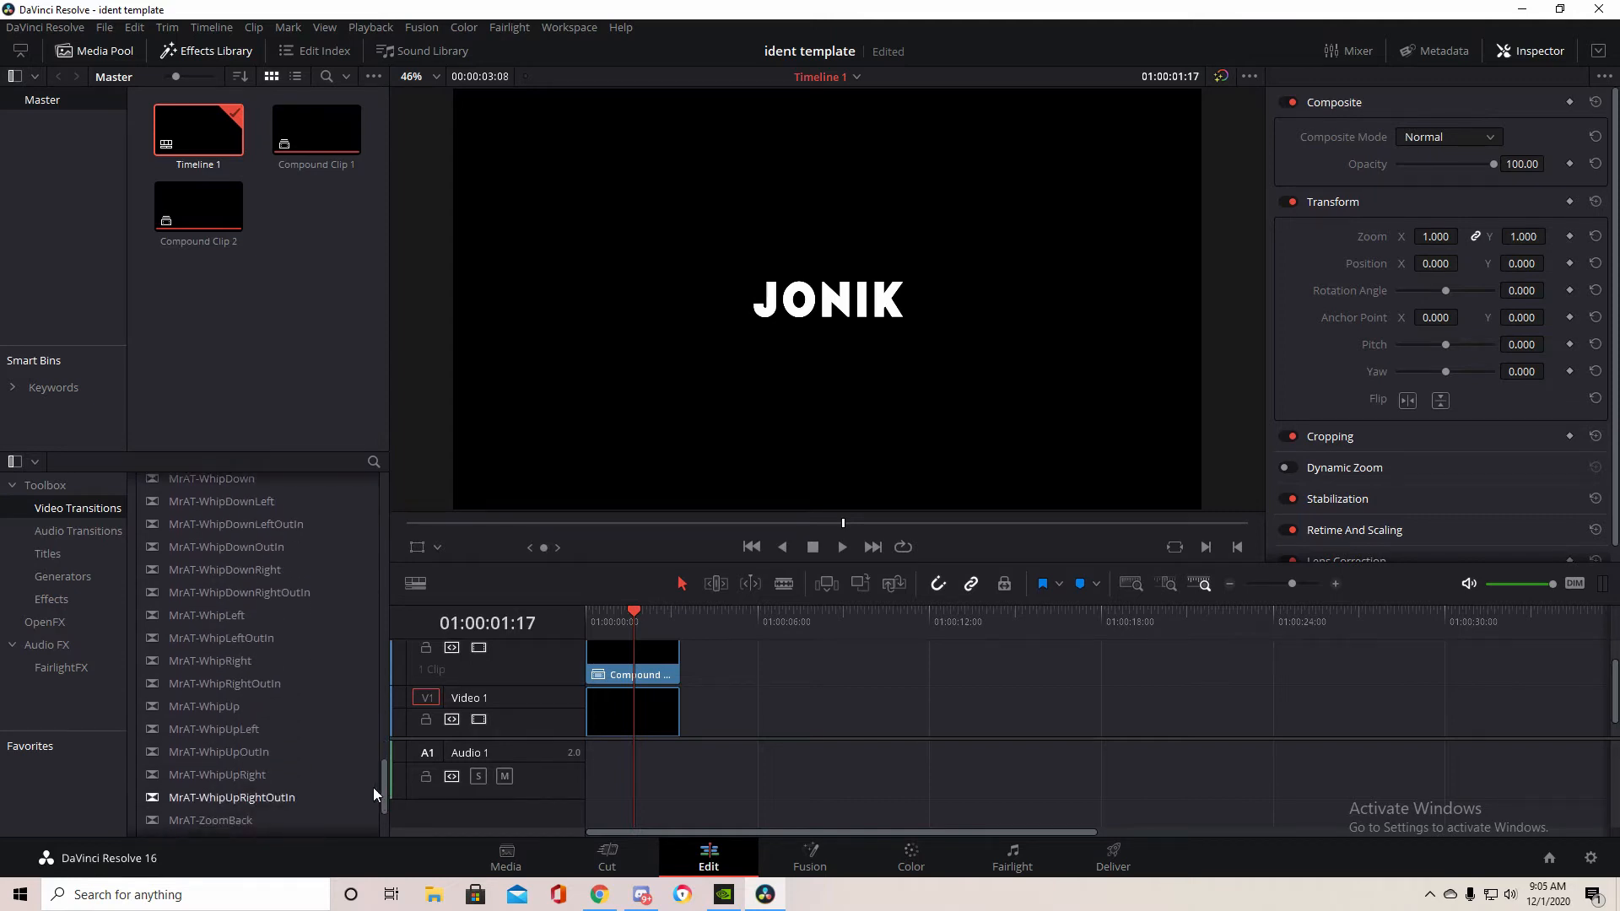
scroll(down, 3)
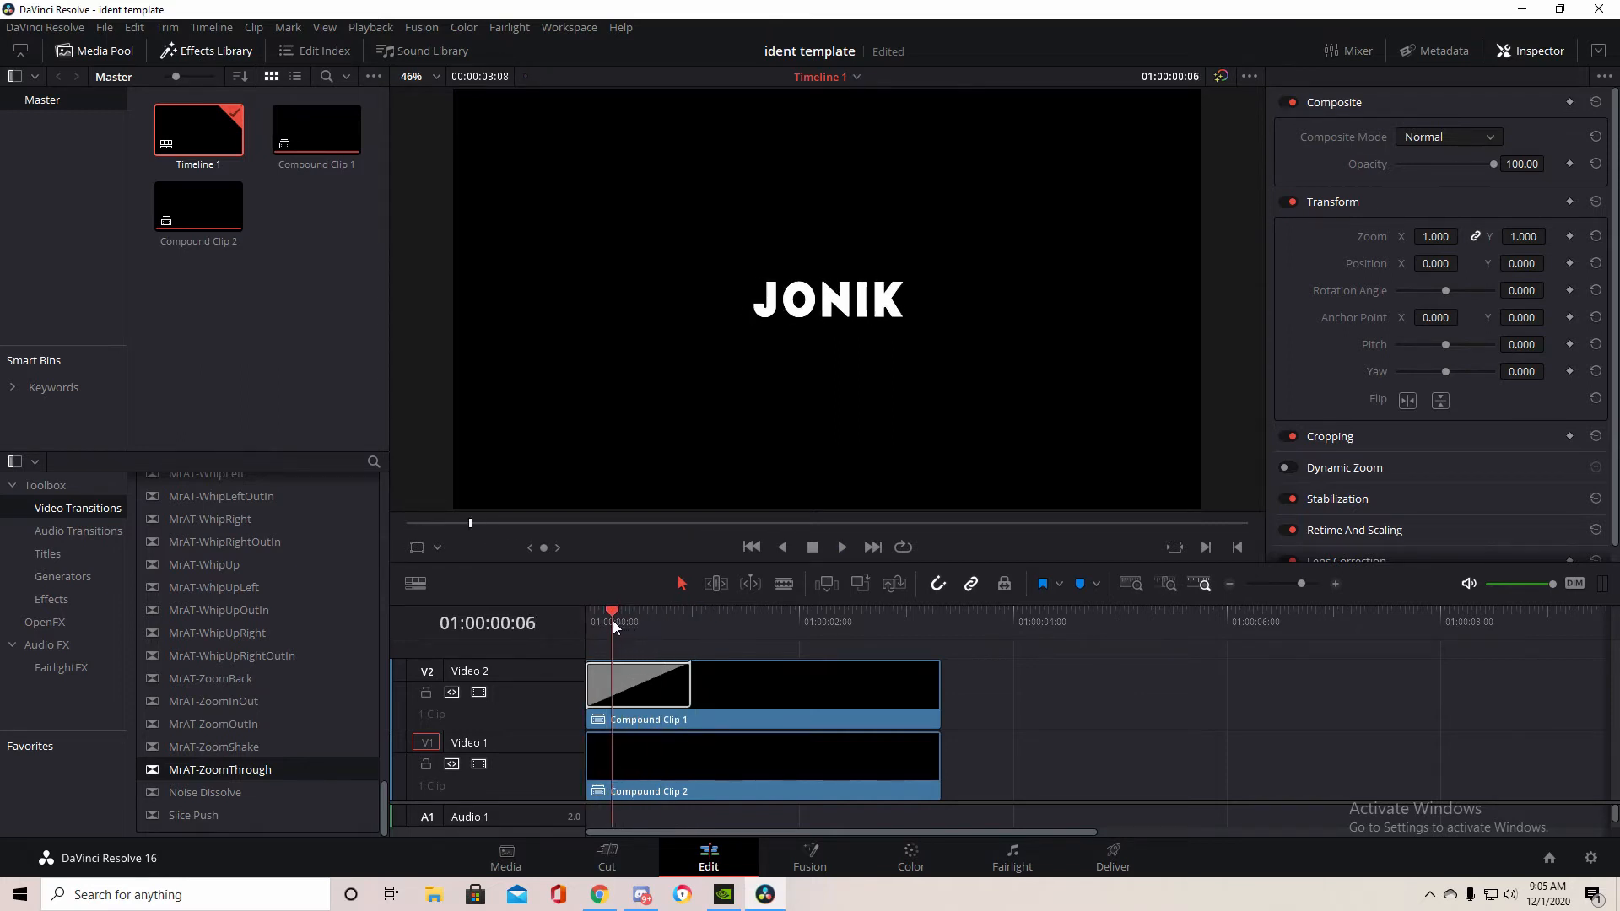
click(619, 750)
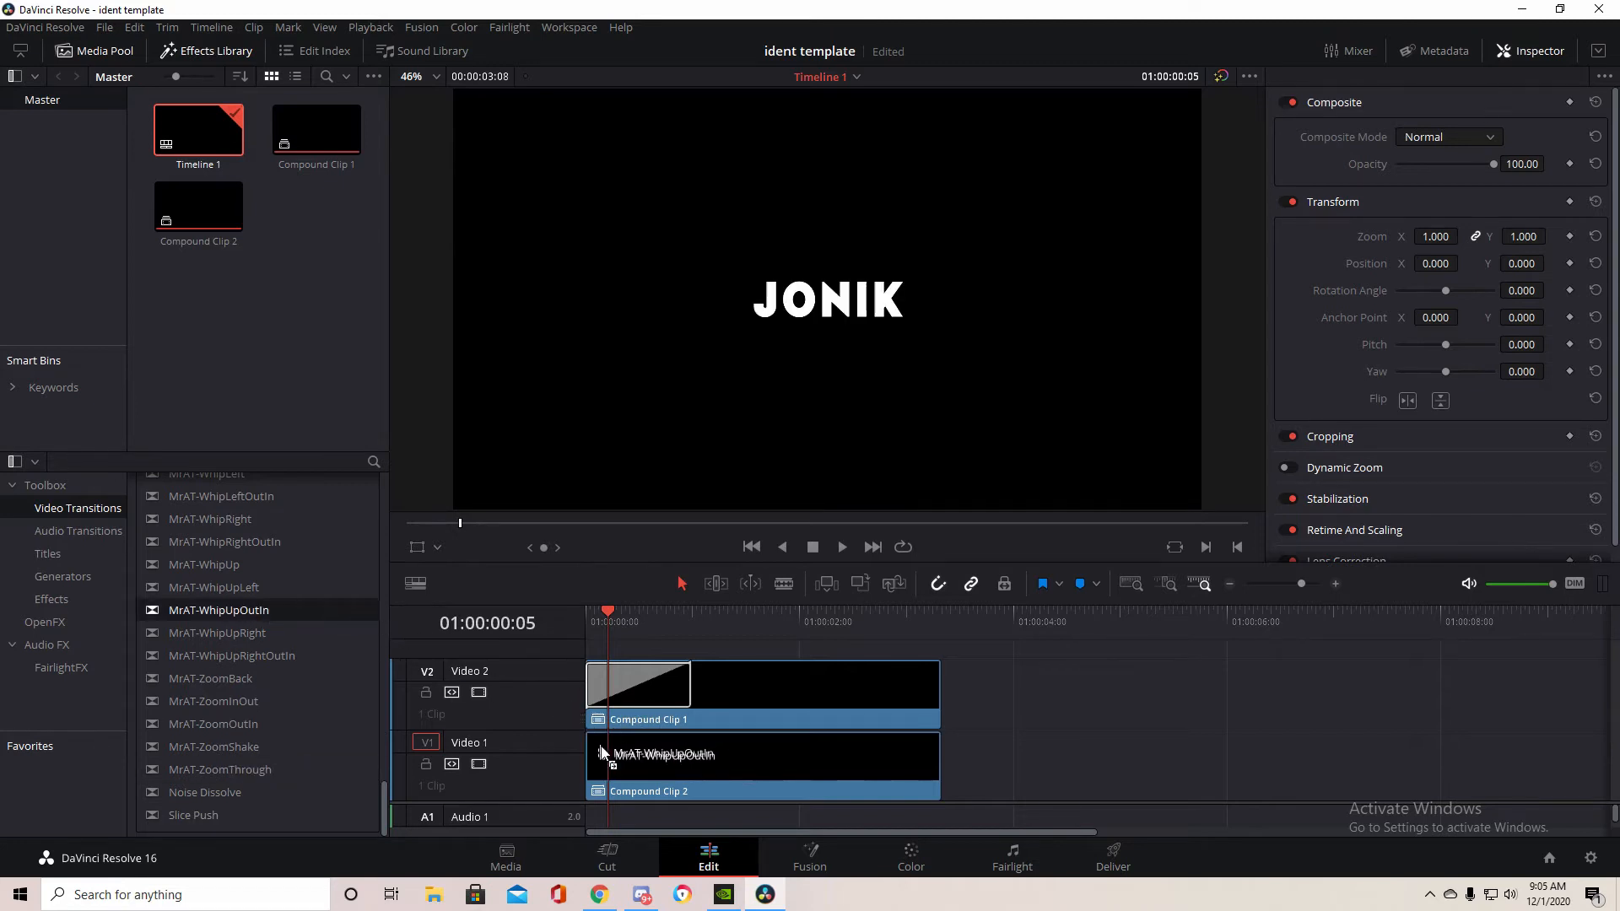
Select the MrAT-WhipUpOutIn transition on Compound Clip 2, rewind and play it back.
click(638, 755)
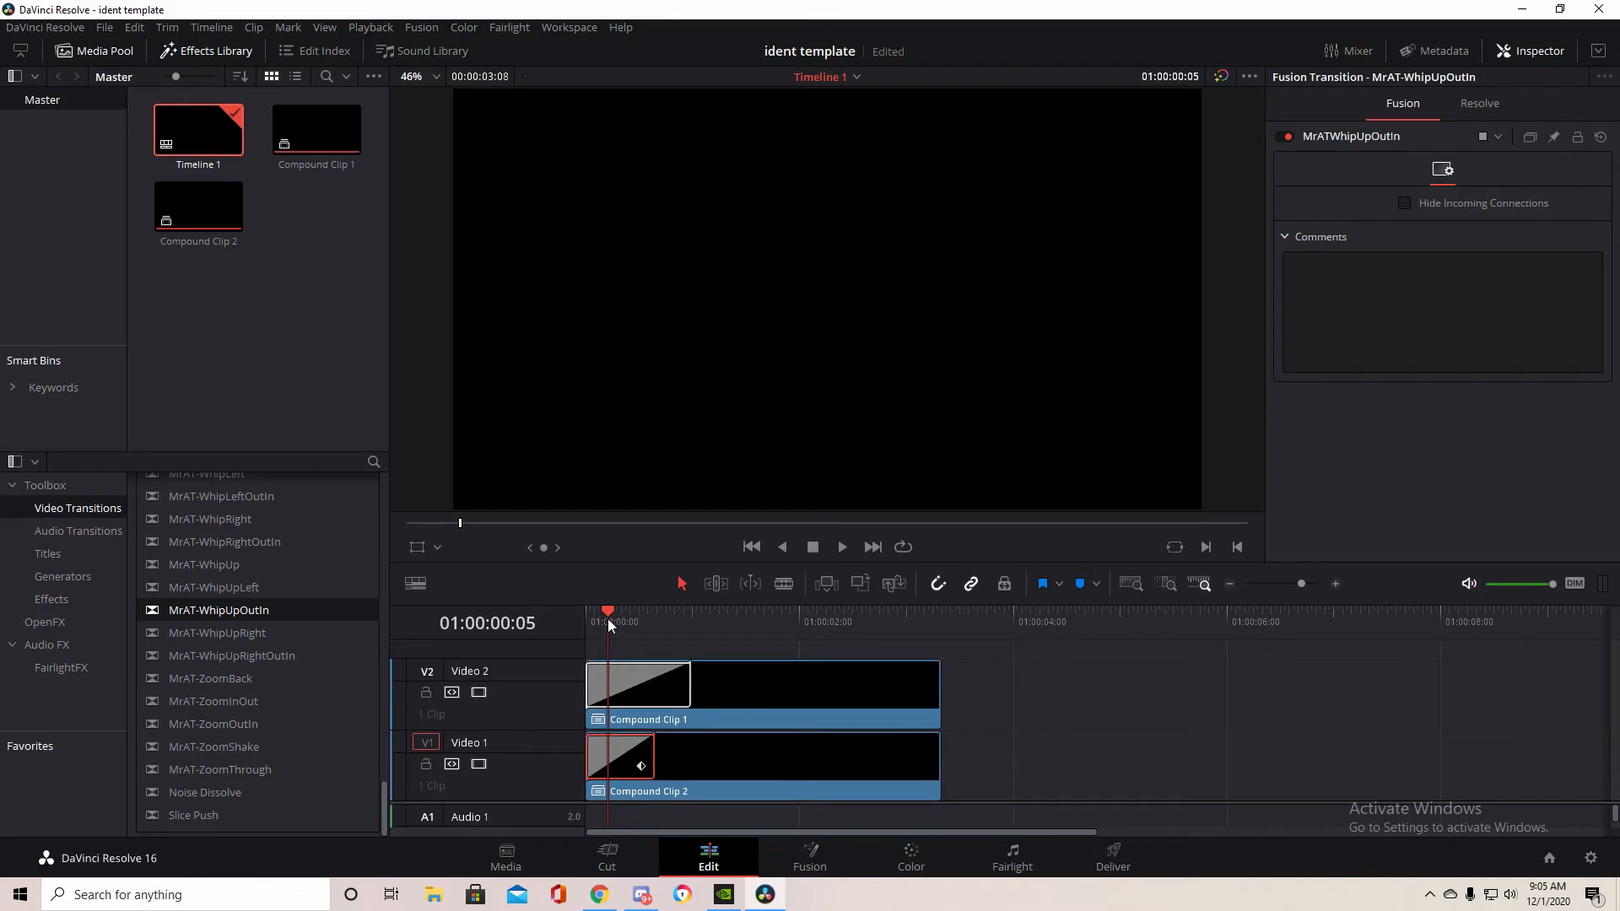
click(841, 547)
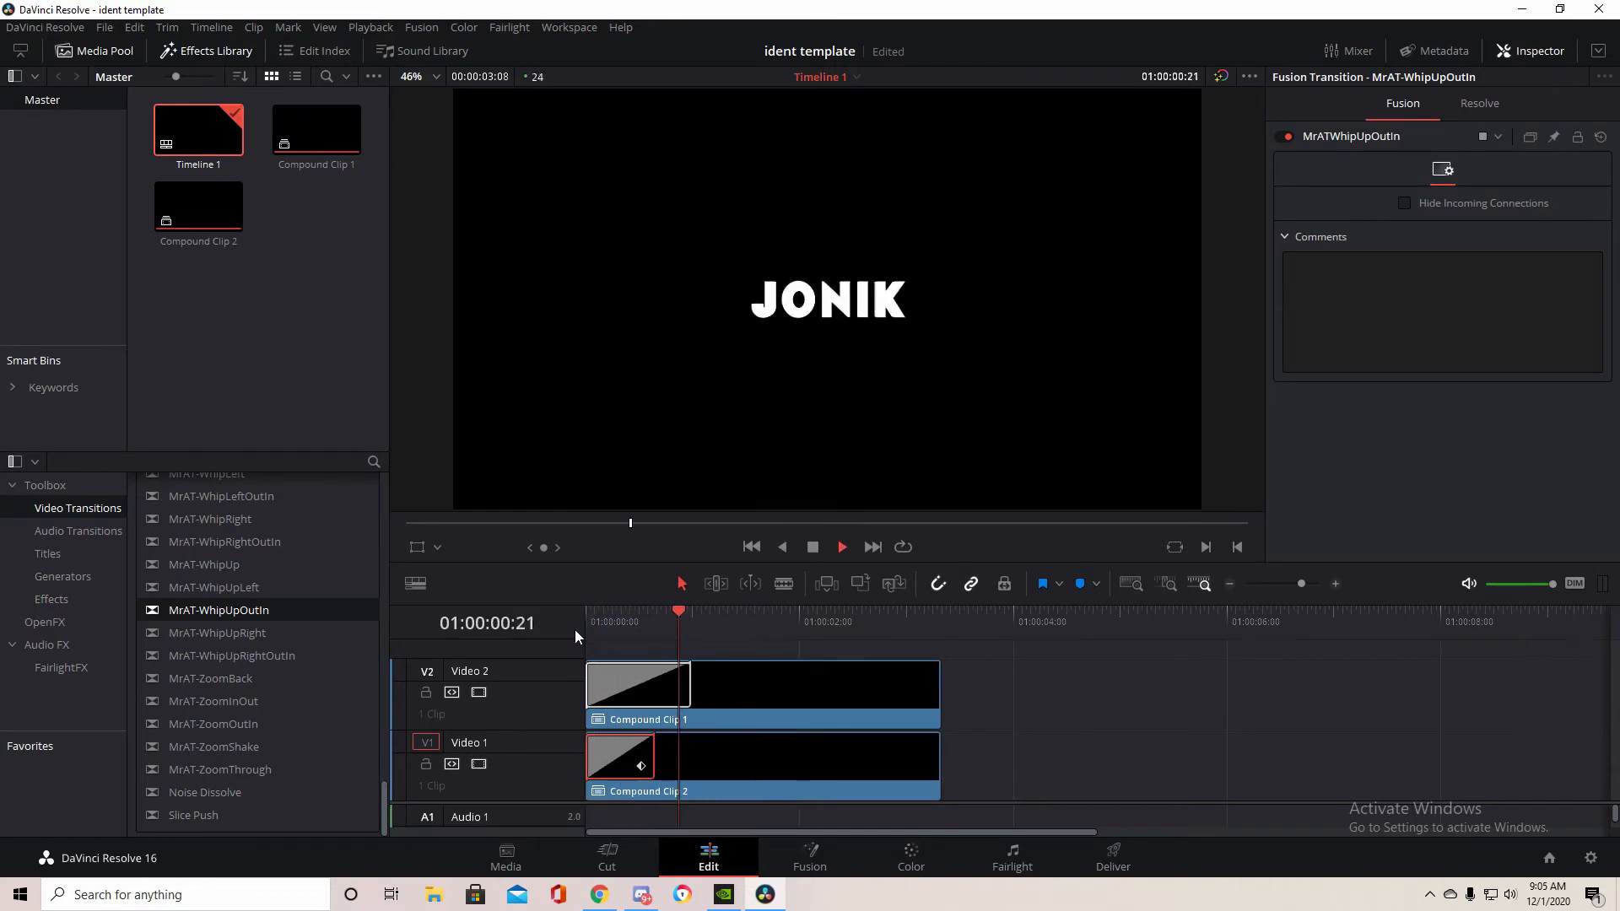
click(786, 622)
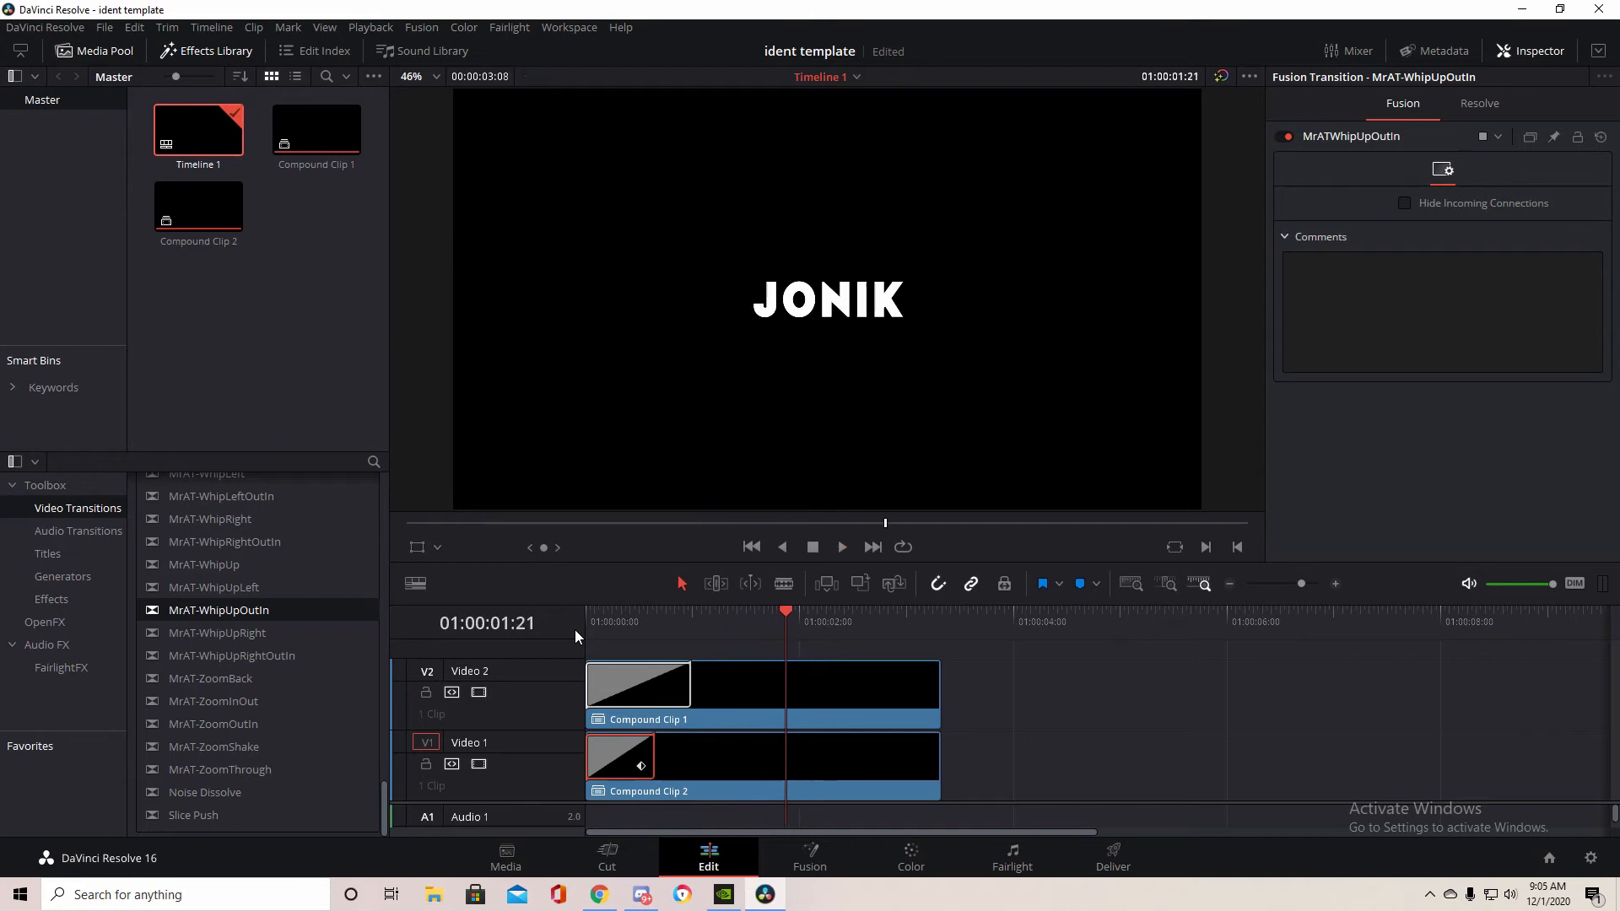
click(880, 614)
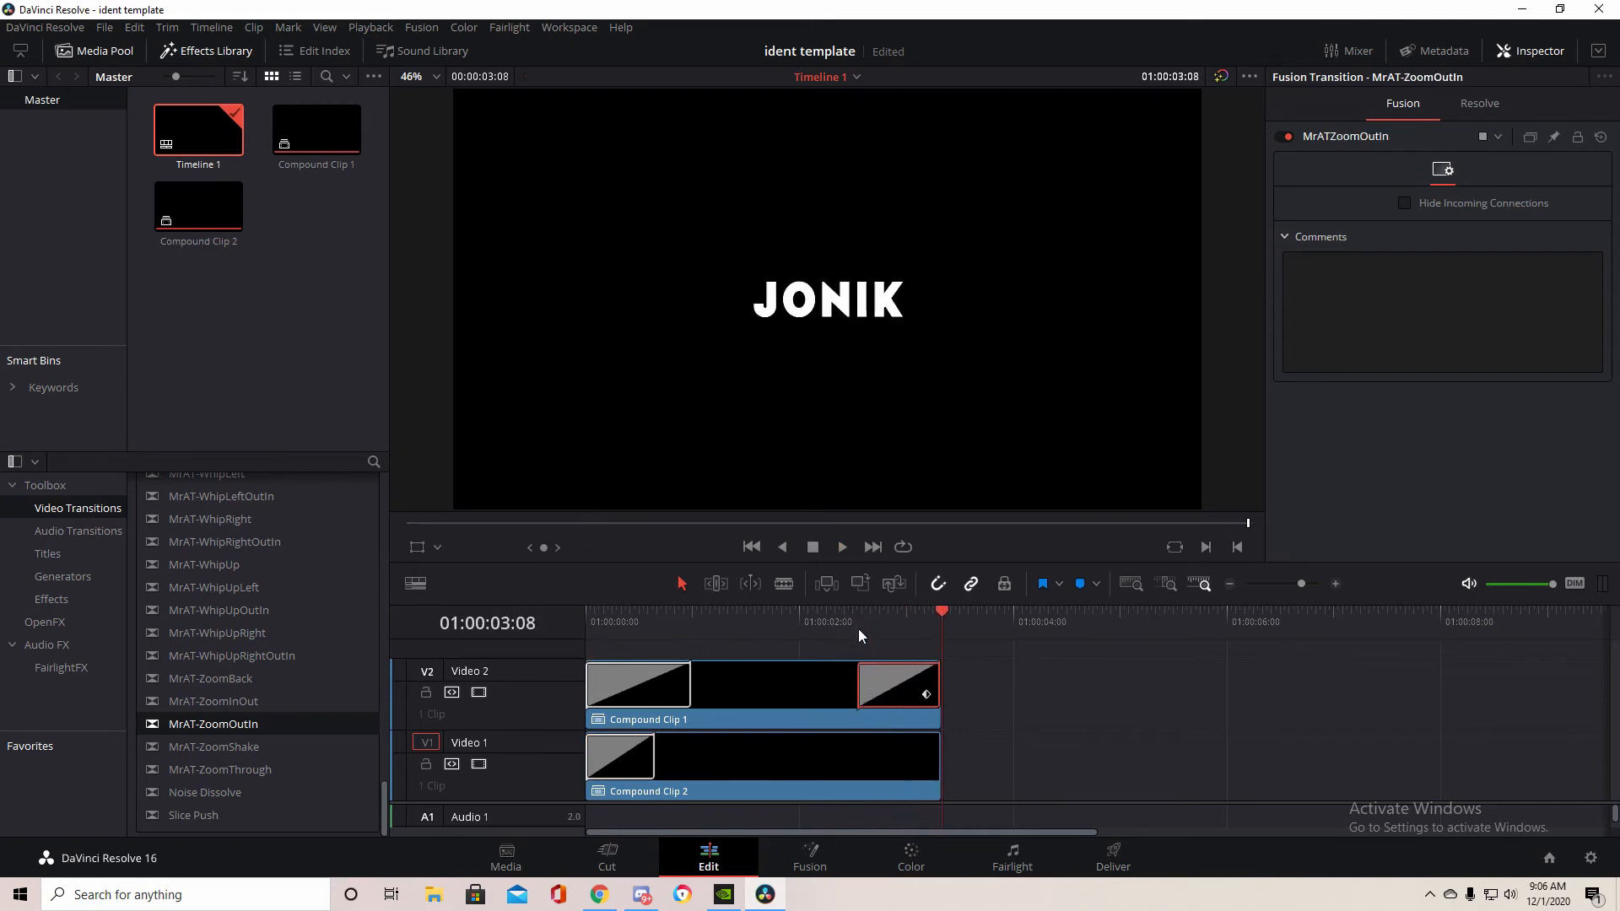
Place MrAT-ZoomOutIn transitions at the ends of Compound Clip 1 and Compound Clip 2.
click(842, 547)
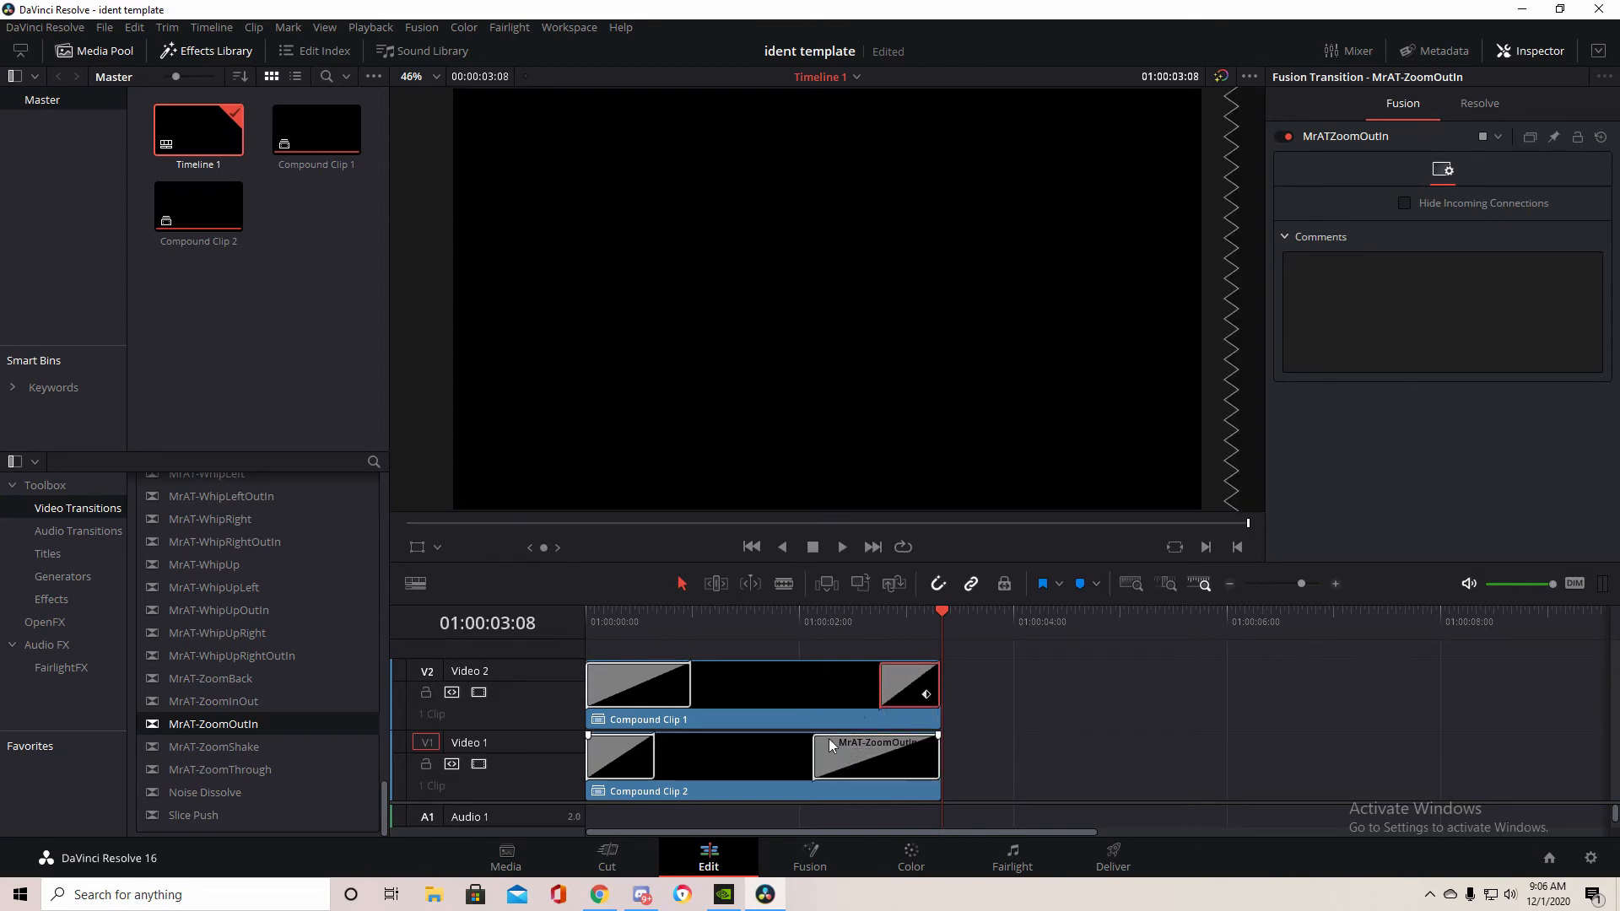
click(720, 610)
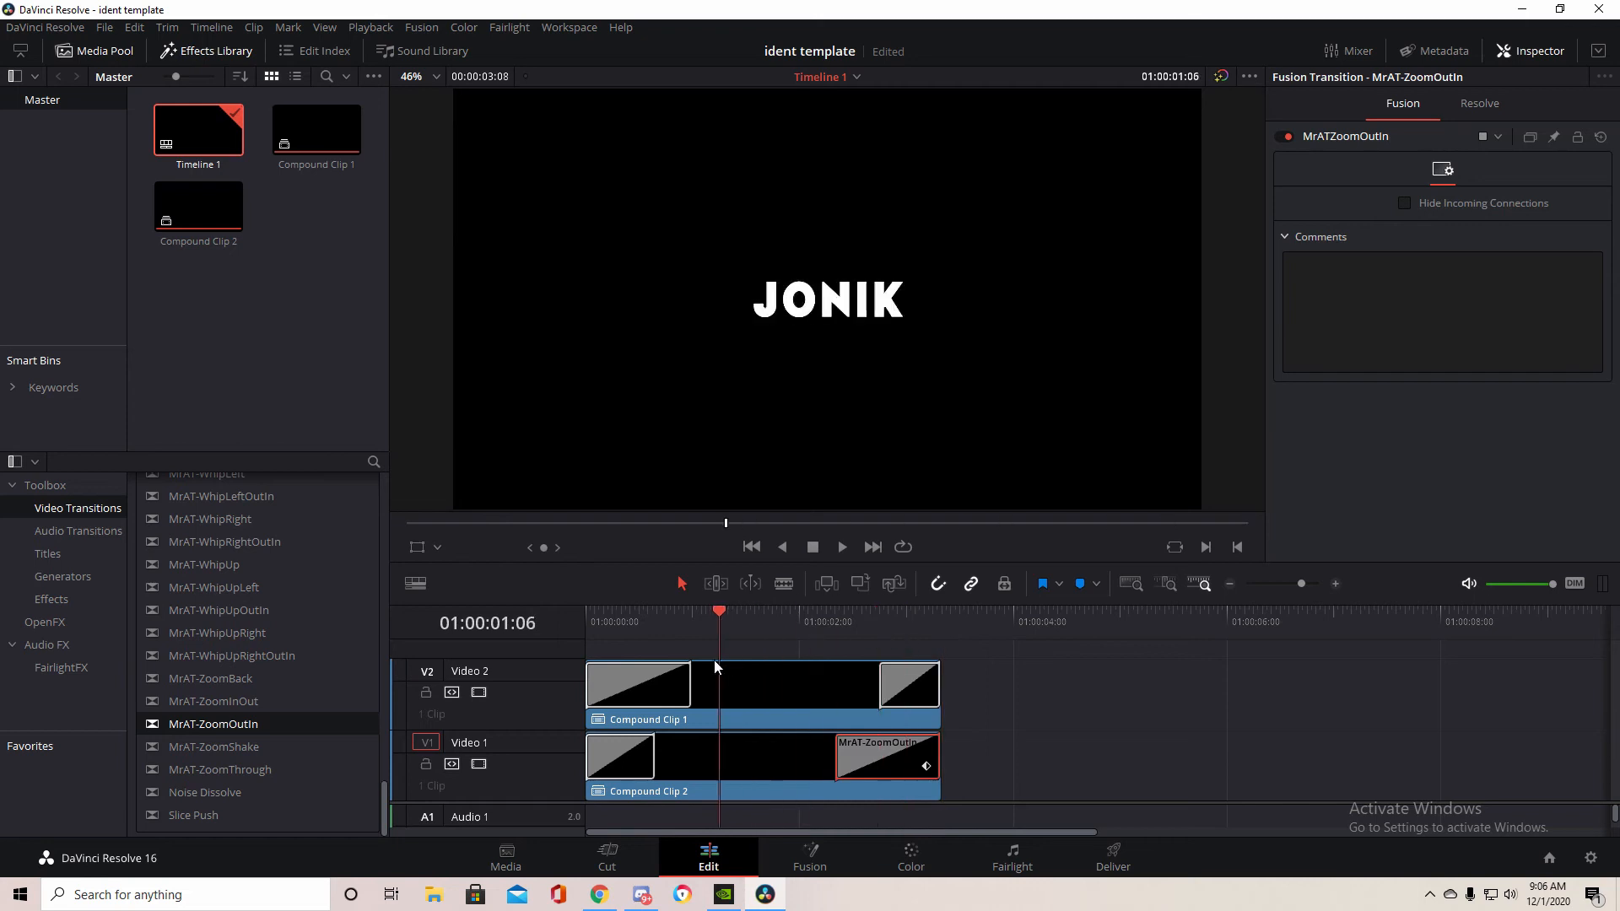
Preview the timeline and trim the closing ZoomOutIn transitions on V1 and V2 shorter.
click(841, 547)
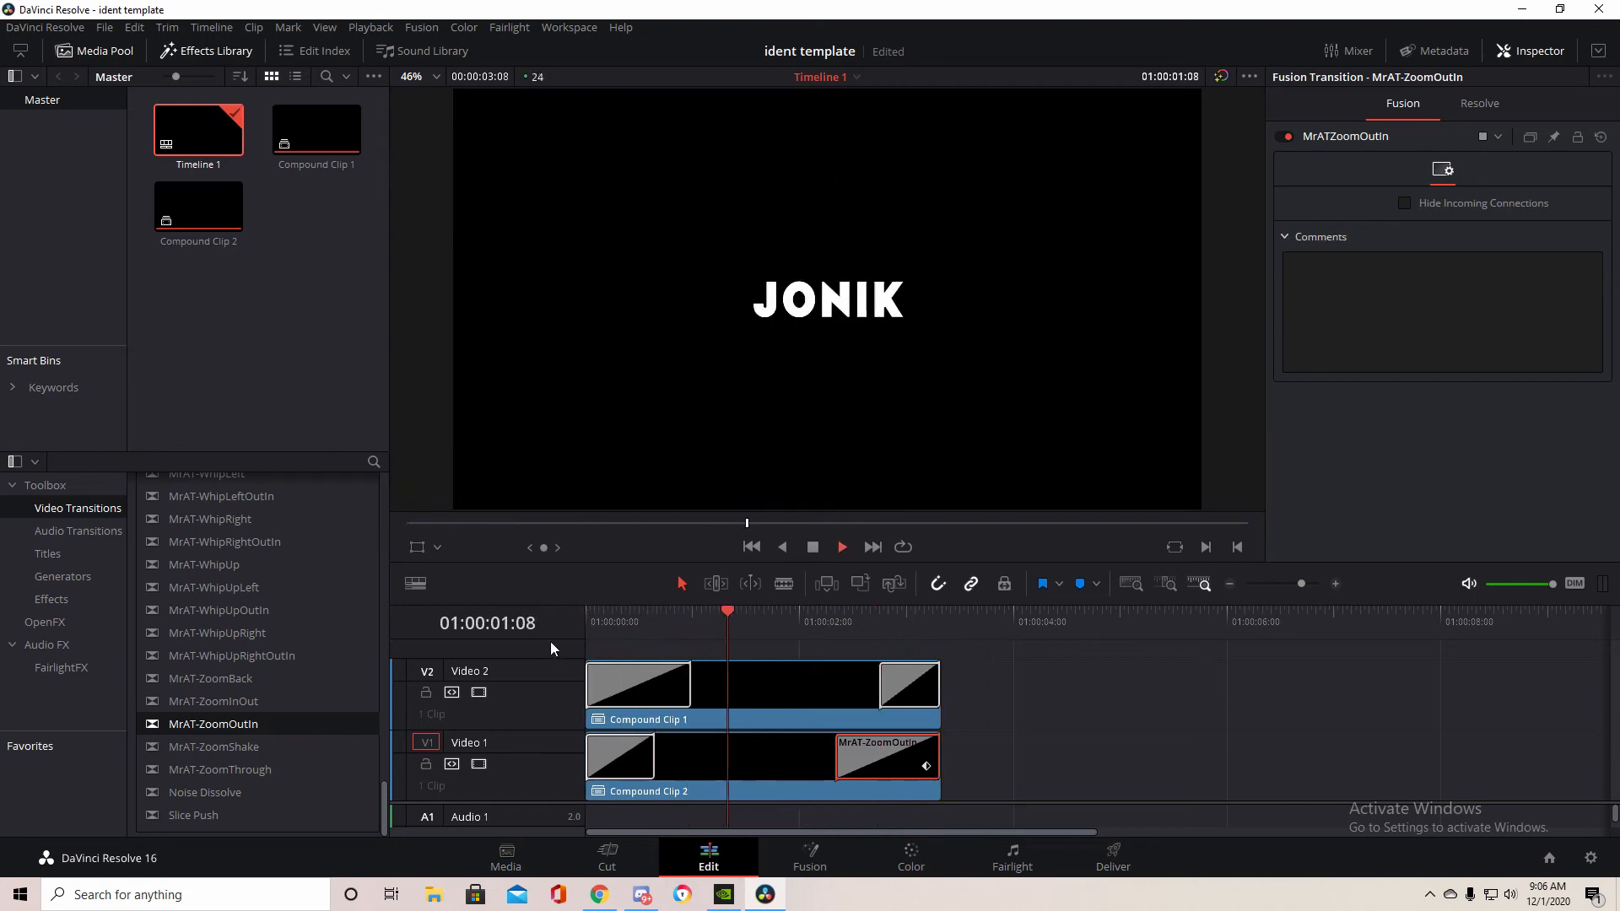
click(842, 547)
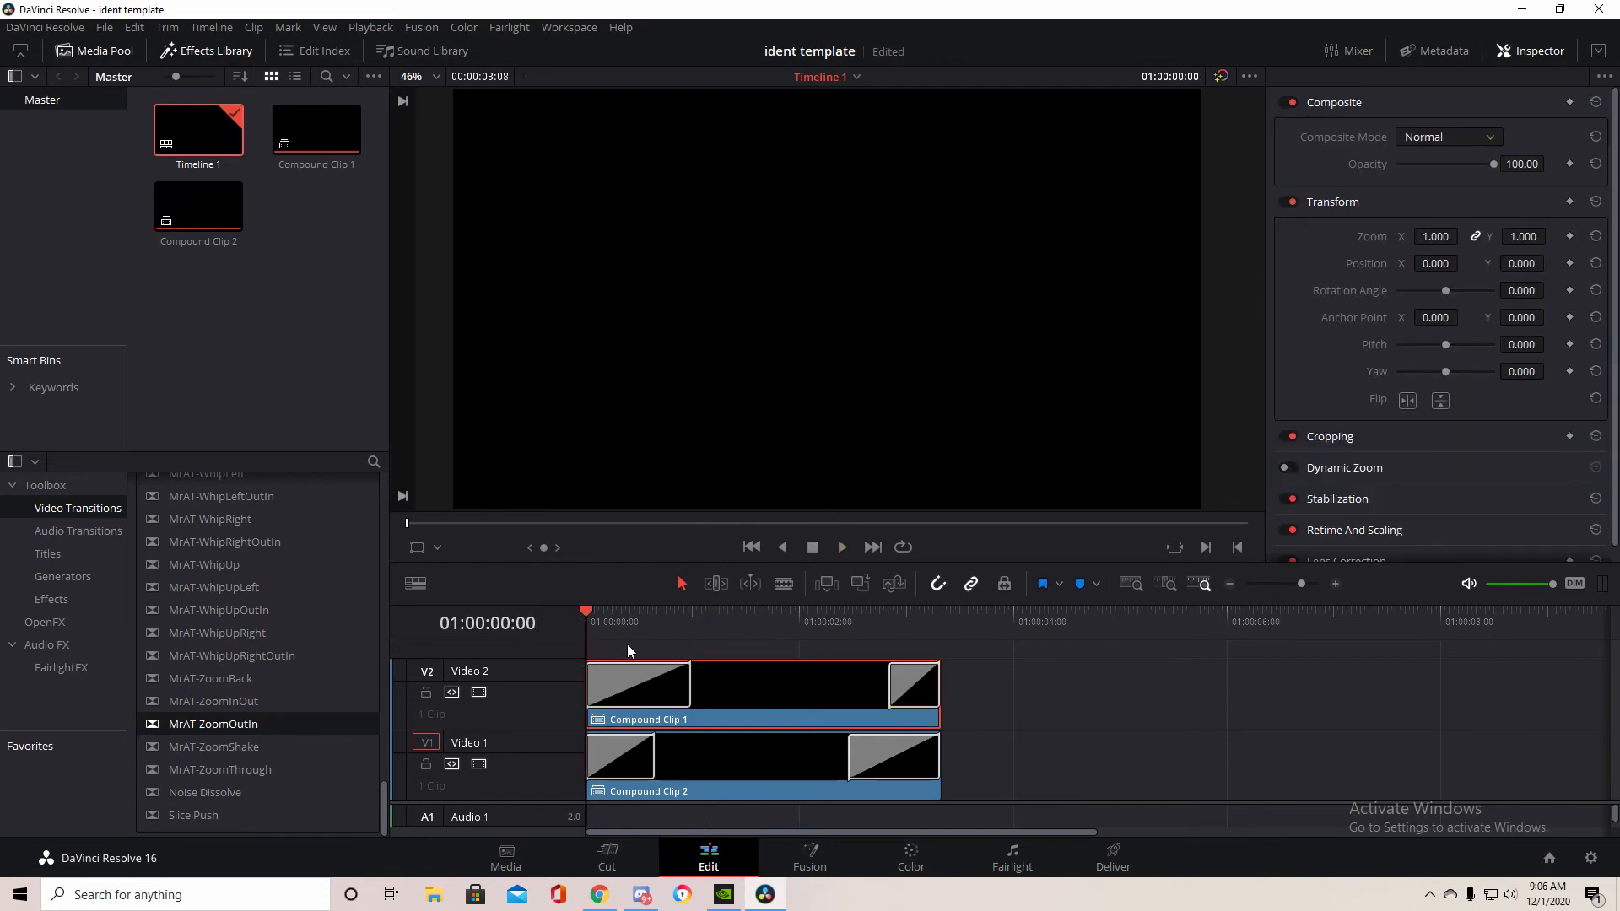
mouse_move(1377, 417)
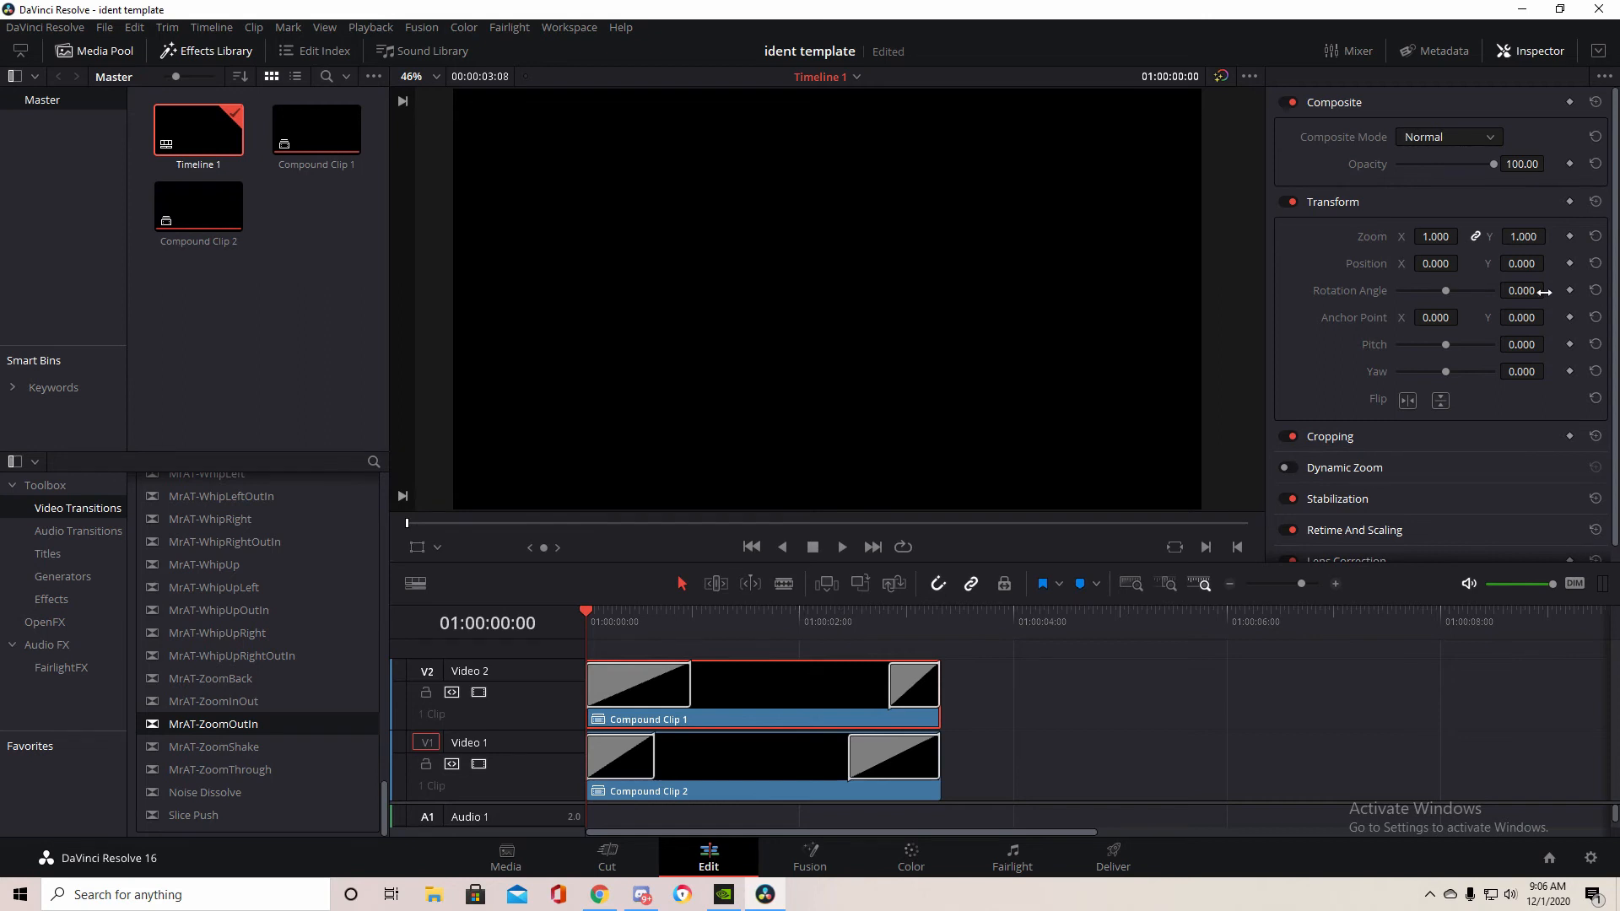
Keyframe Compound Clip 1's Rotation Angle from -8.5 at the start to 0, then play back.
click(720, 612)
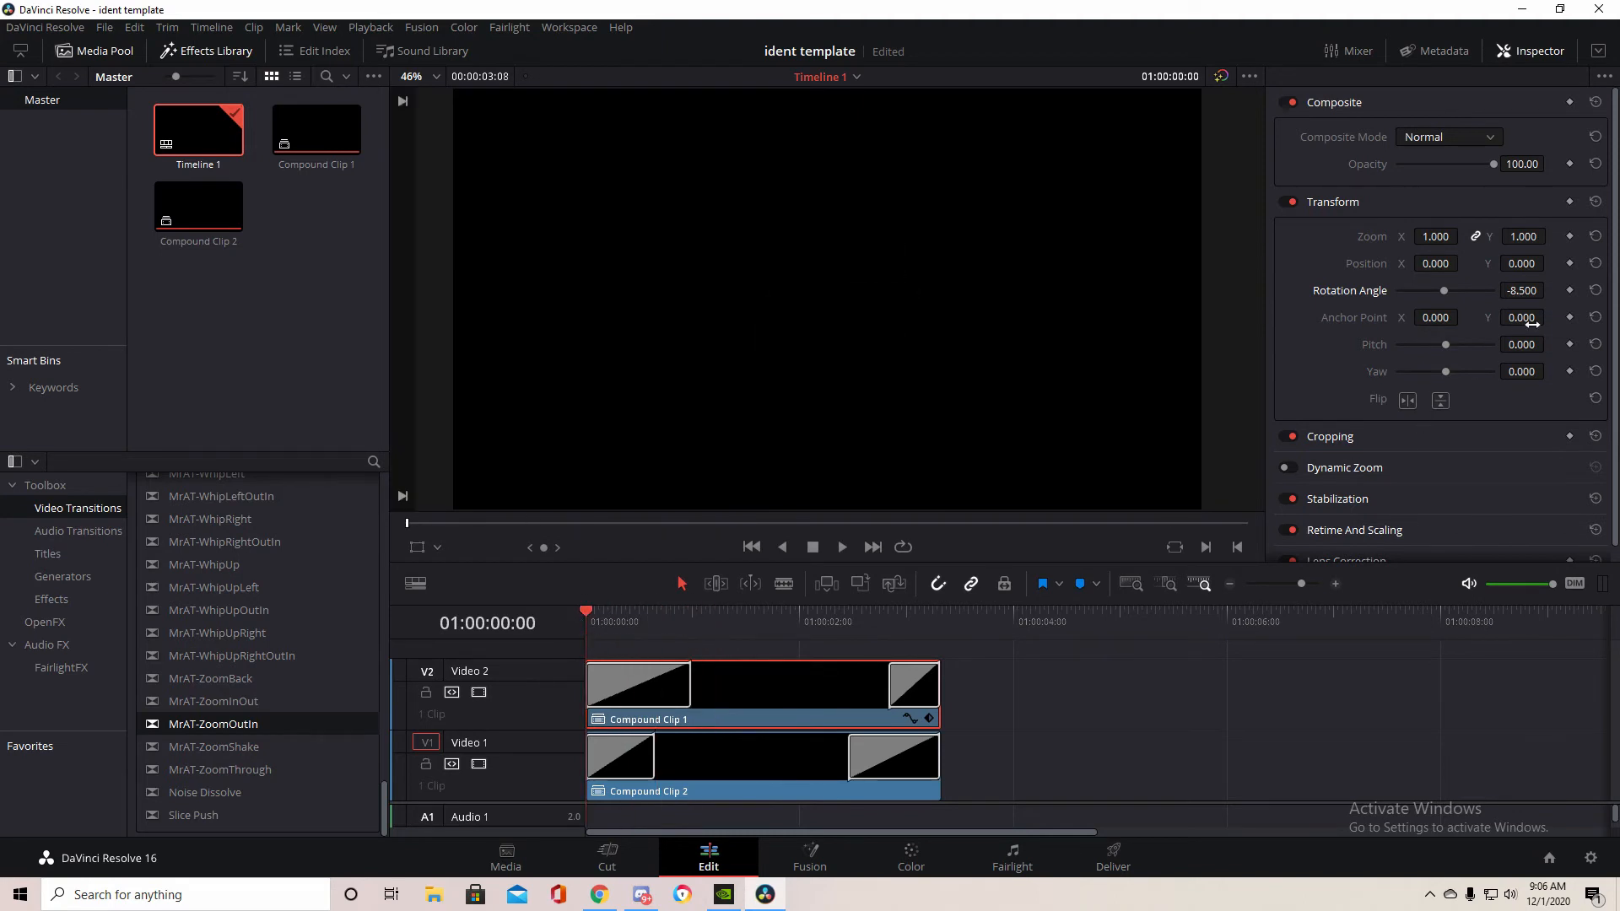
click(692, 612)
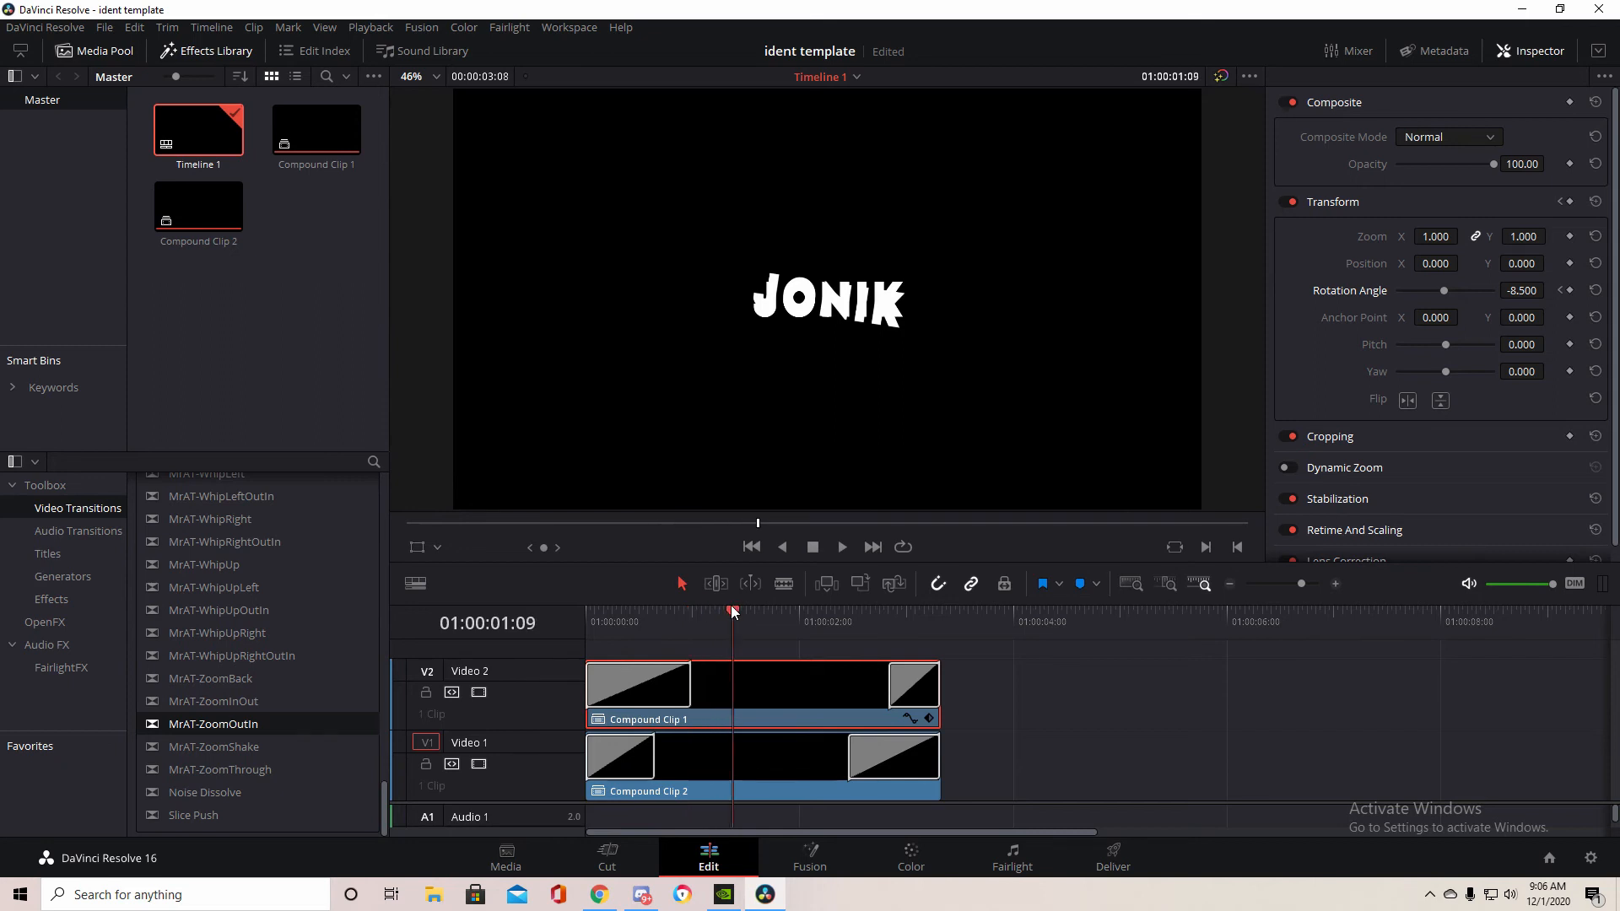
mouse_move(1401, 324)
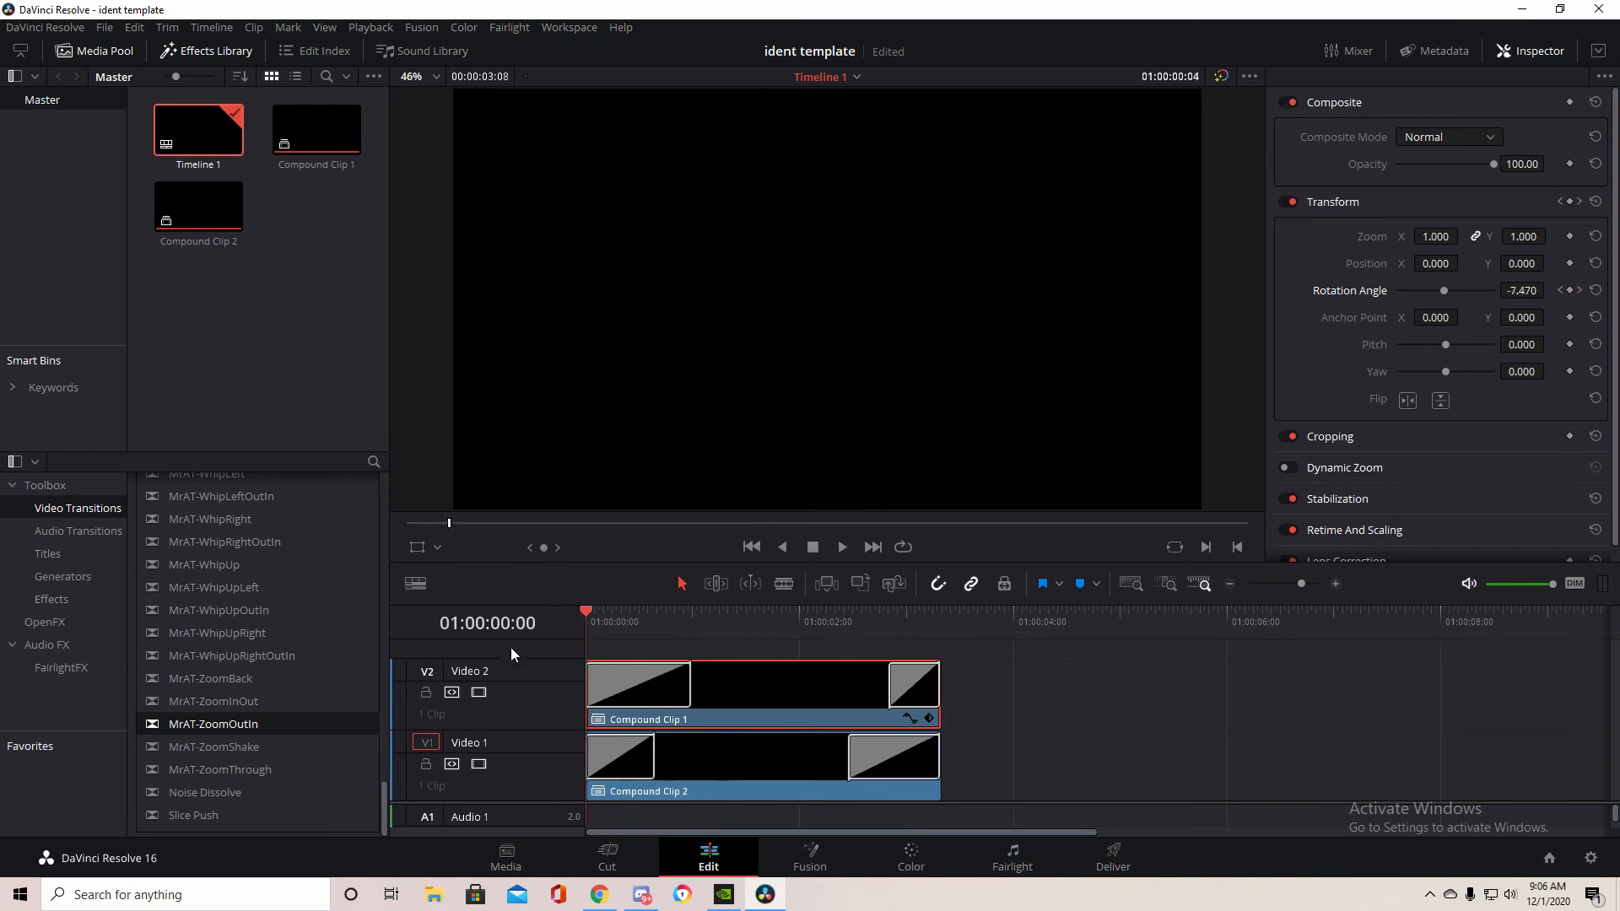
click(842, 547)
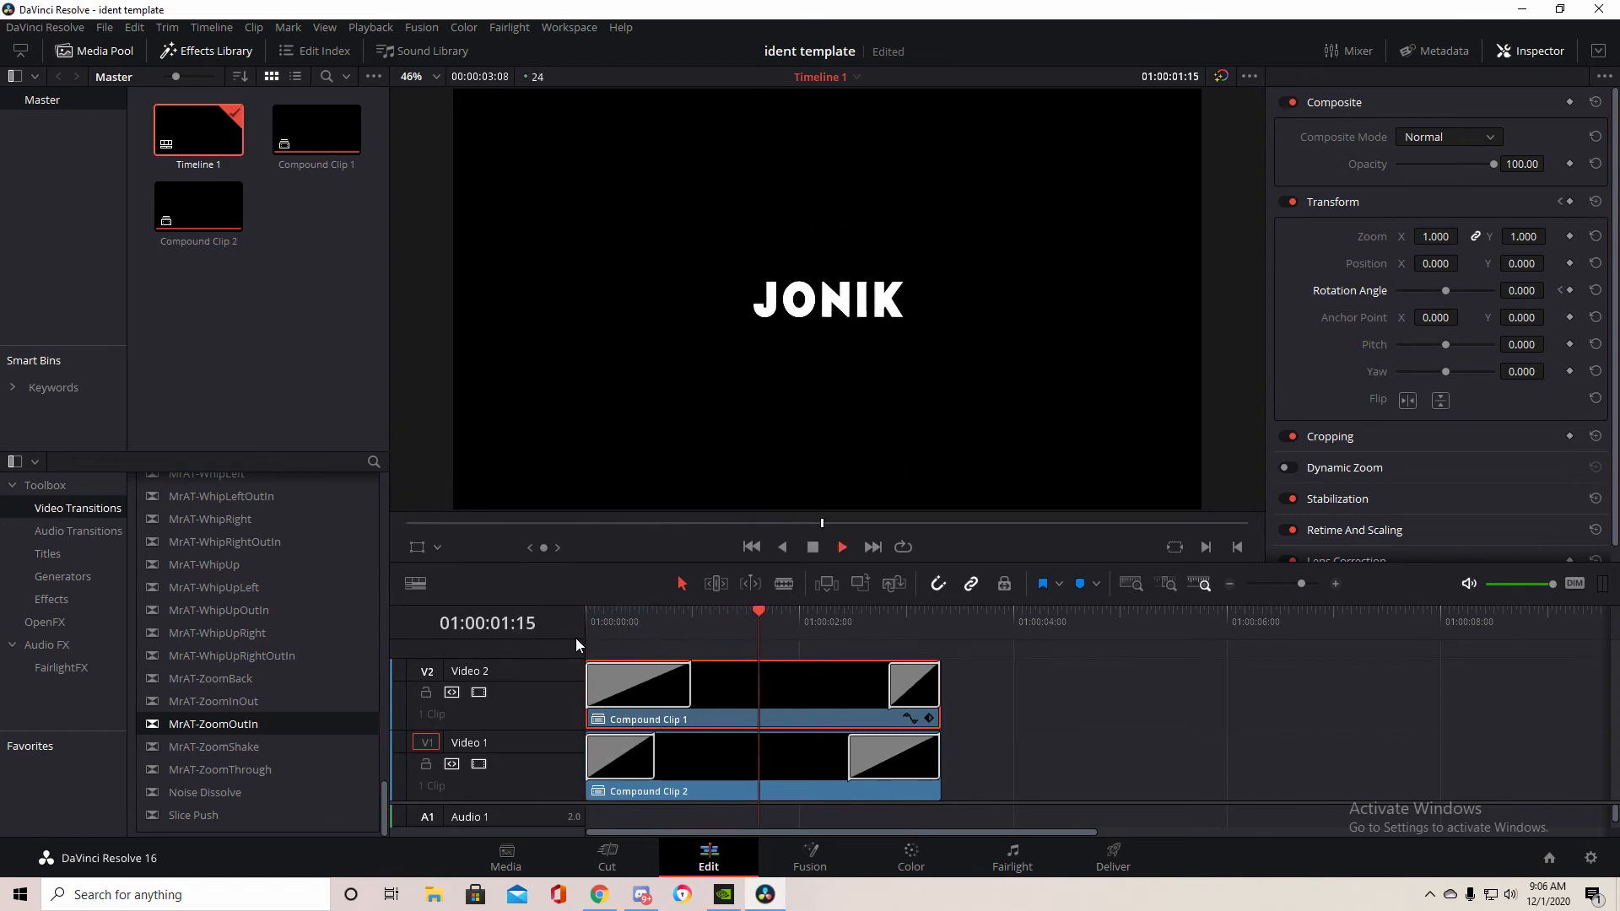
click(608, 612)
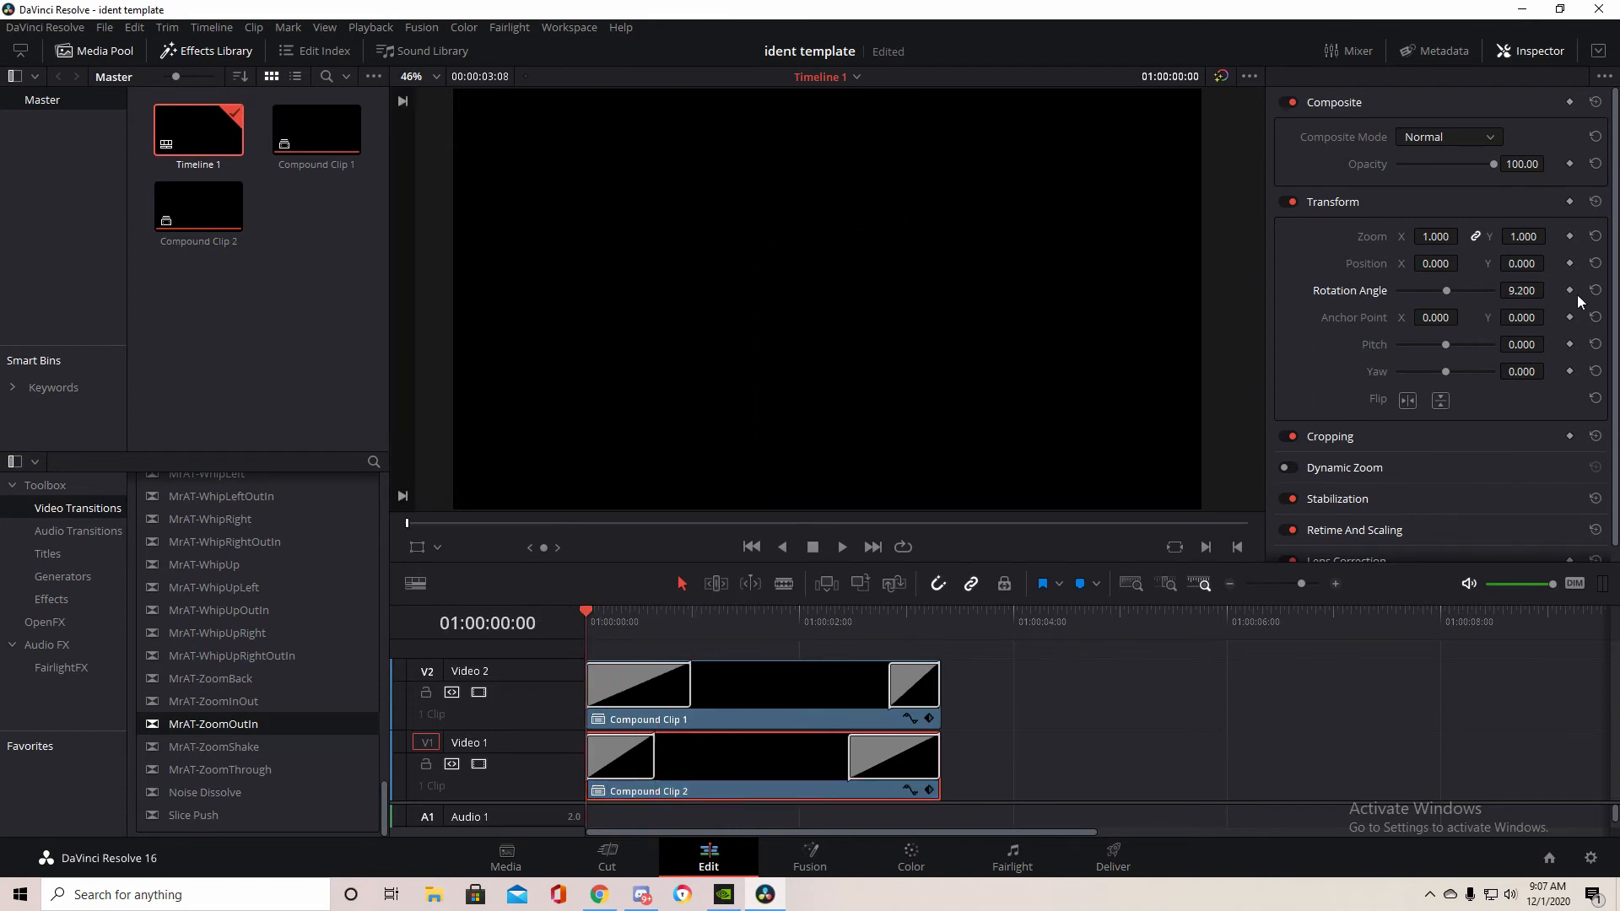
Keyframe Compound Clip 2's Rotation Angle from 9.2 to 0, play back, and open OpenFX Filters.
click(732, 621)
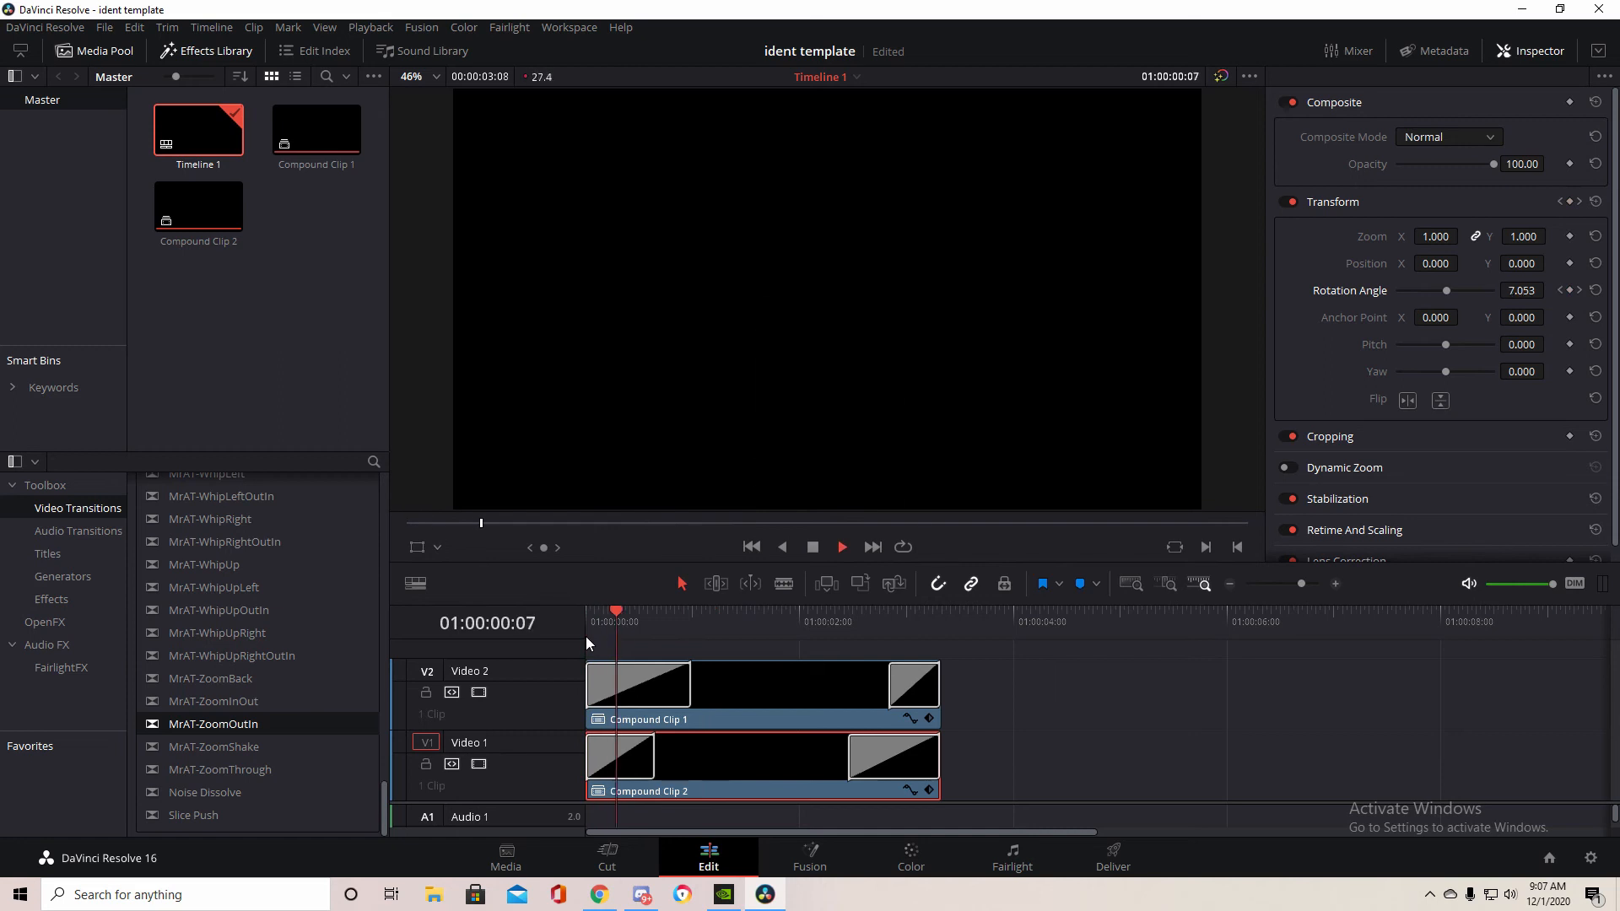
click(830, 622)
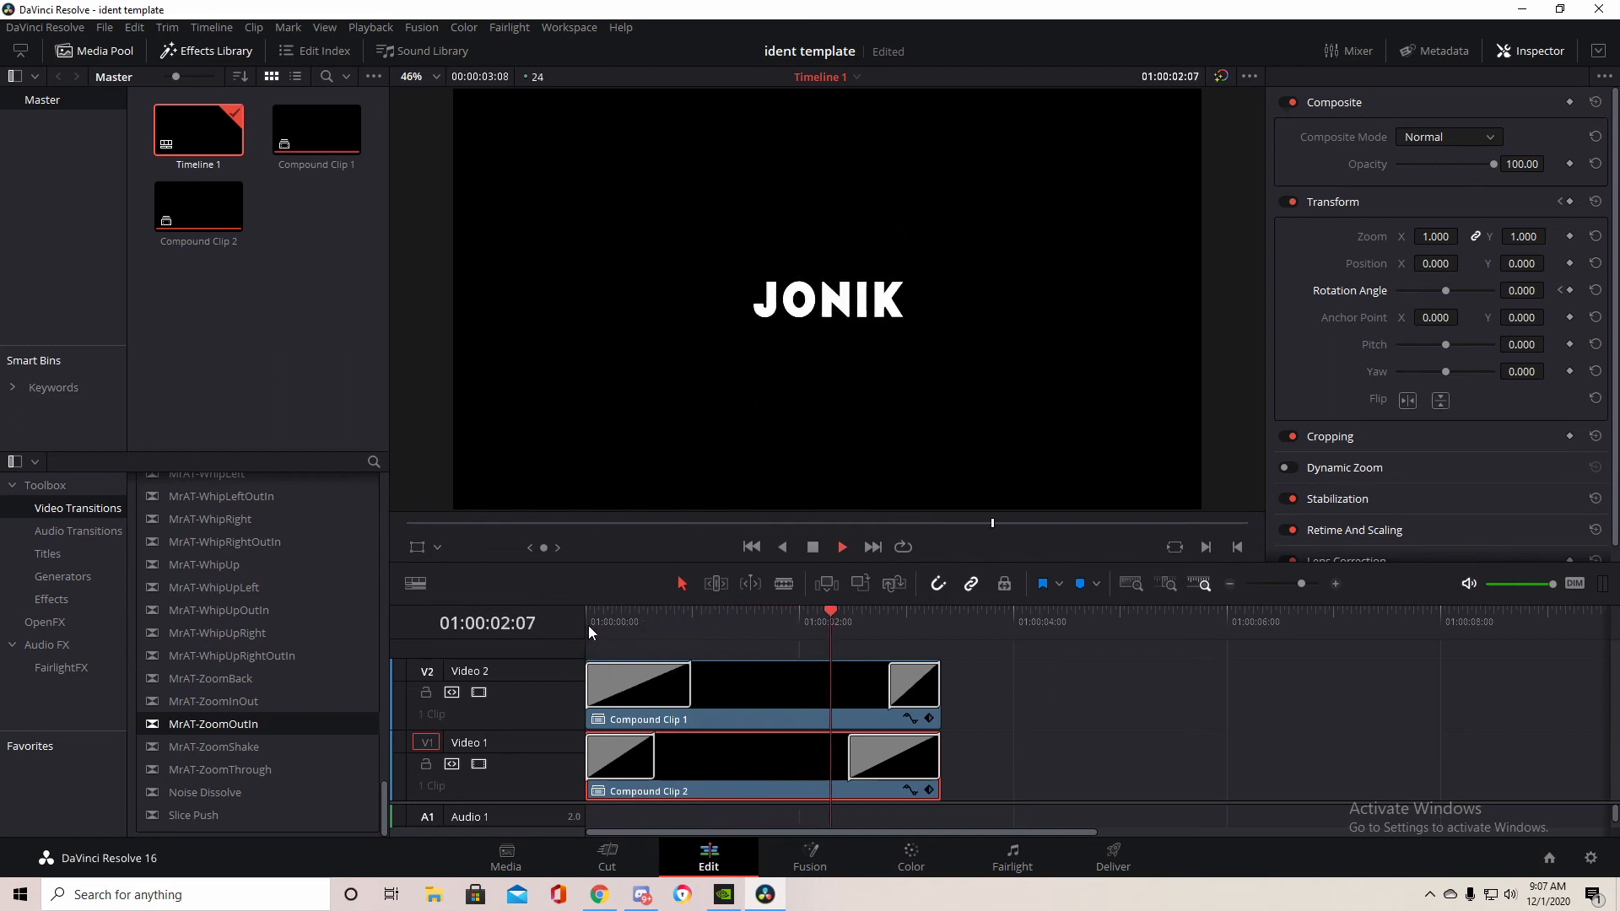
click(786, 622)
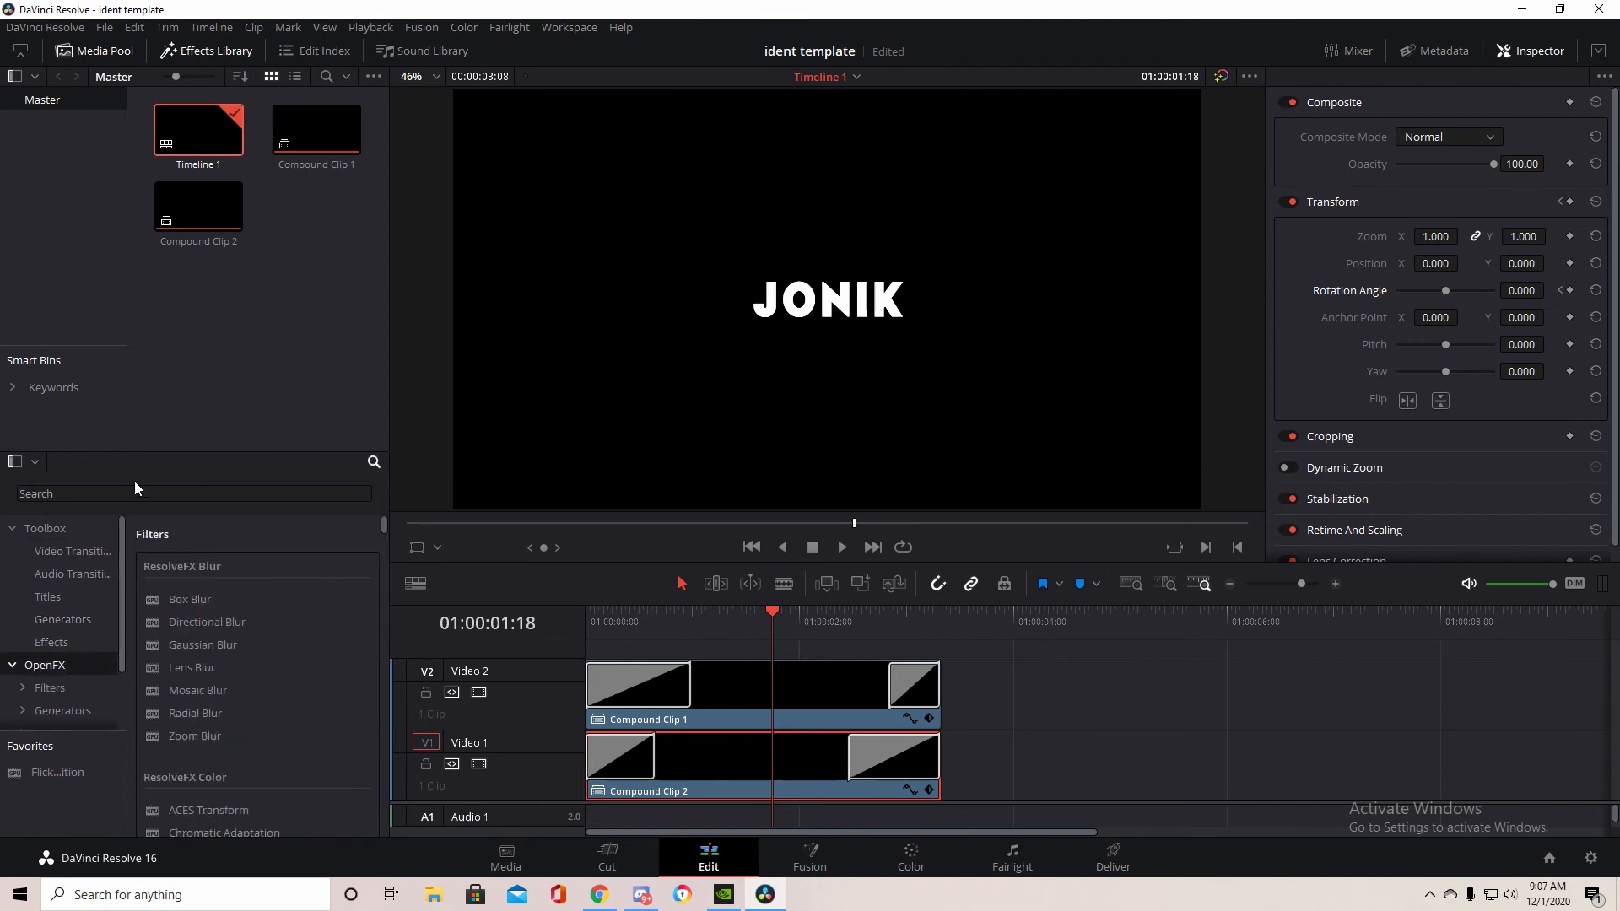
Apply Camera Shake to Compound Clip 1 with lowered motion scale, speed and amplitudes.
text(camer)
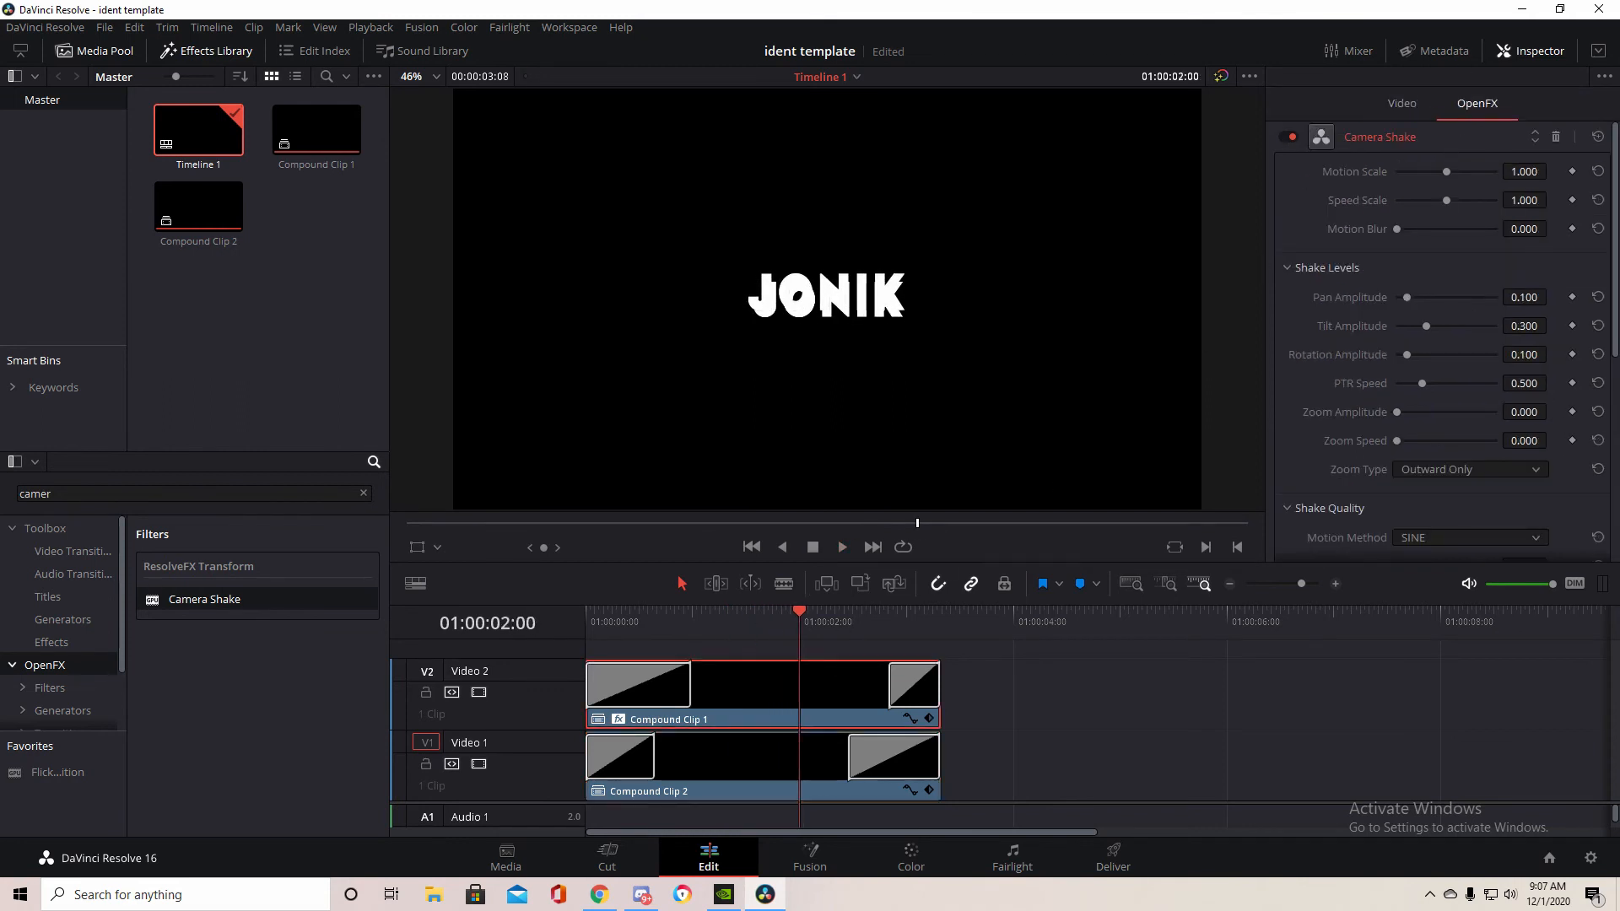
drag(1445, 171, 1412, 172)
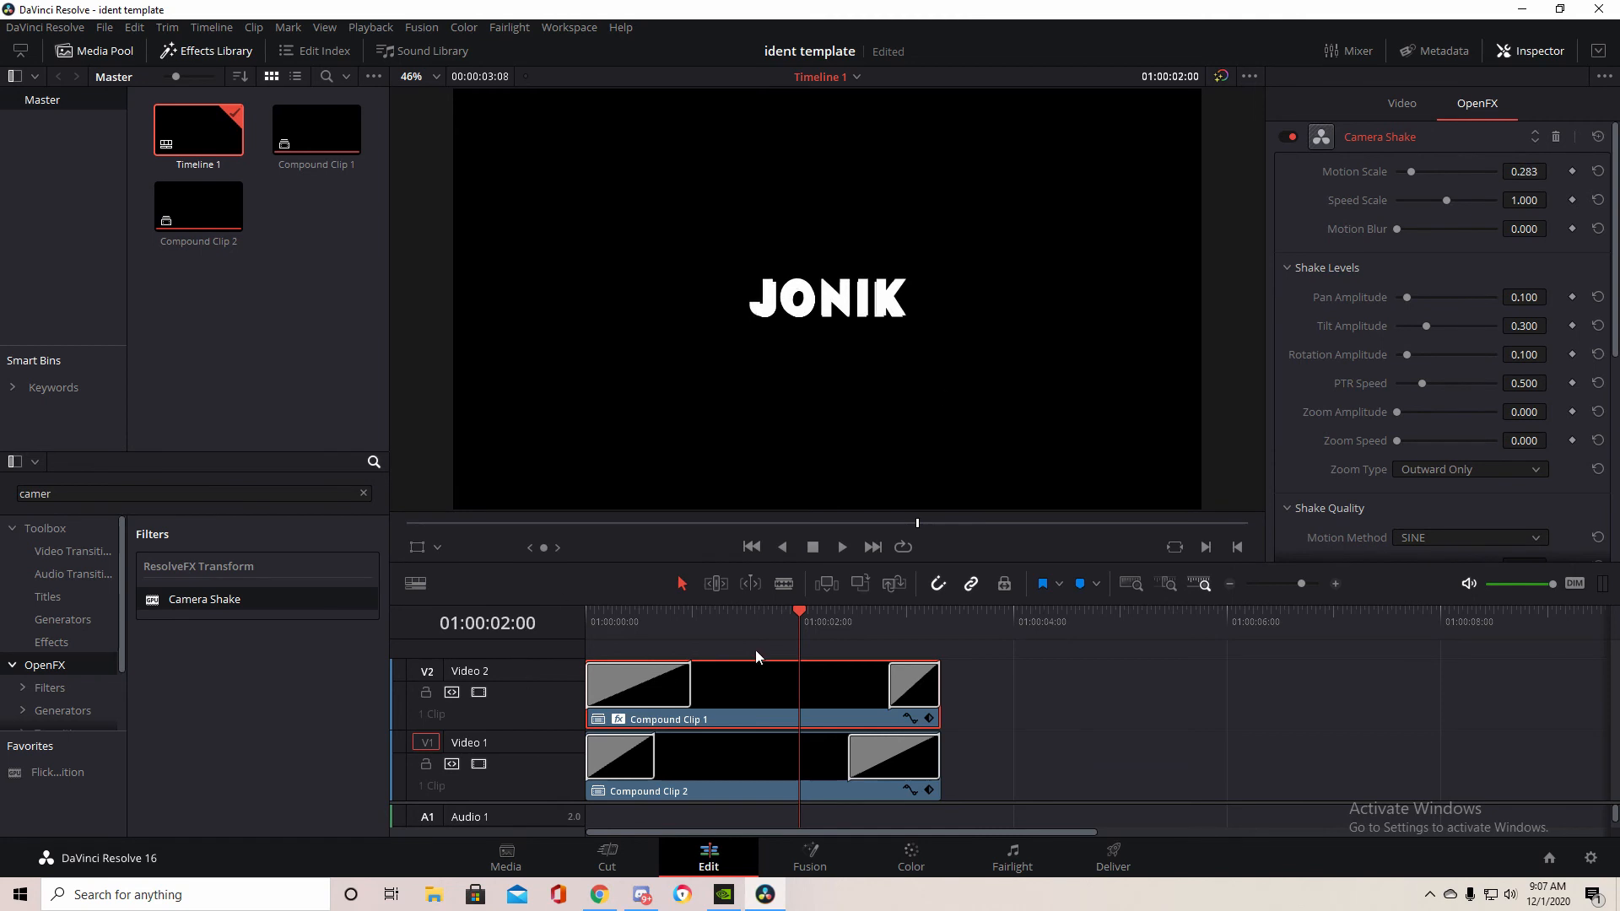
click(841, 546)
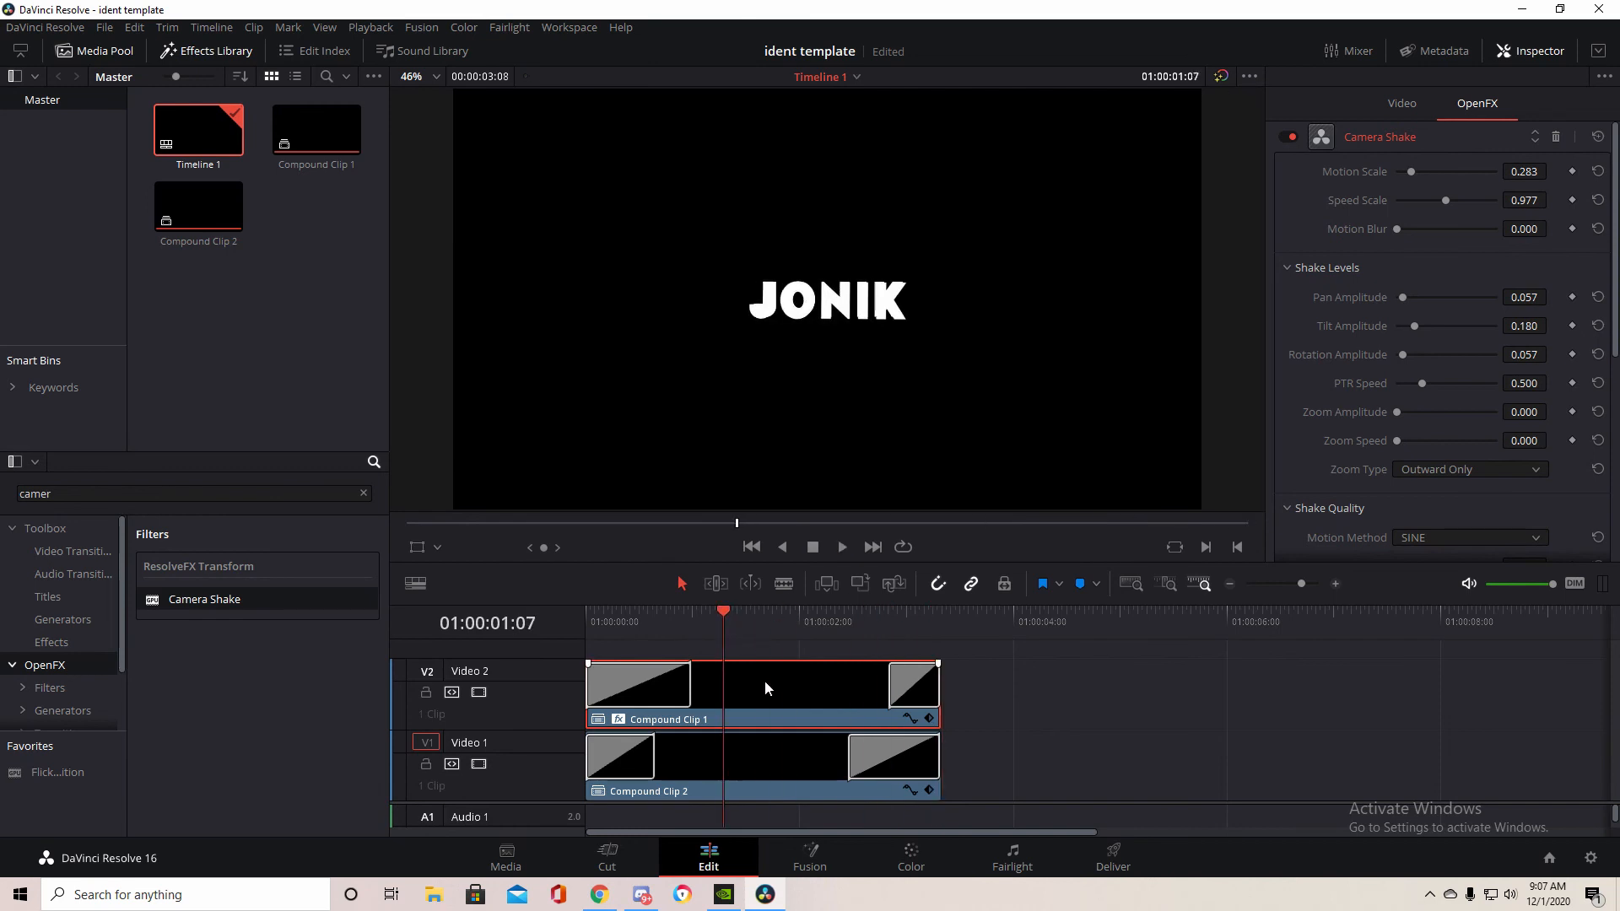
click(1402, 103)
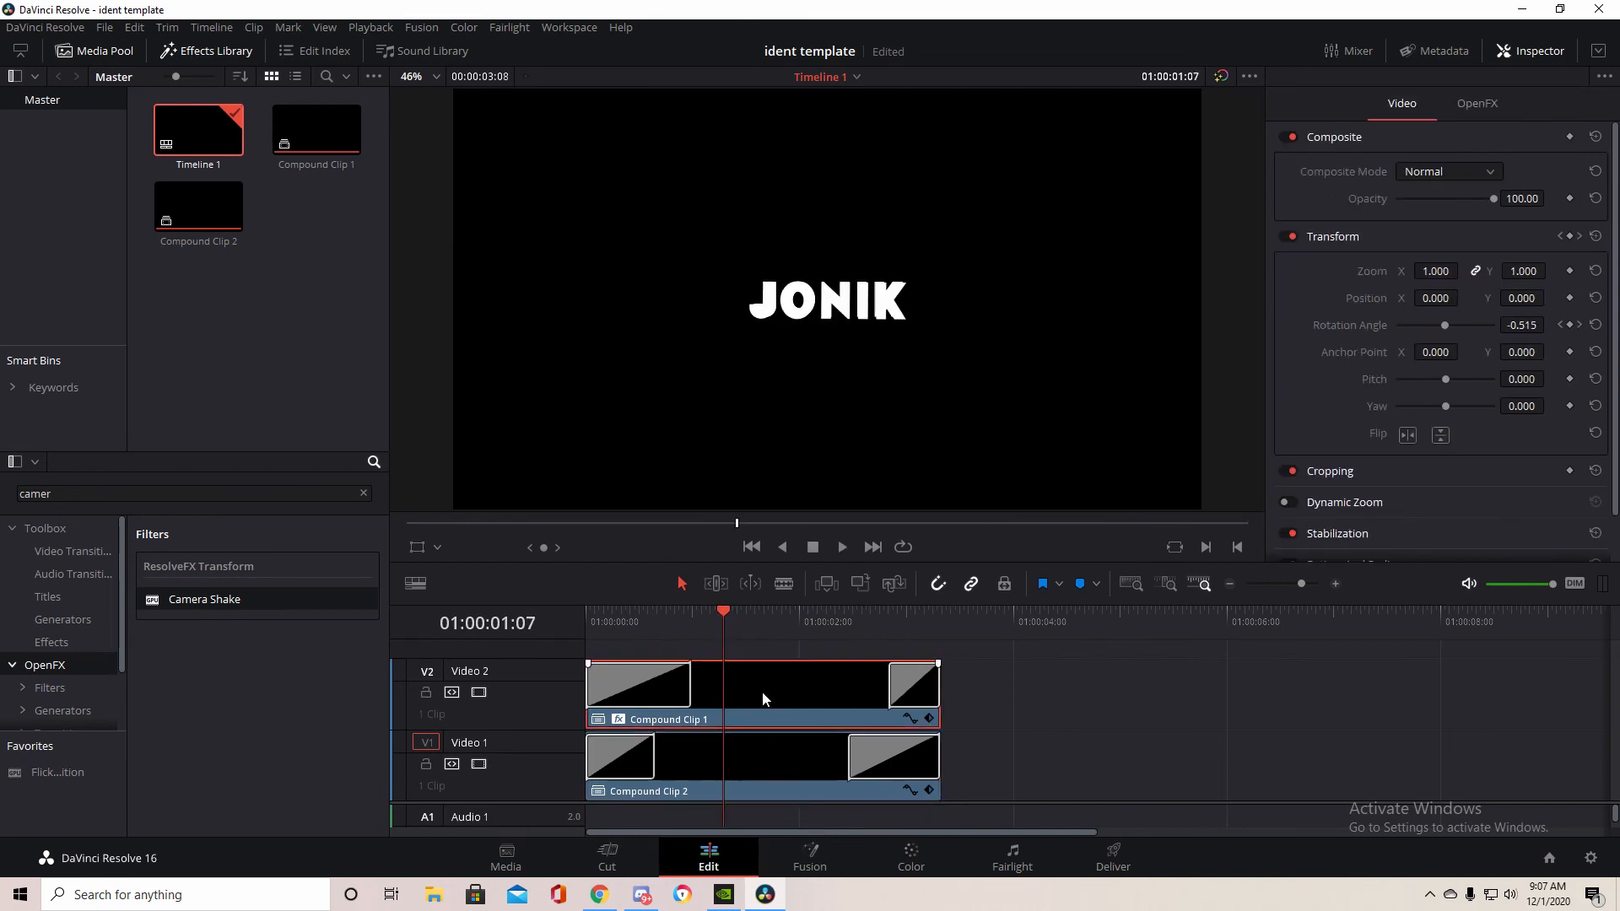
click(910, 857)
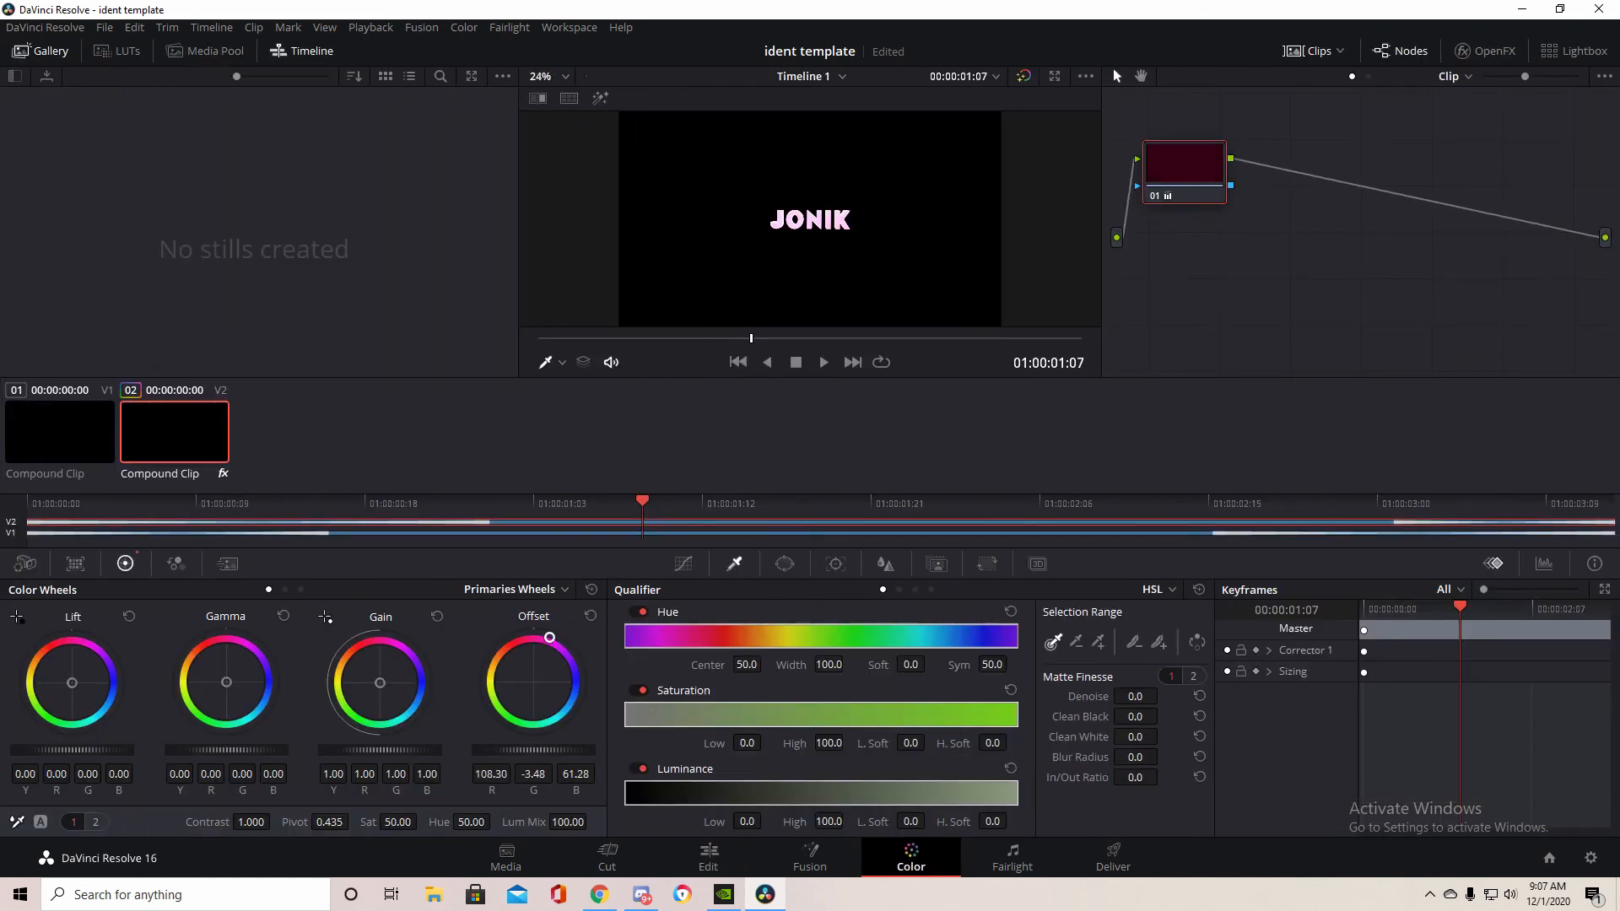
Drag the Offset wheel to tint clip 02's JONIK pink, then go back to the Edit page.
drag(549, 638, 378, 684)
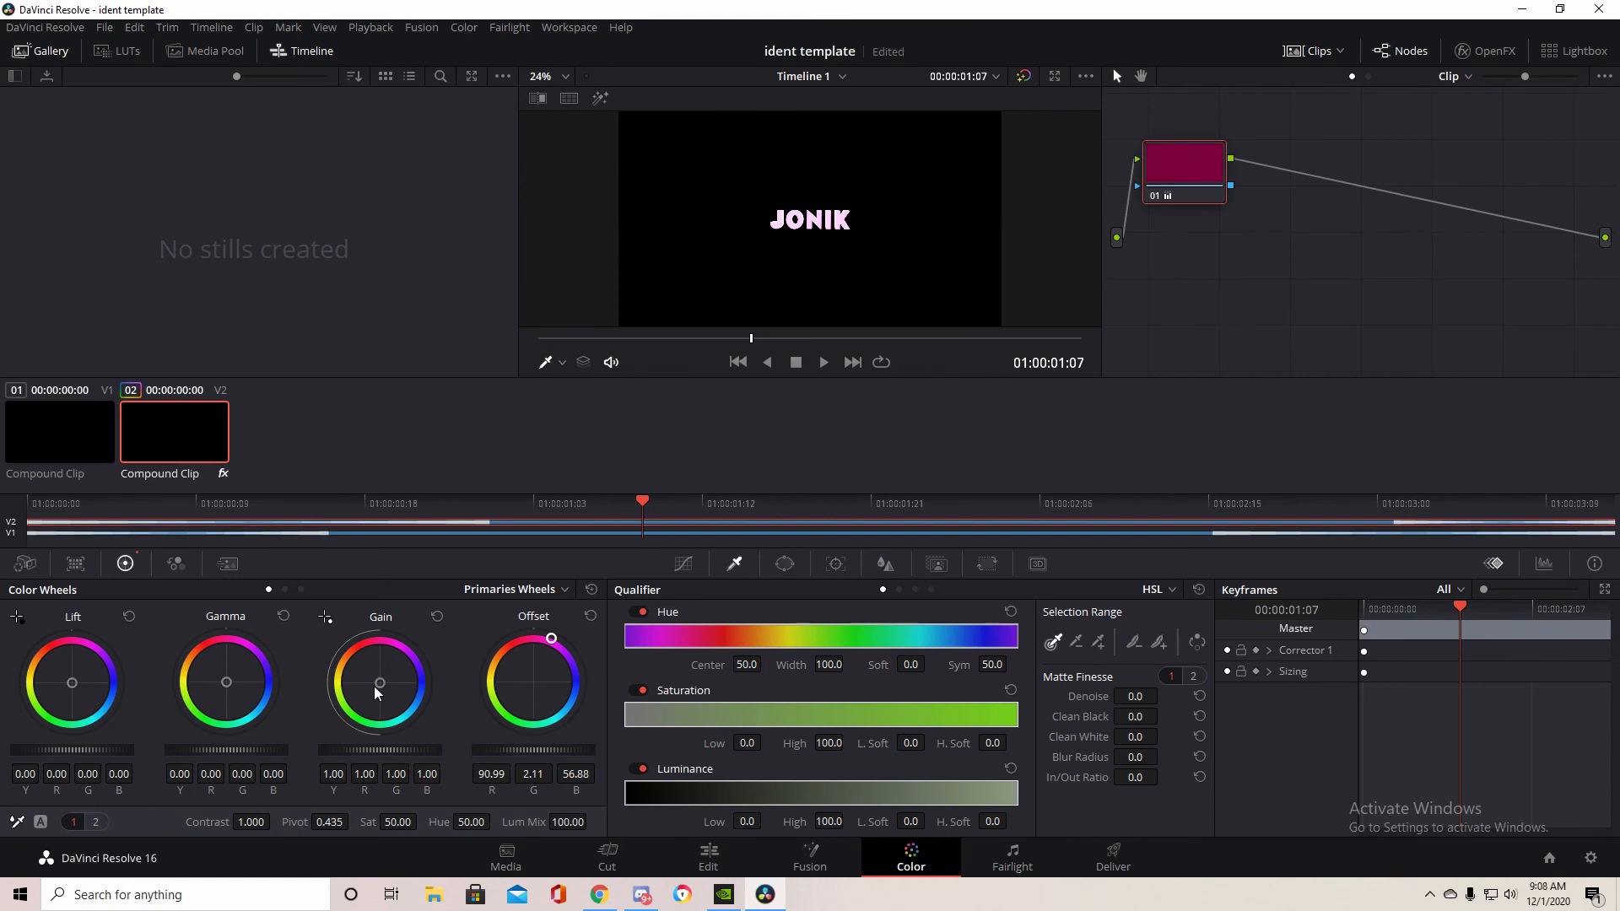
drag(378, 682, 378, 639)
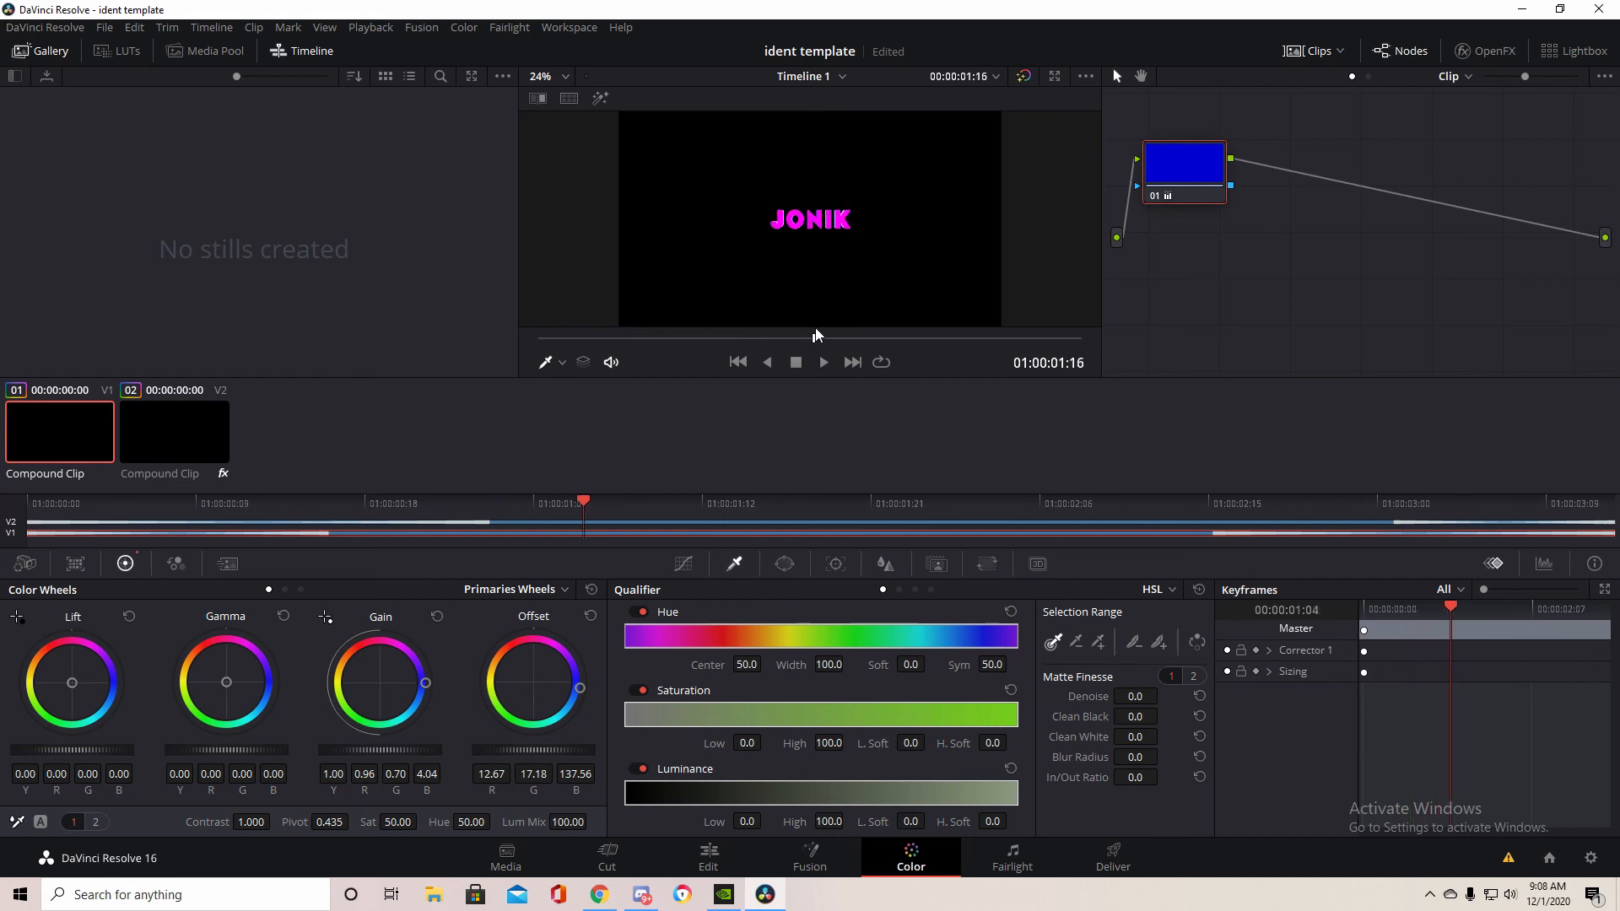
click(707, 858)
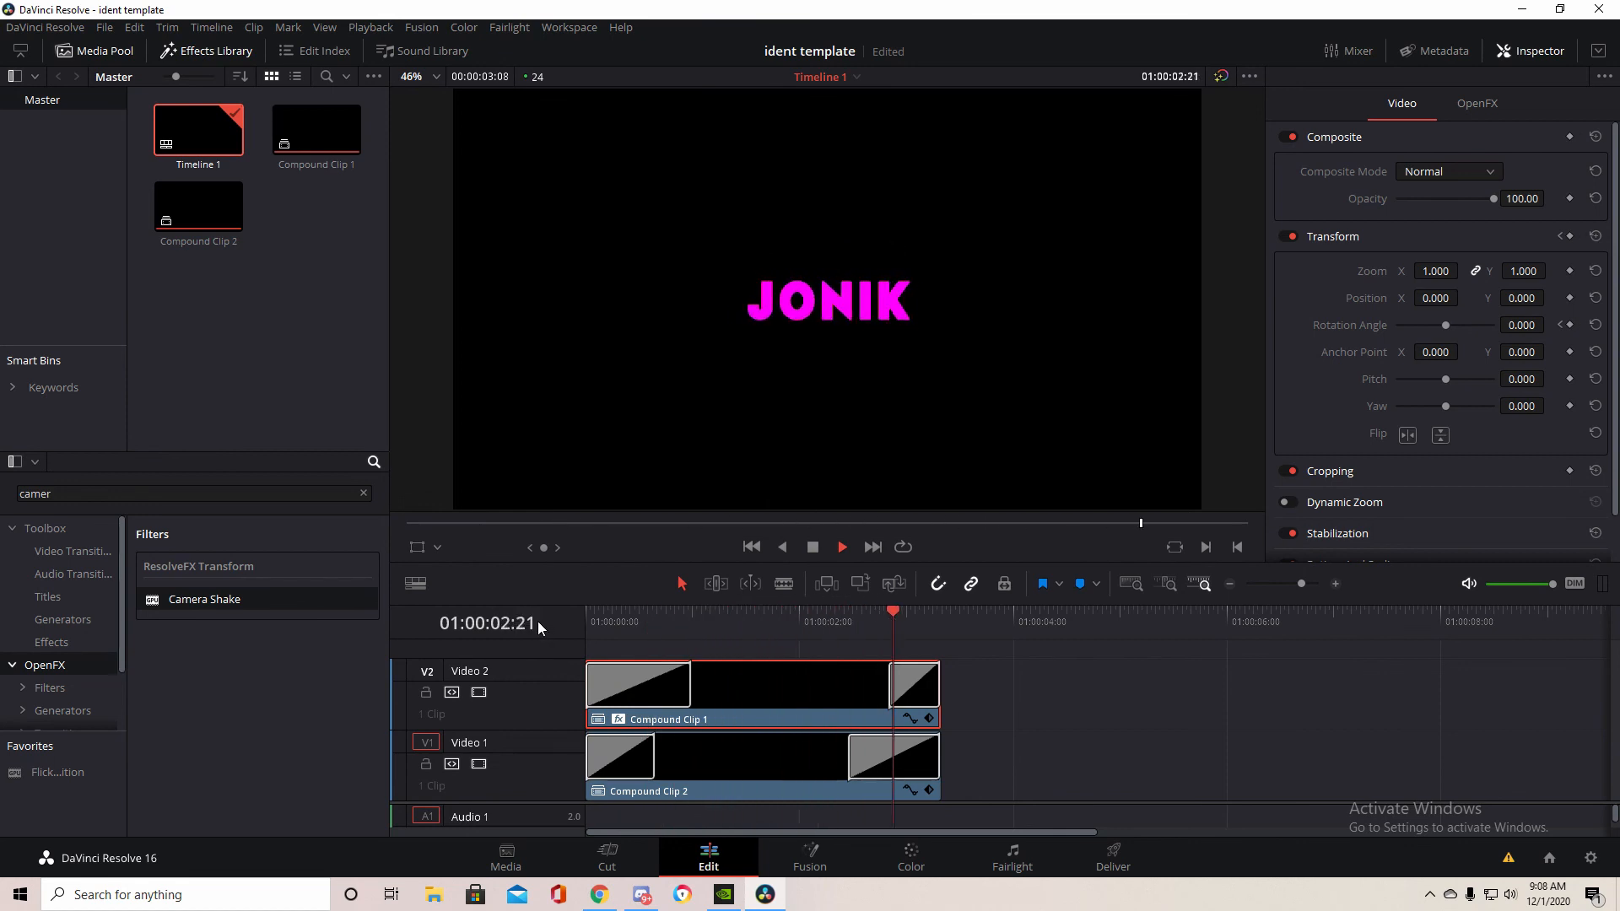
click(763, 622)
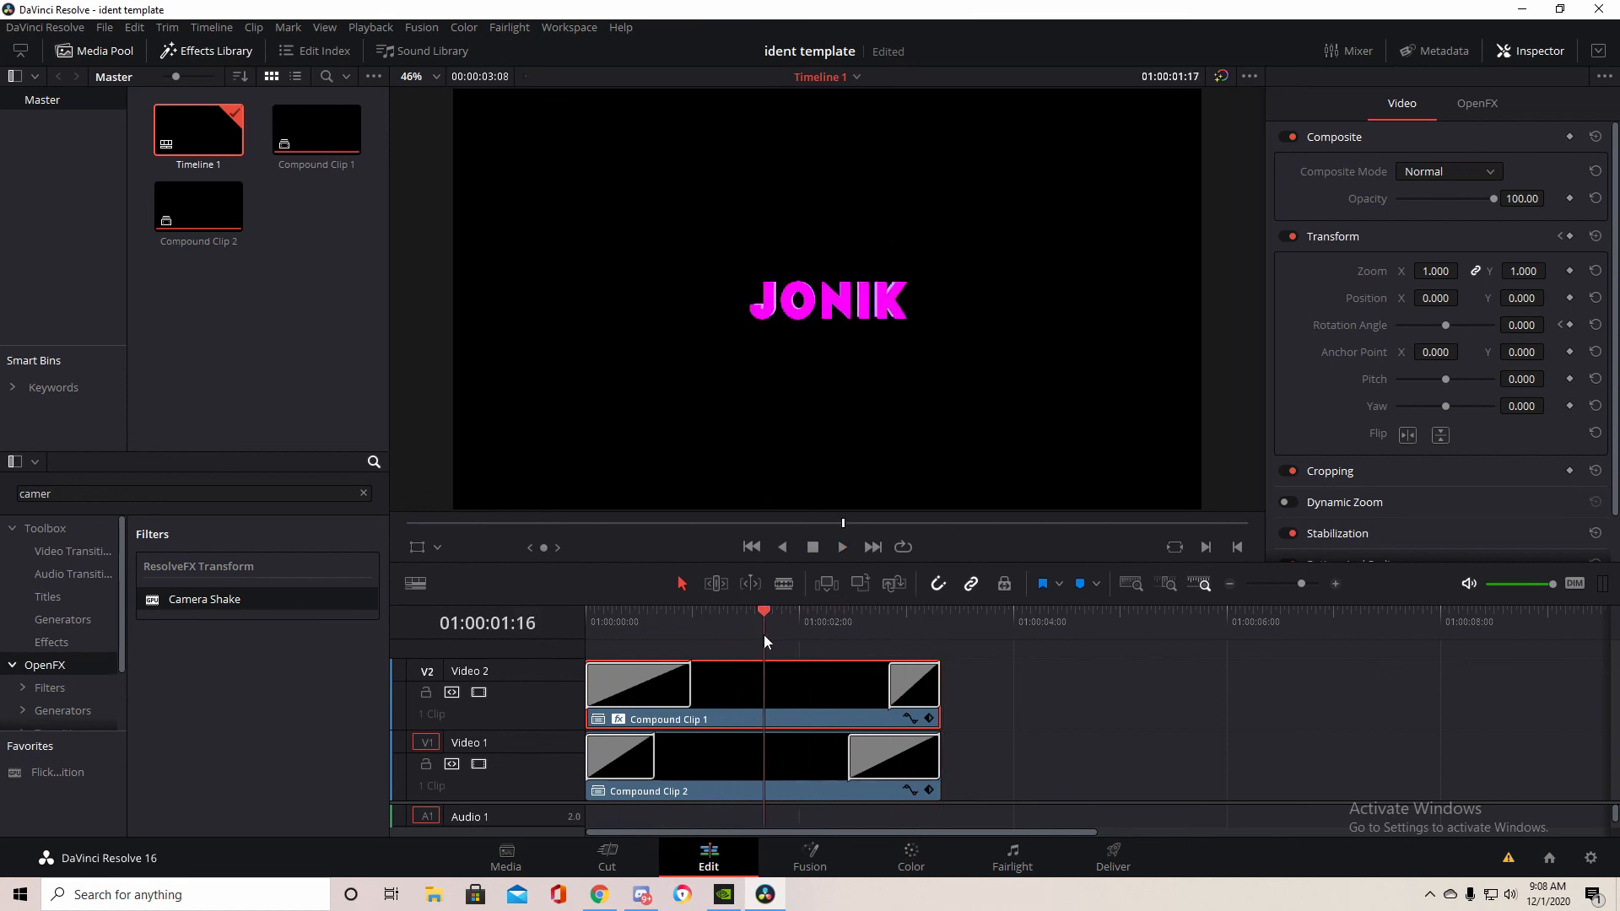
click(849, 621)
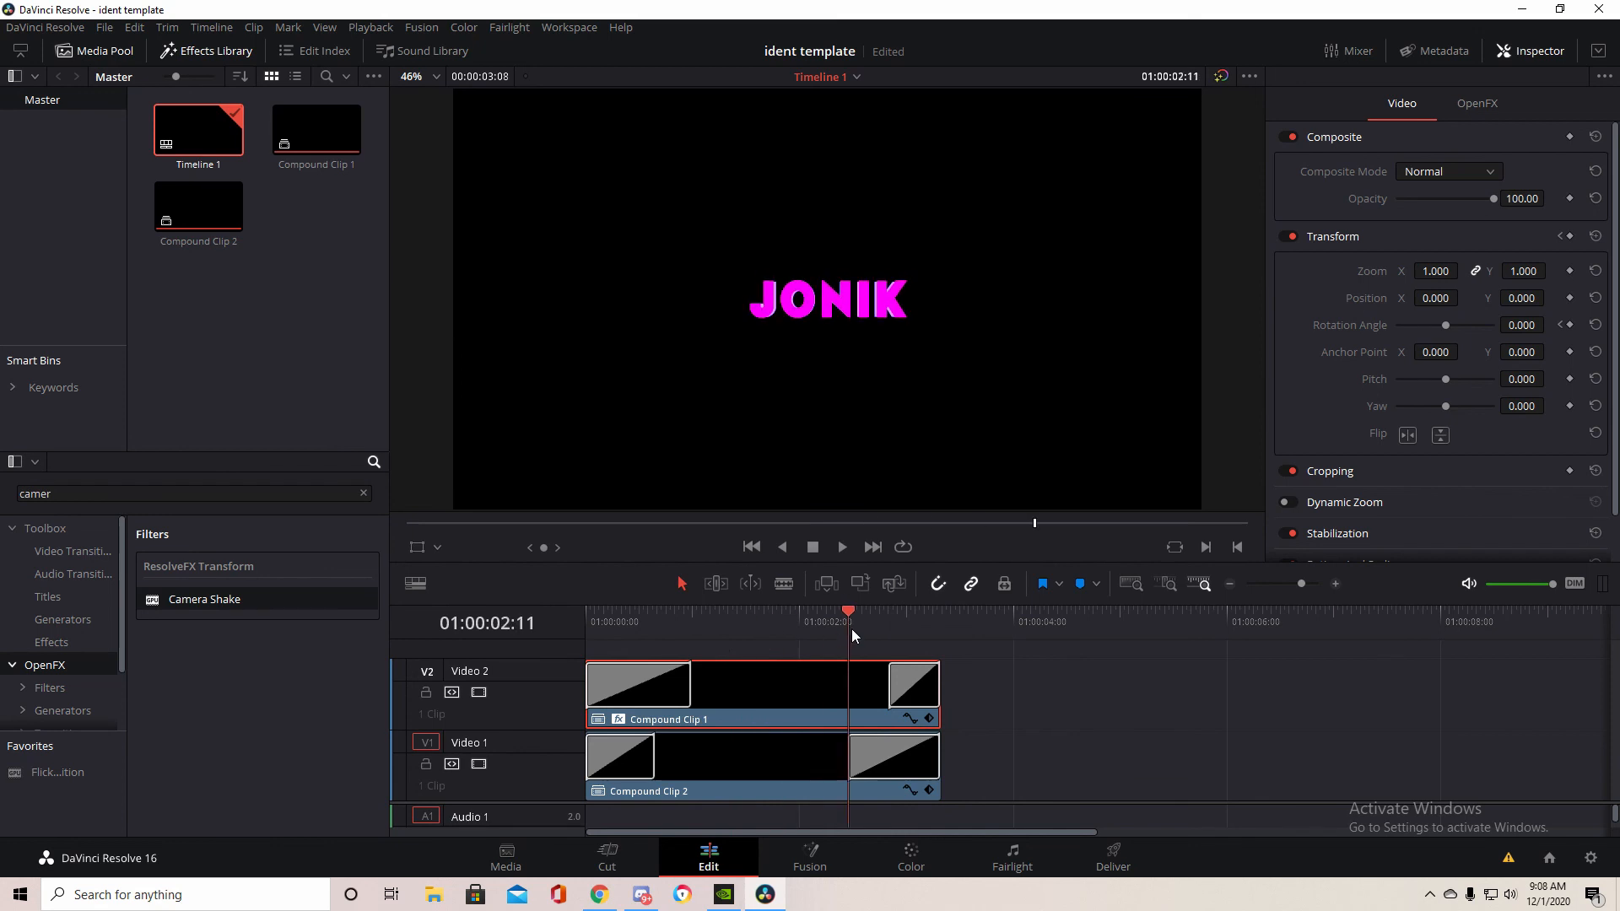
click(692, 612)
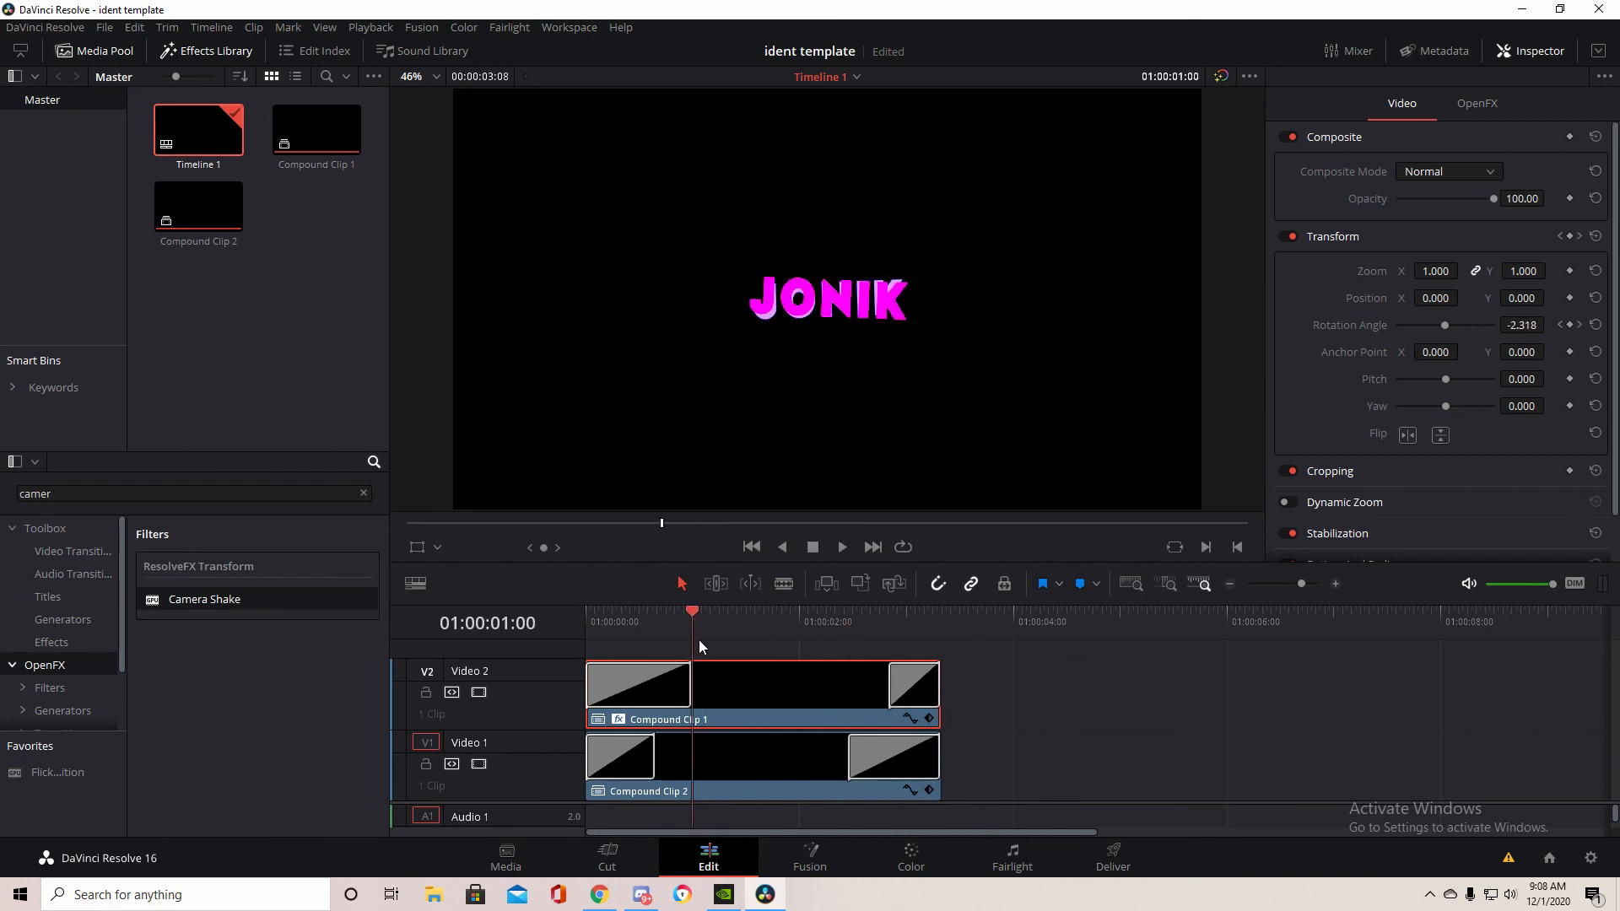
click(657, 611)
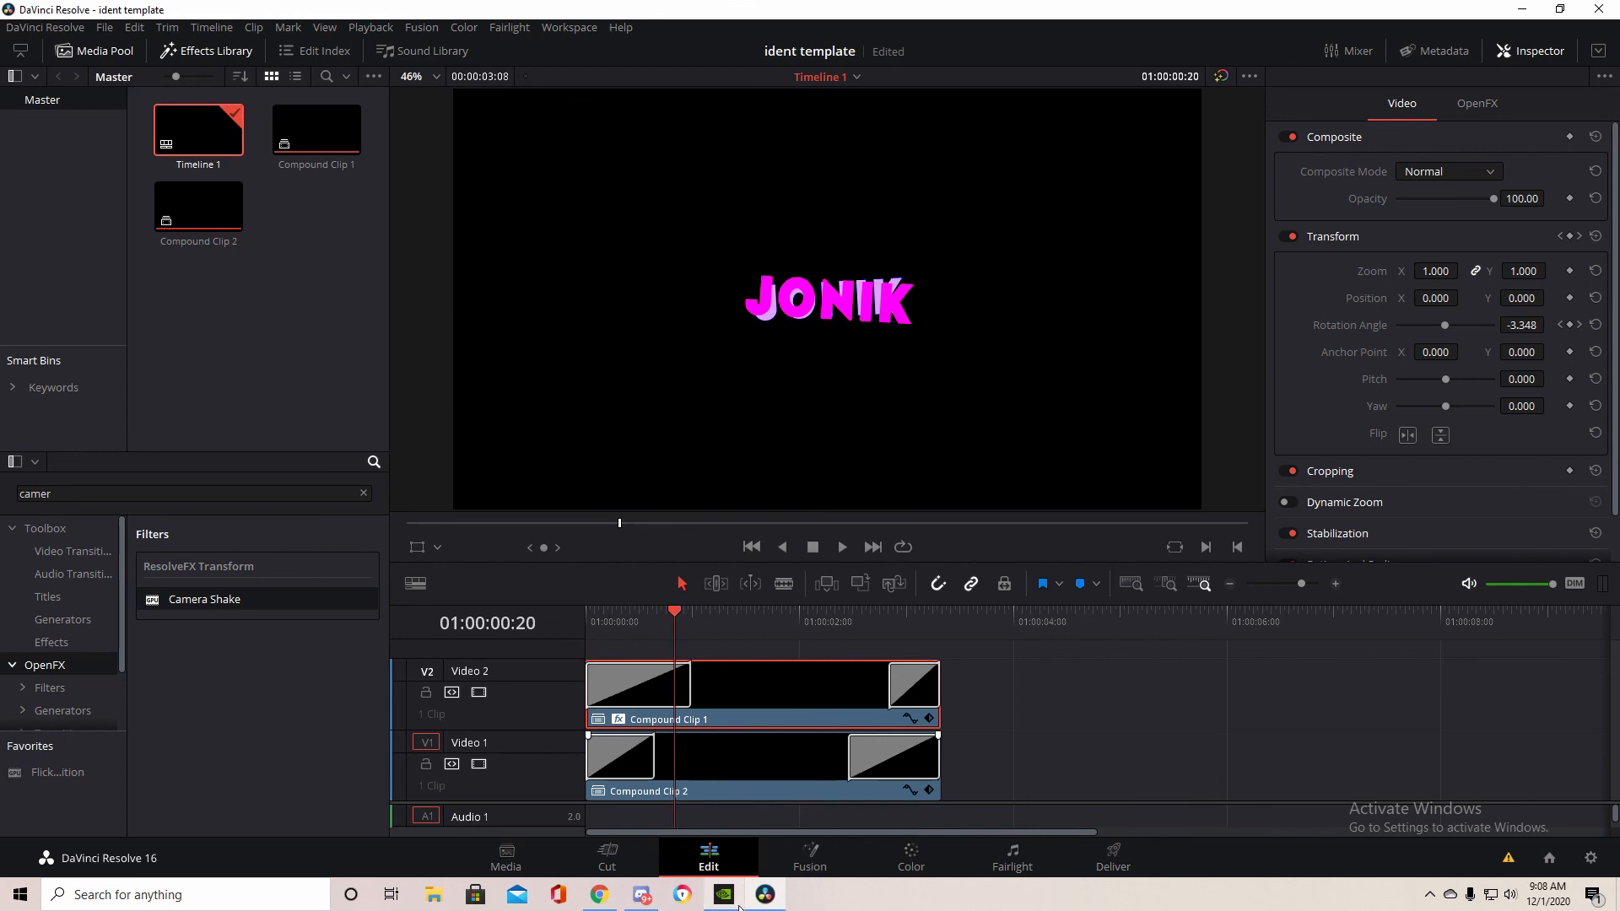
click(723, 893)
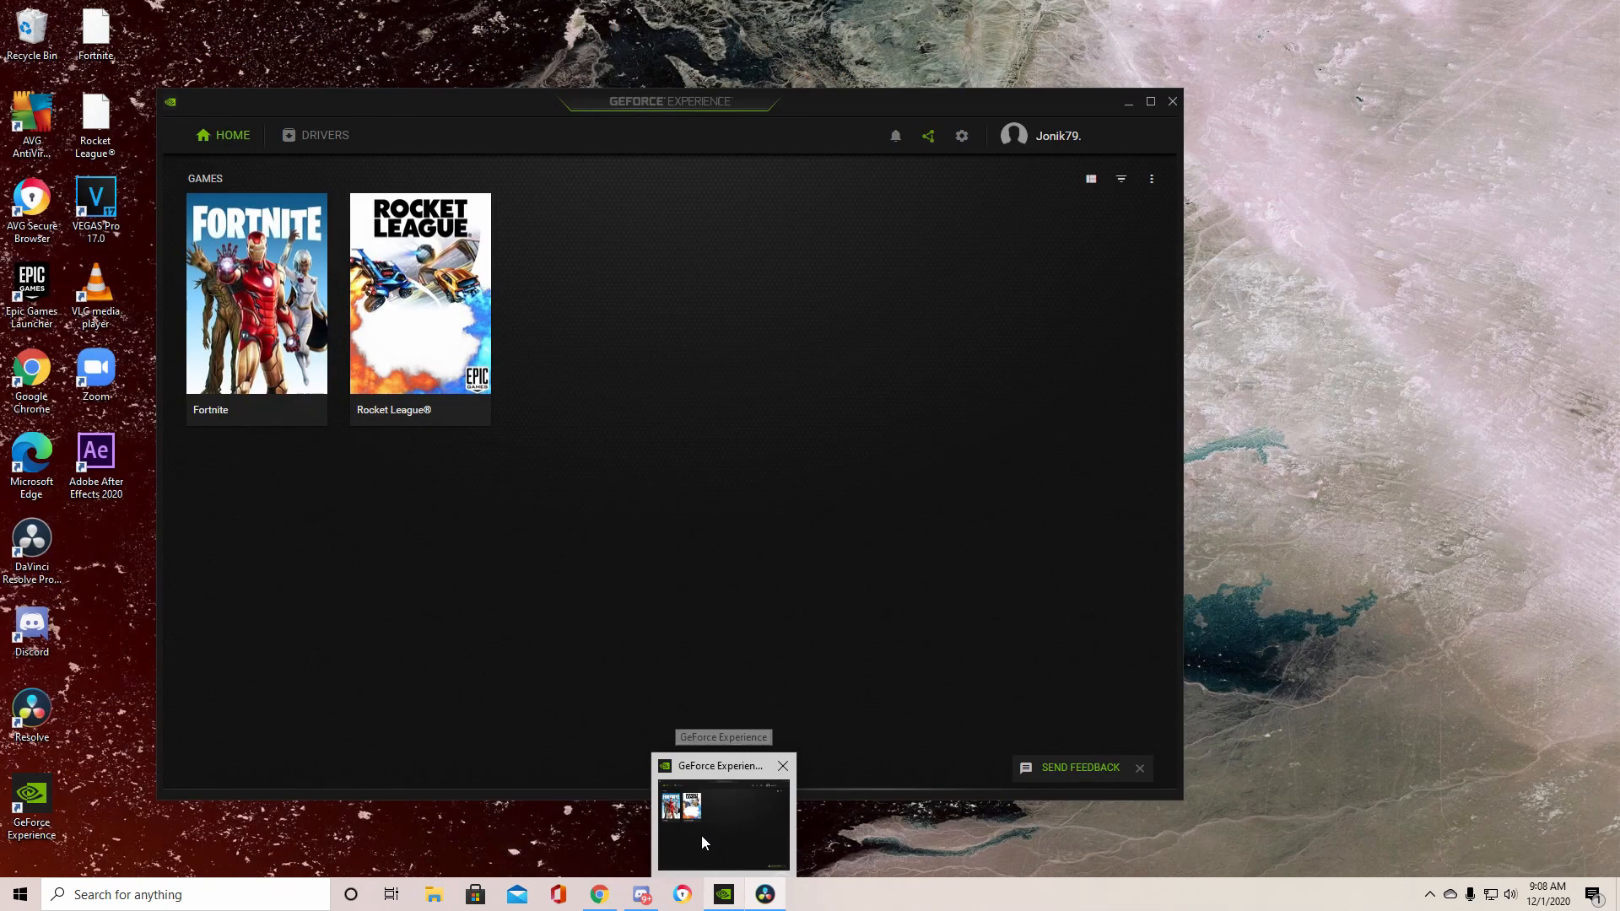
click(764, 893)
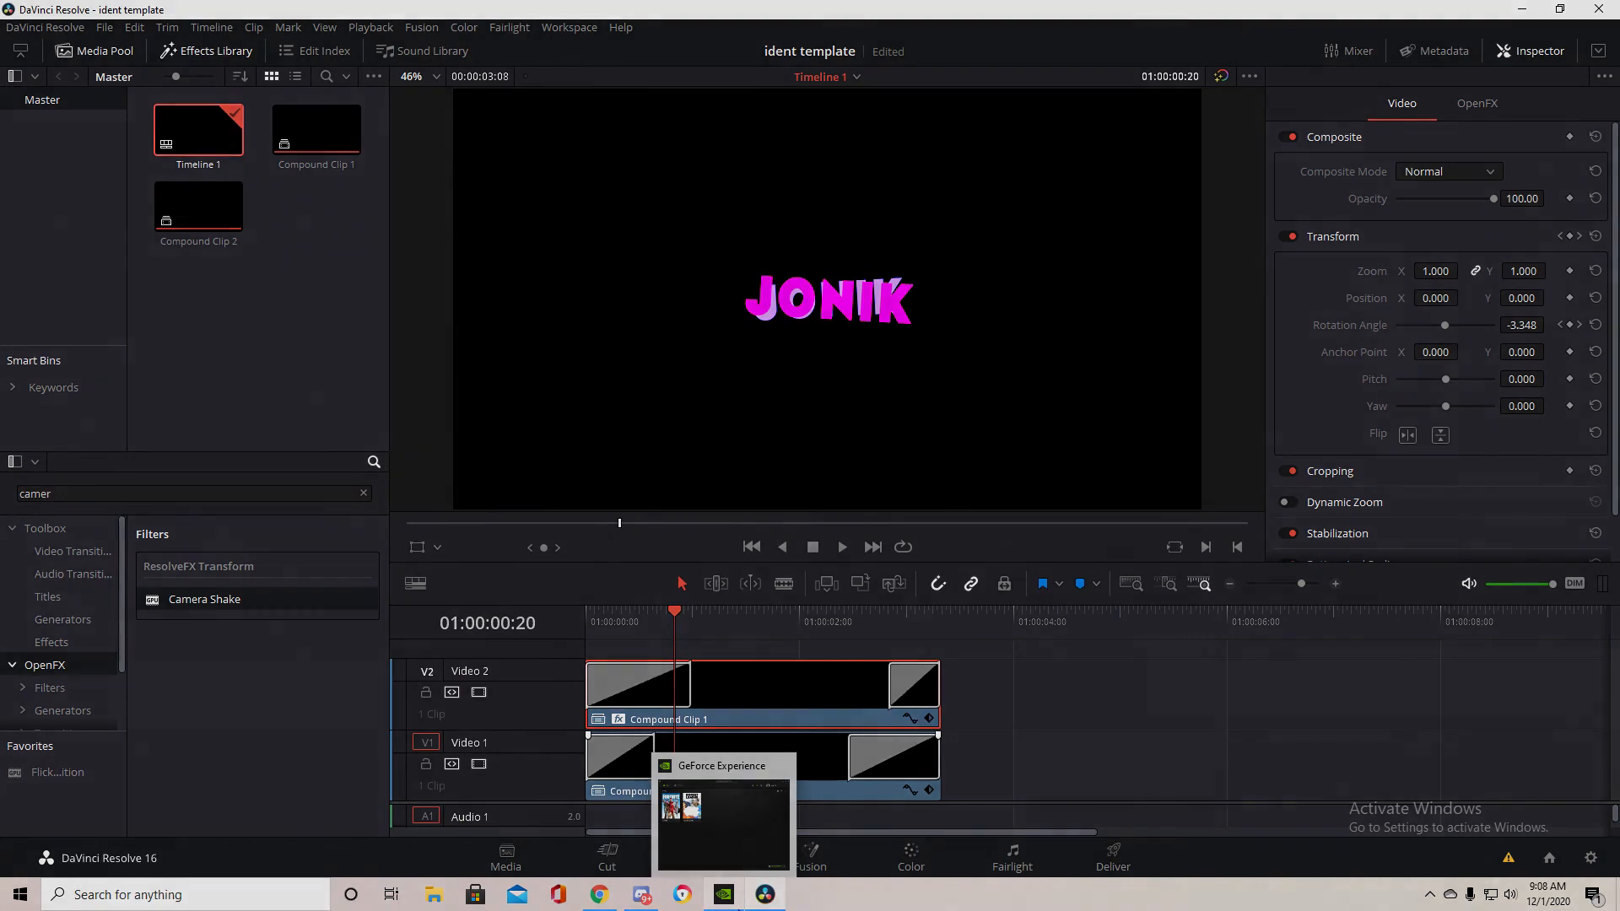